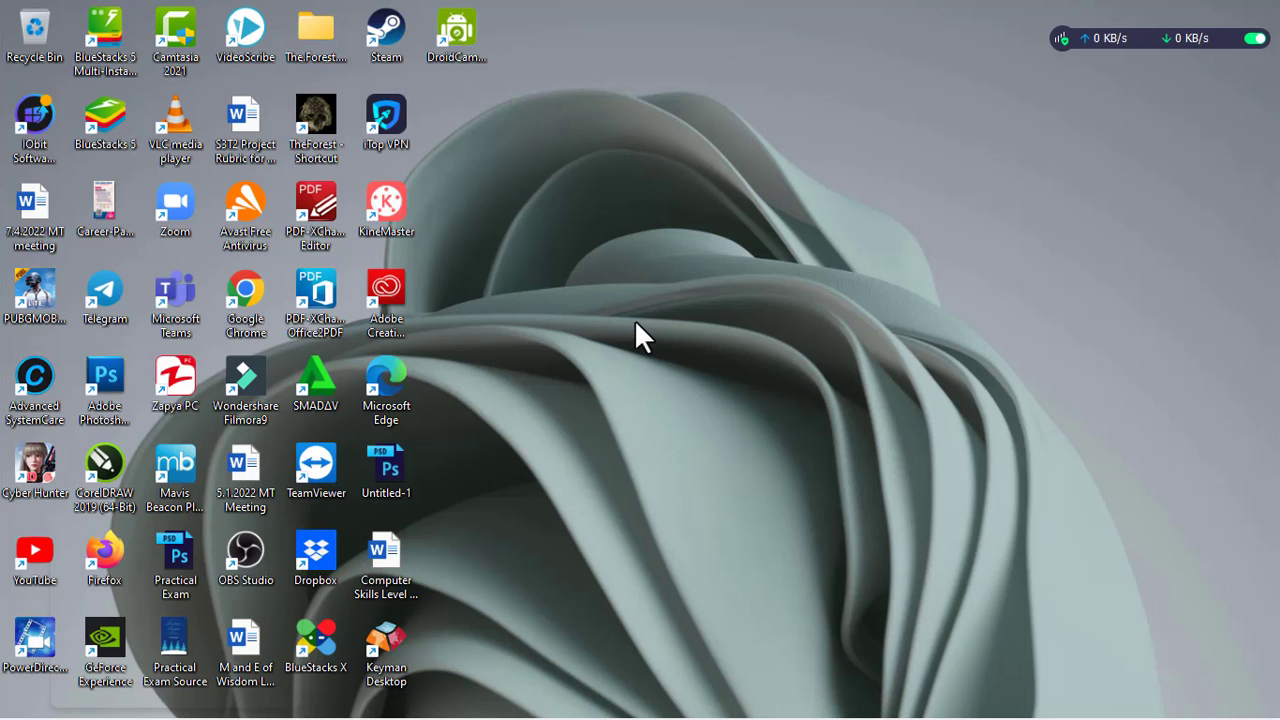
pyautogui.moveTo(712, 364)
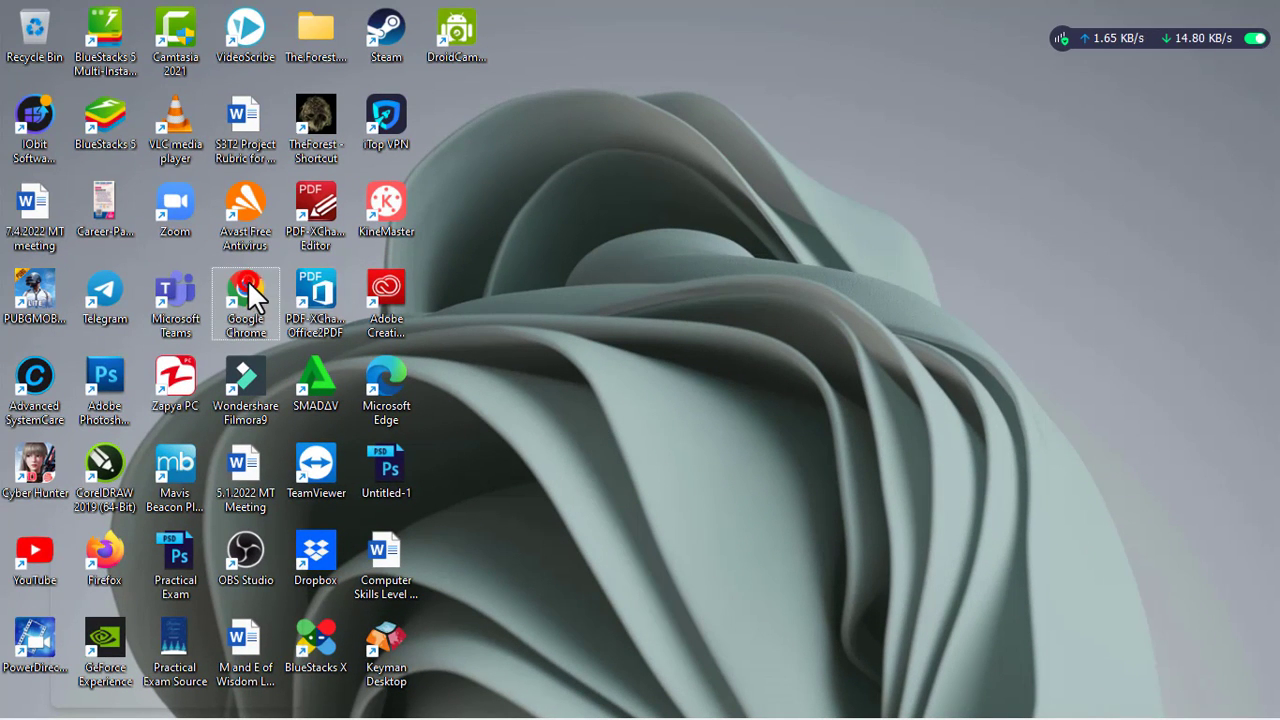
# Step: Launch Google Chrome from the desktop shortcut
pyautogui.doubleClick(244, 296)
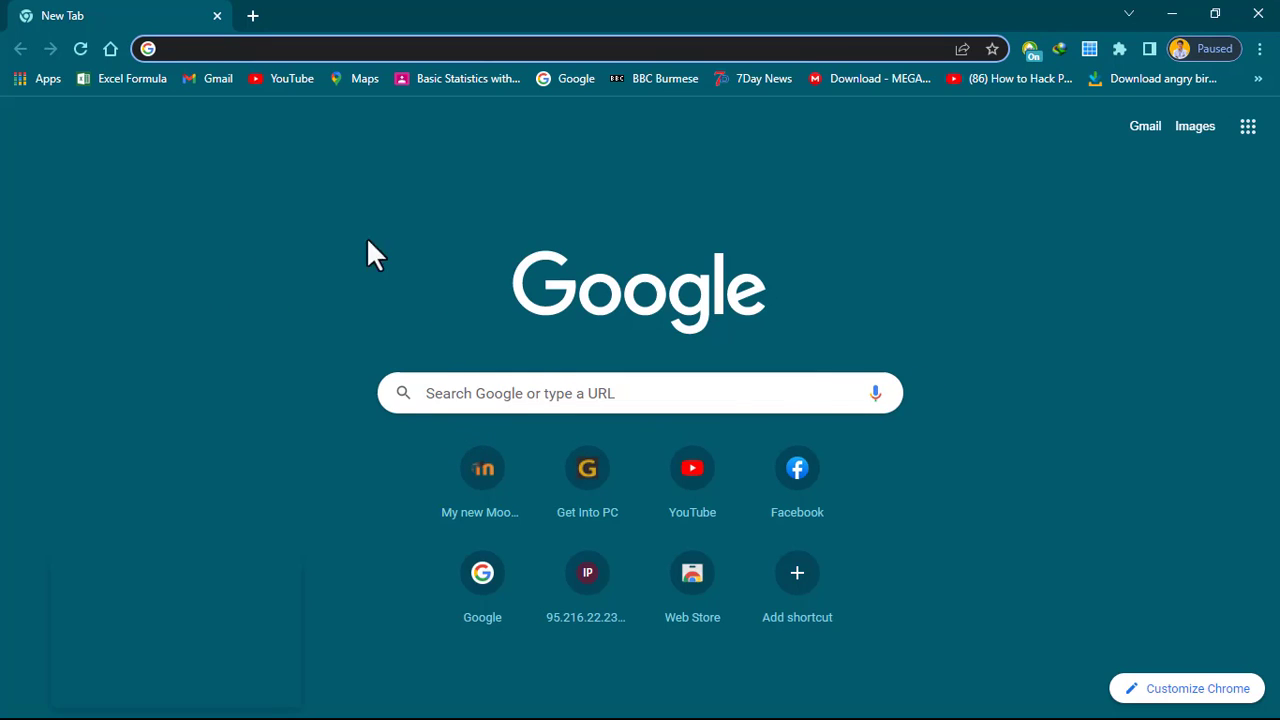
# Step: Load google.com from the New Tab page shortcut
pyautogui.click(190, 48)
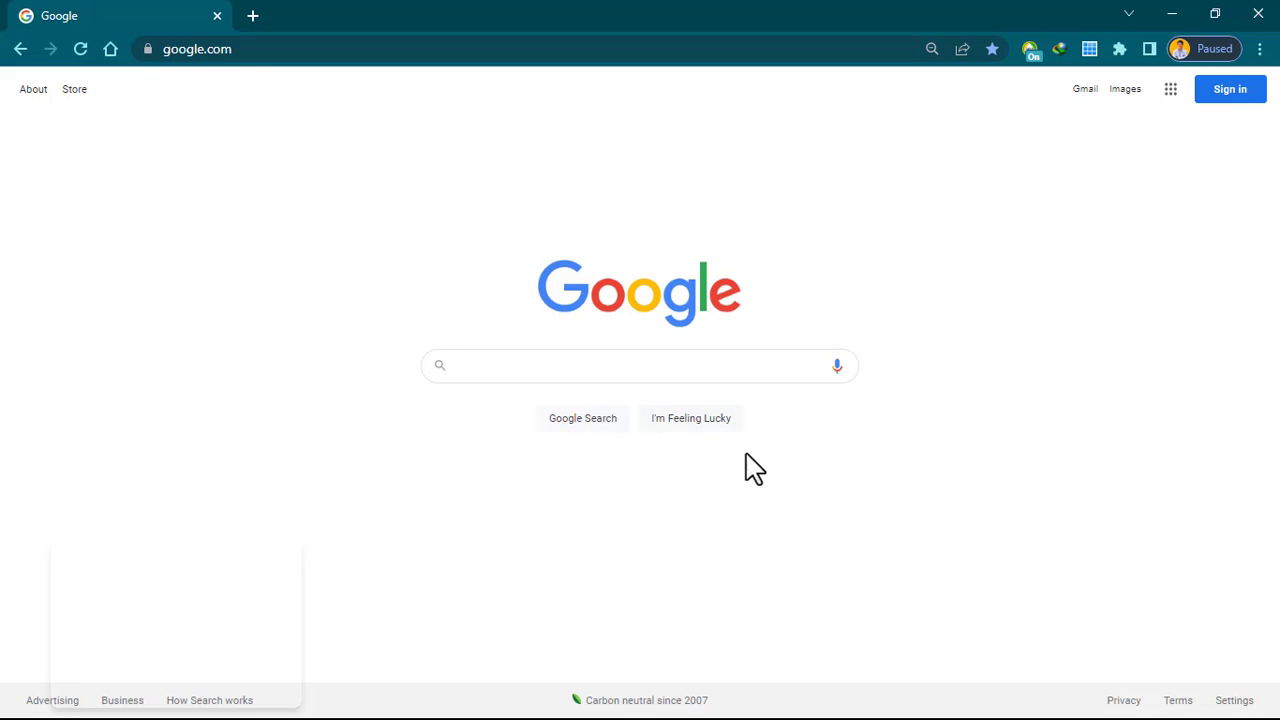
pyautogui.click(640, 364)
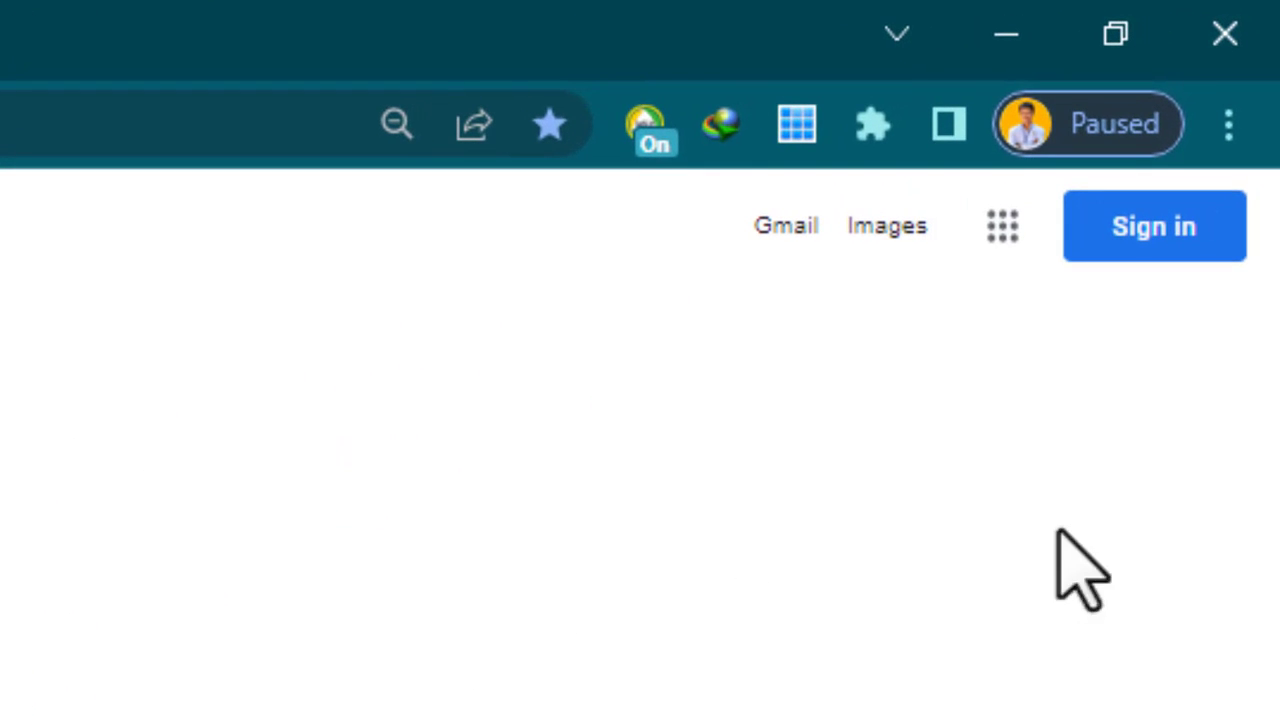
pyautogui.moveTo(1156, 226)
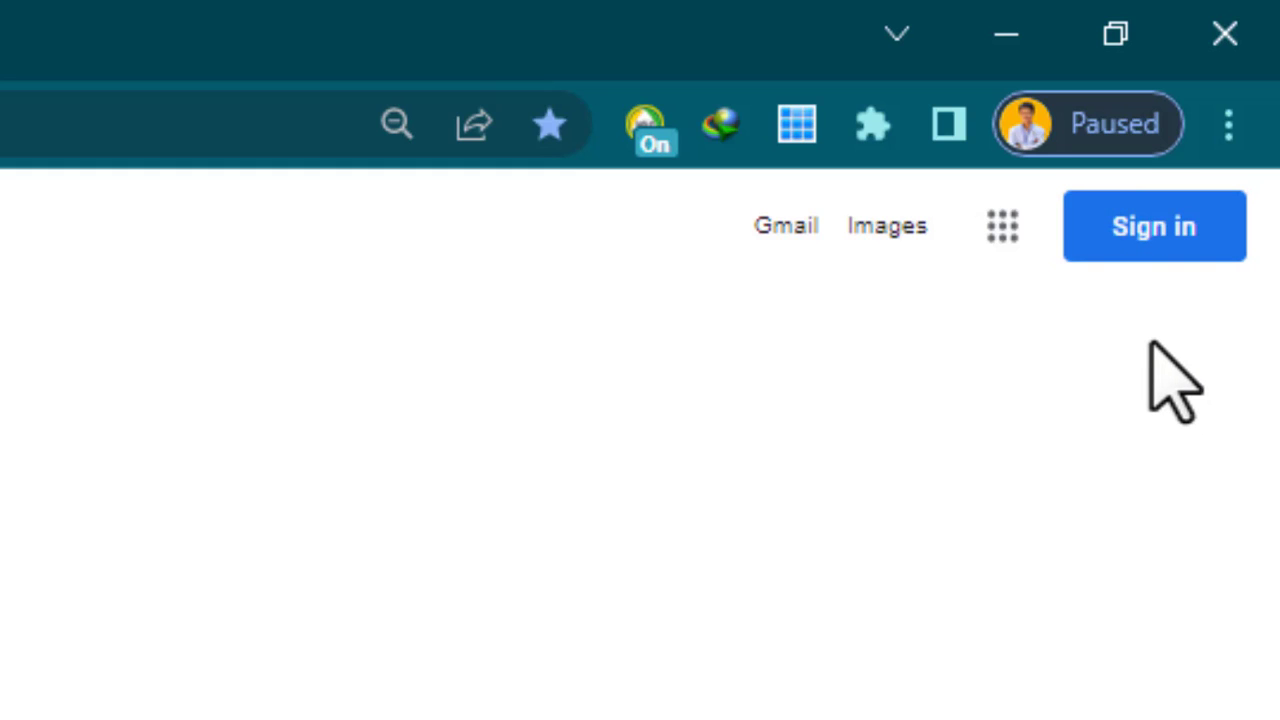
pyautogui.moveTo(1230, 344)
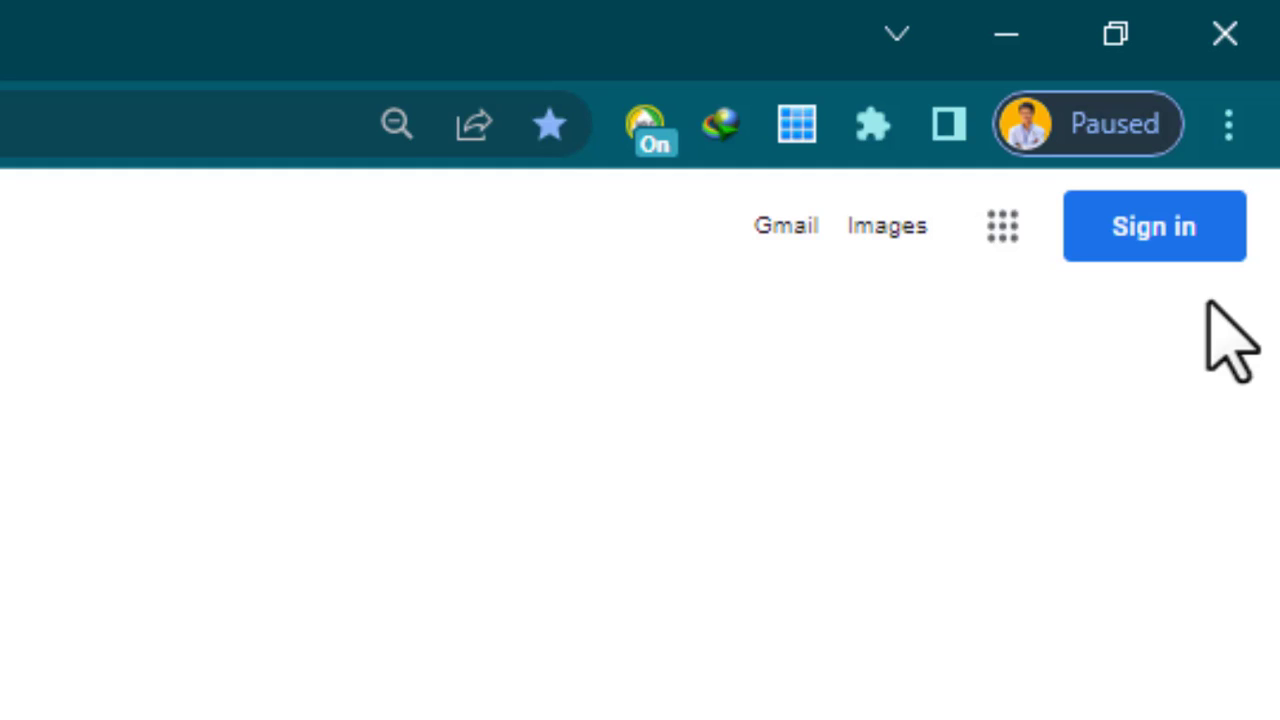
pyautogui.moveTo(990, 414)
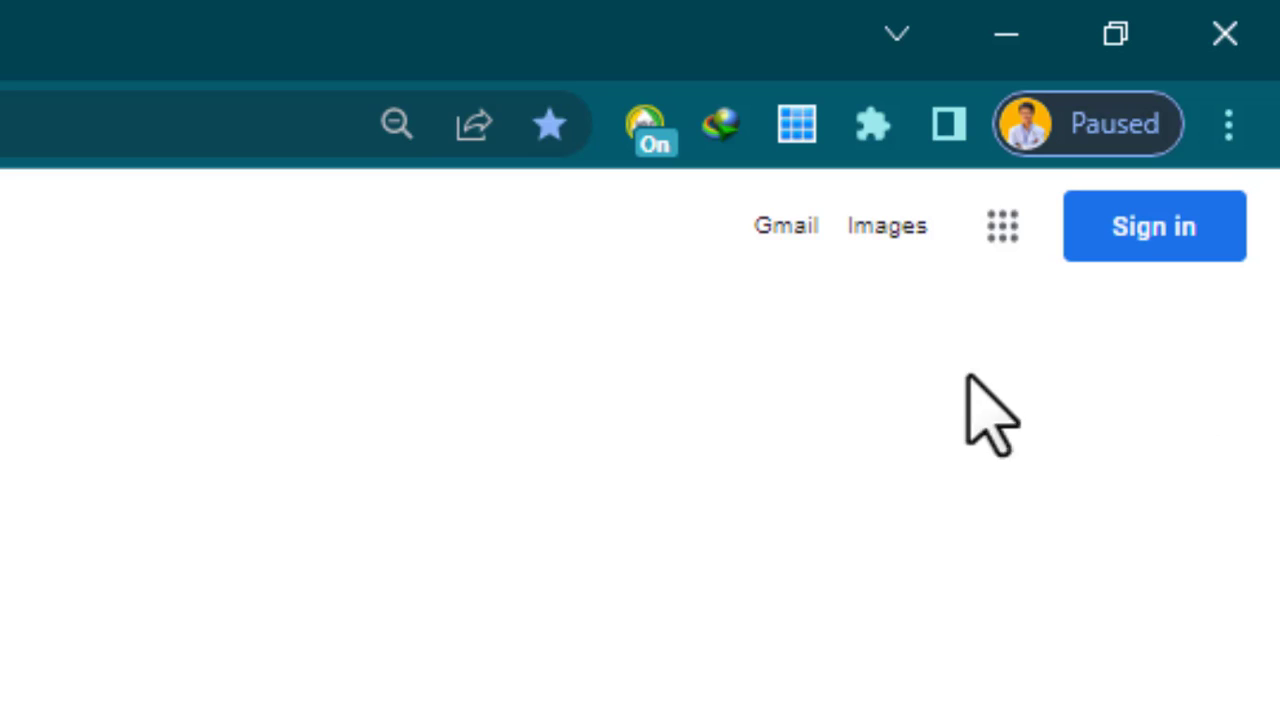
pyautogui.moveTo(1096, 404)
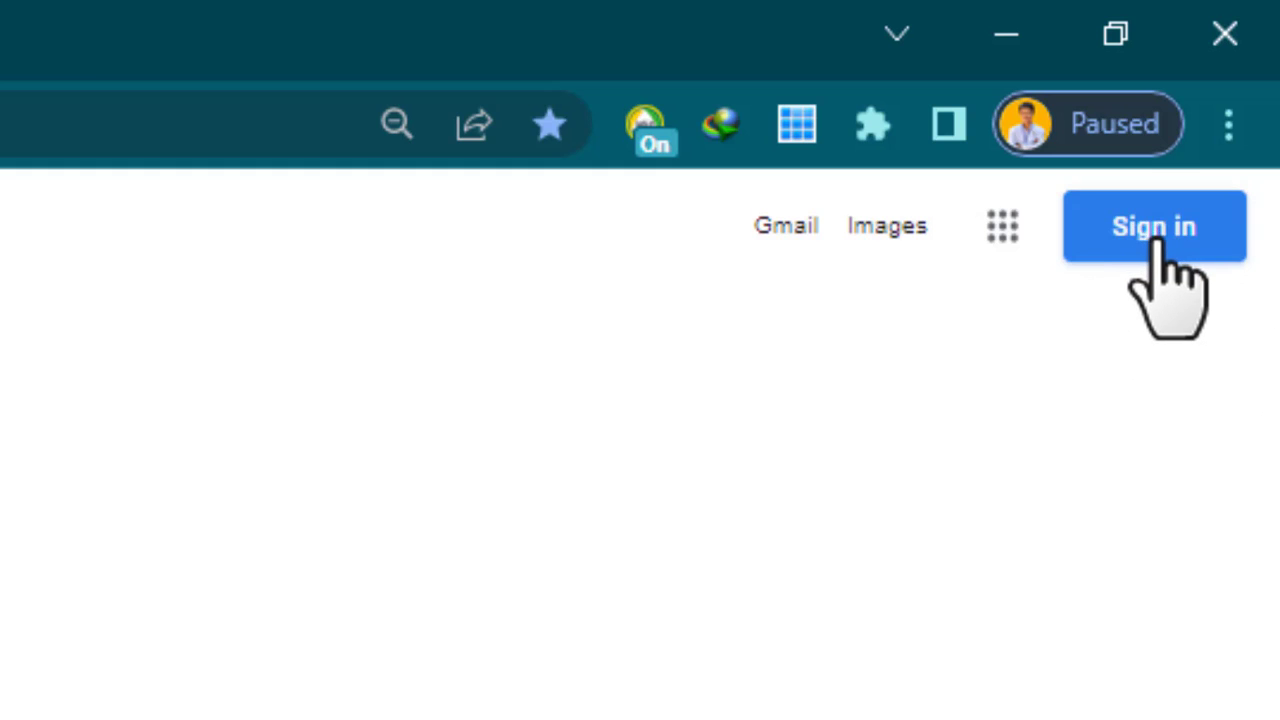
# Step: Remove both saved accounts from the sign-in page, confirming each removal
pyautogui.click(1154, 224)
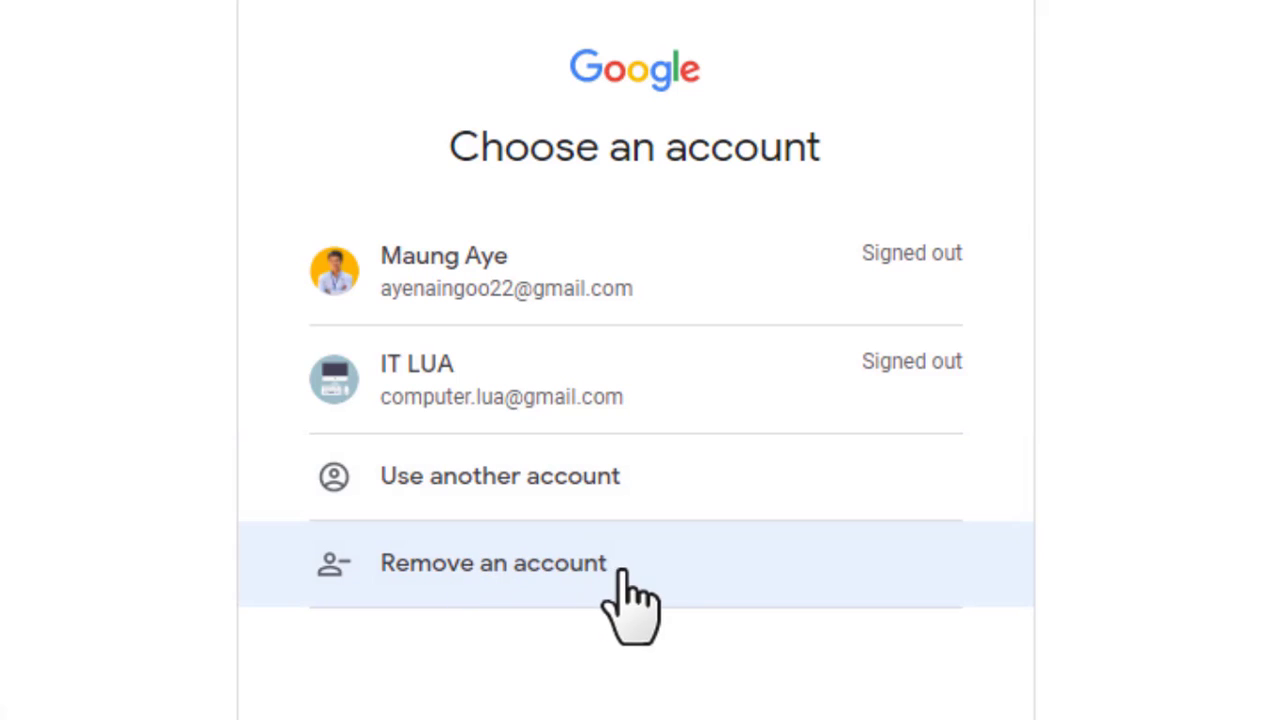
pyautogui.click(492, 562)
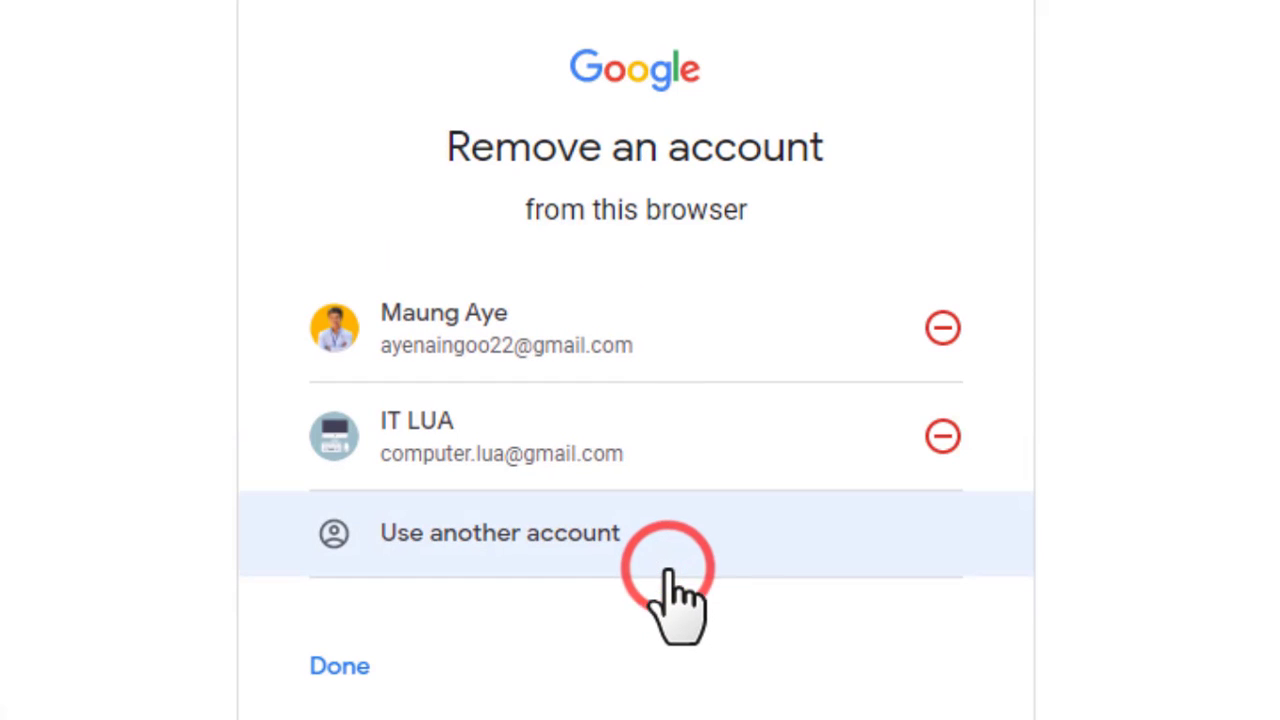
pyautogui.moveTo(940, 328)
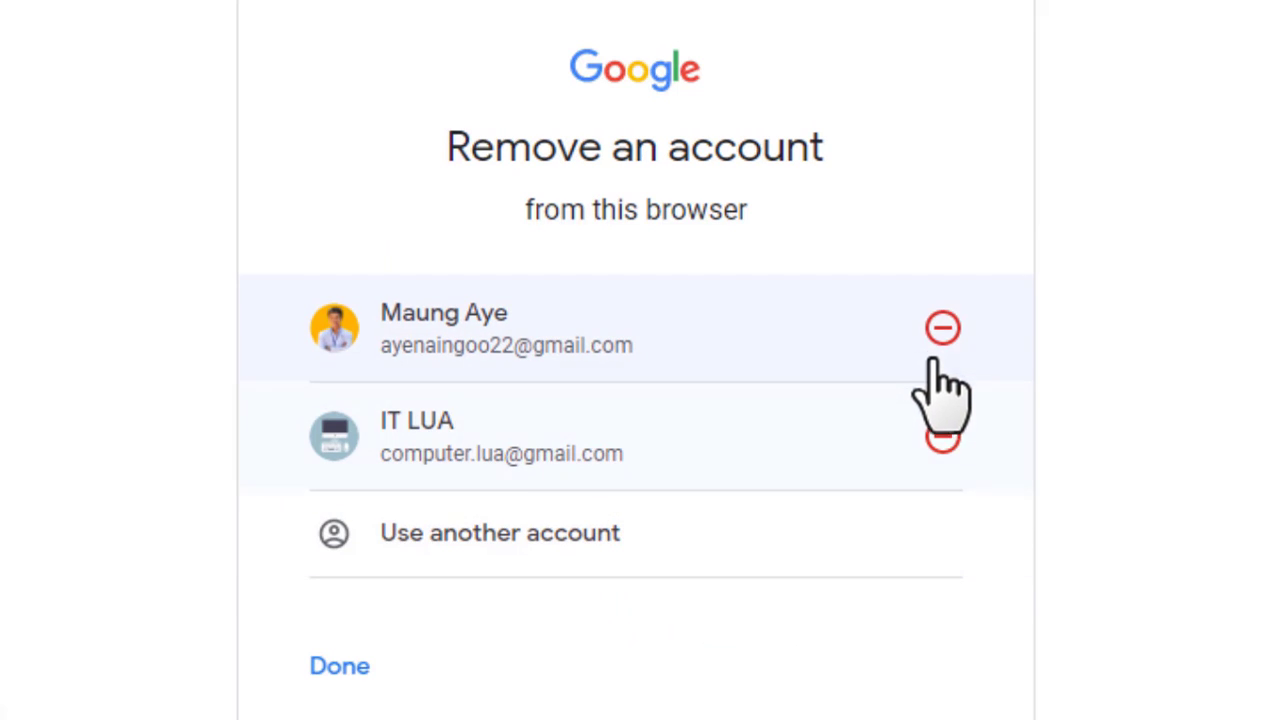
pyautogui.click(942, 328)
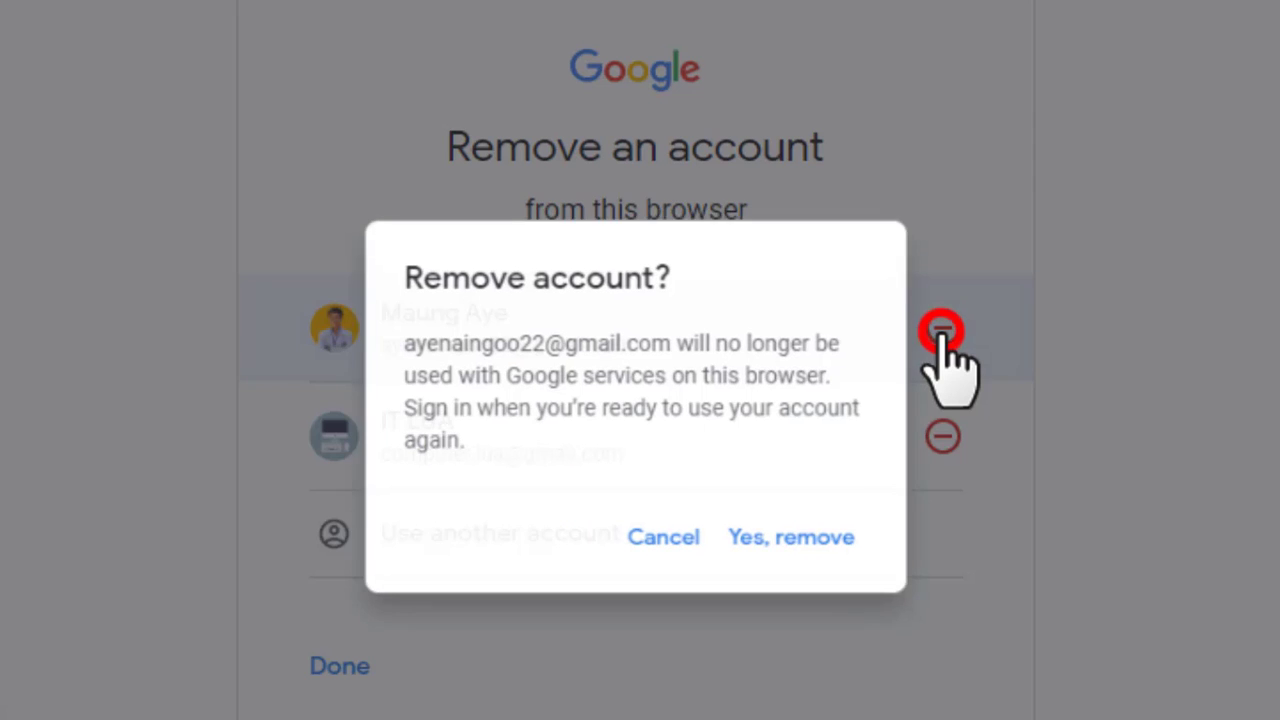
pyautogui.click(664, 536)
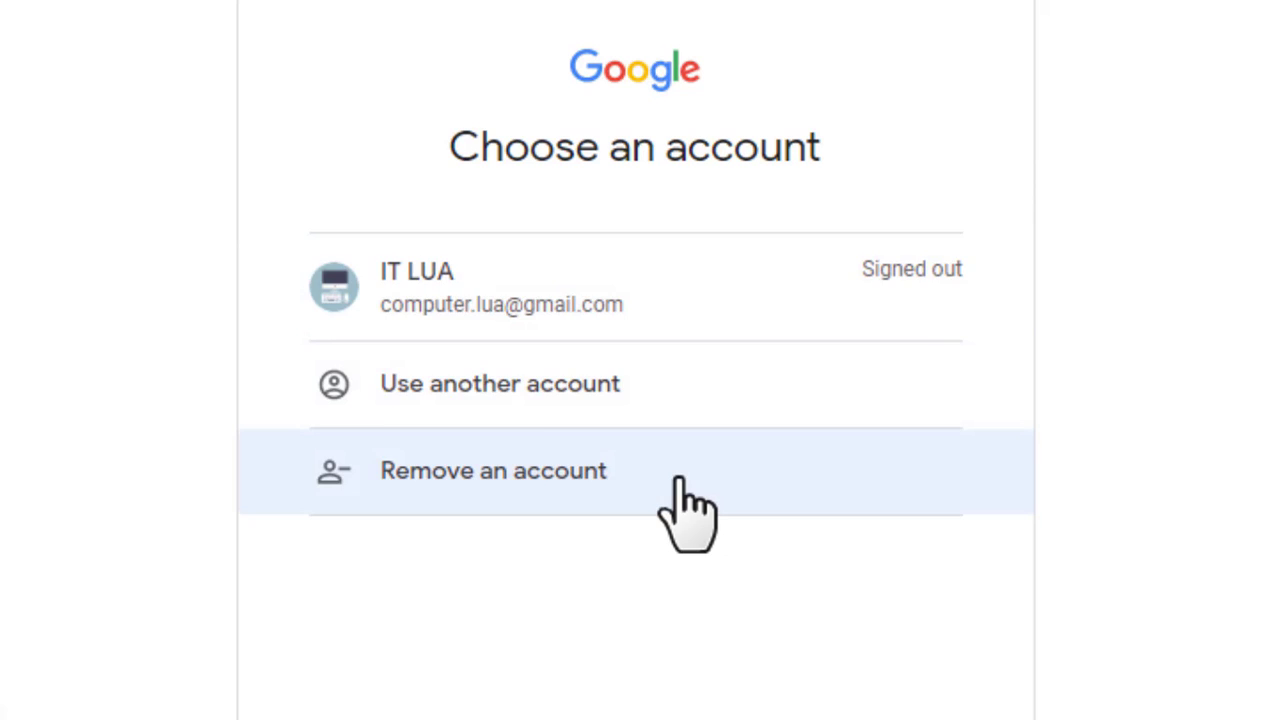
pyautogui.click(492, 470)
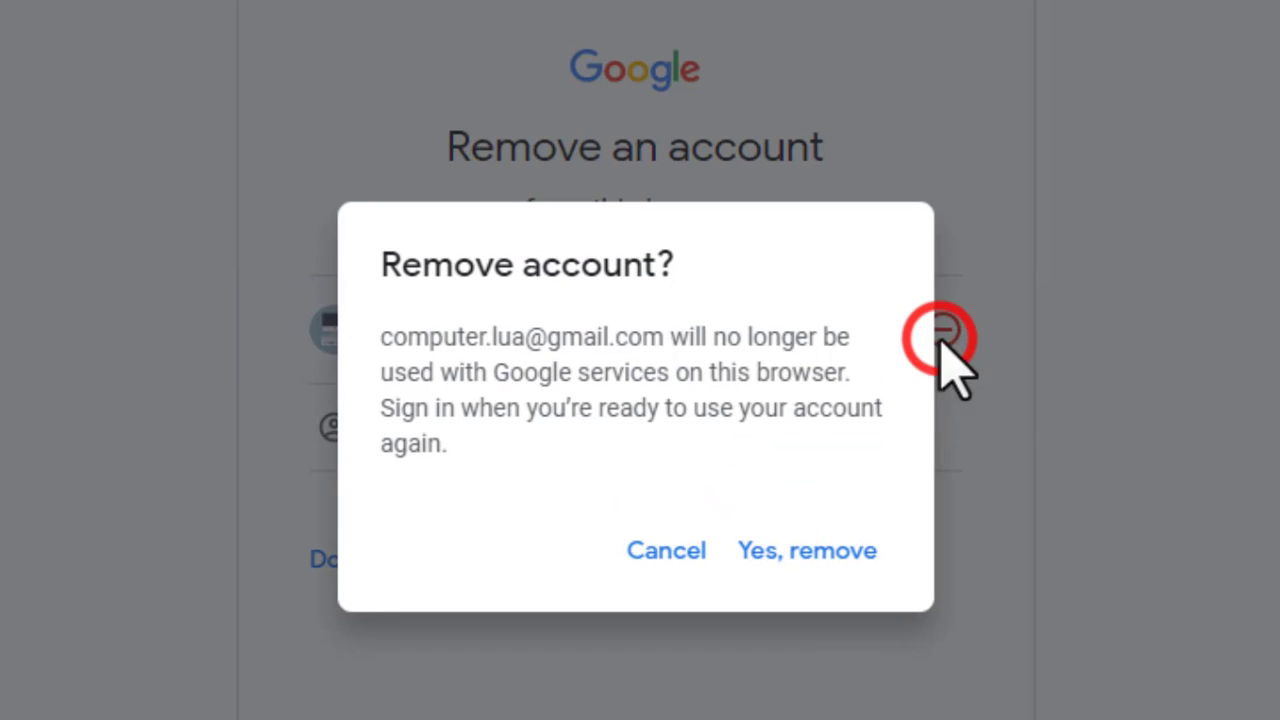
pyautogui.click(806, 550)
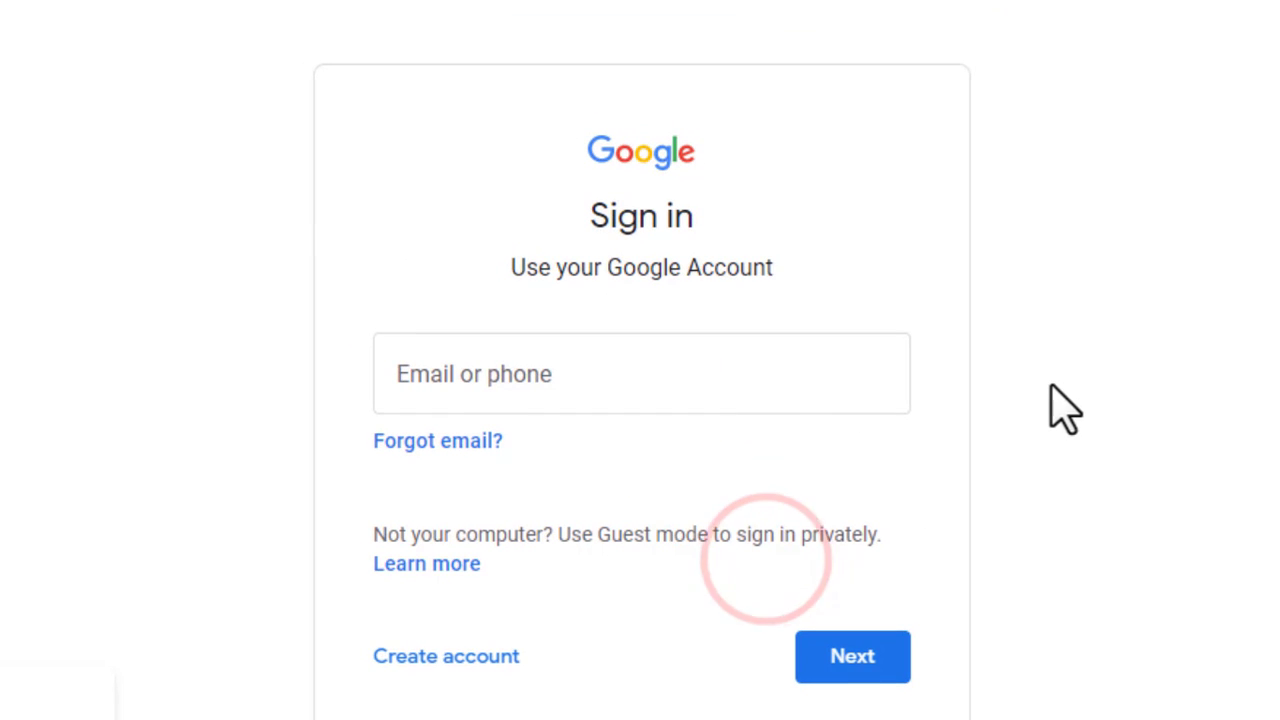
pyautogui.moveTo(1030, 270)
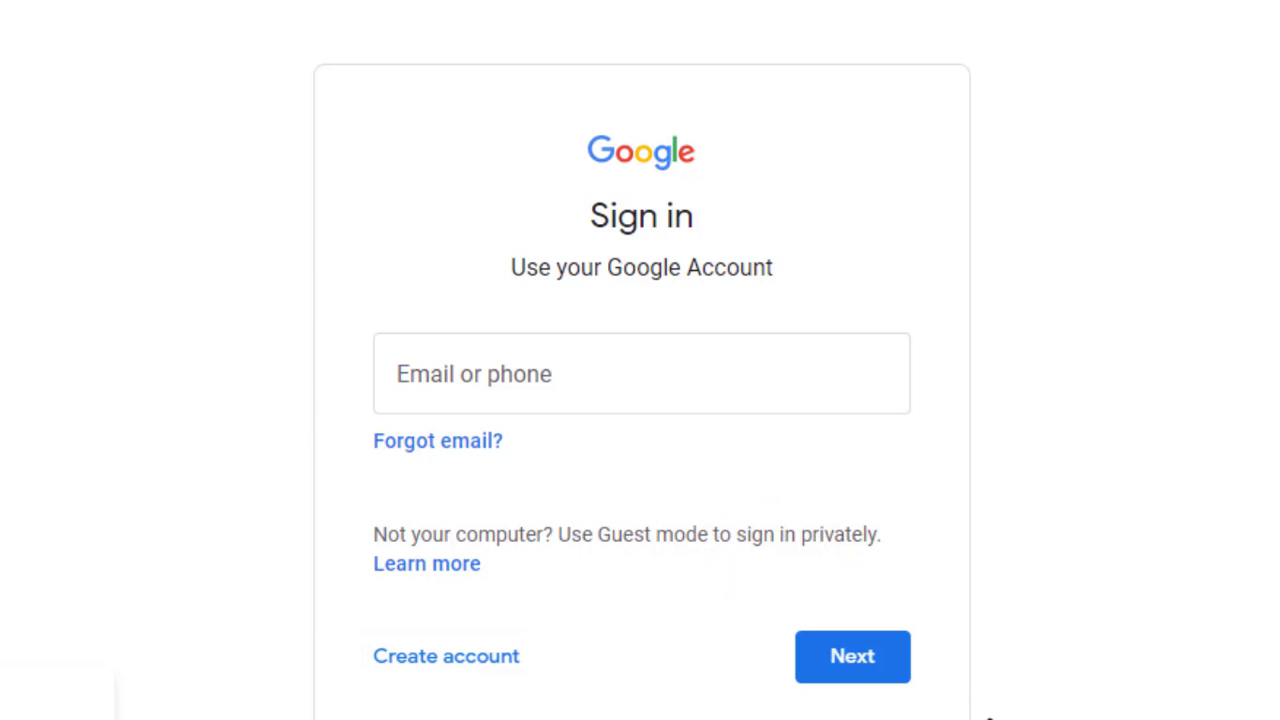
pyautogui.moveTo(990, 696)
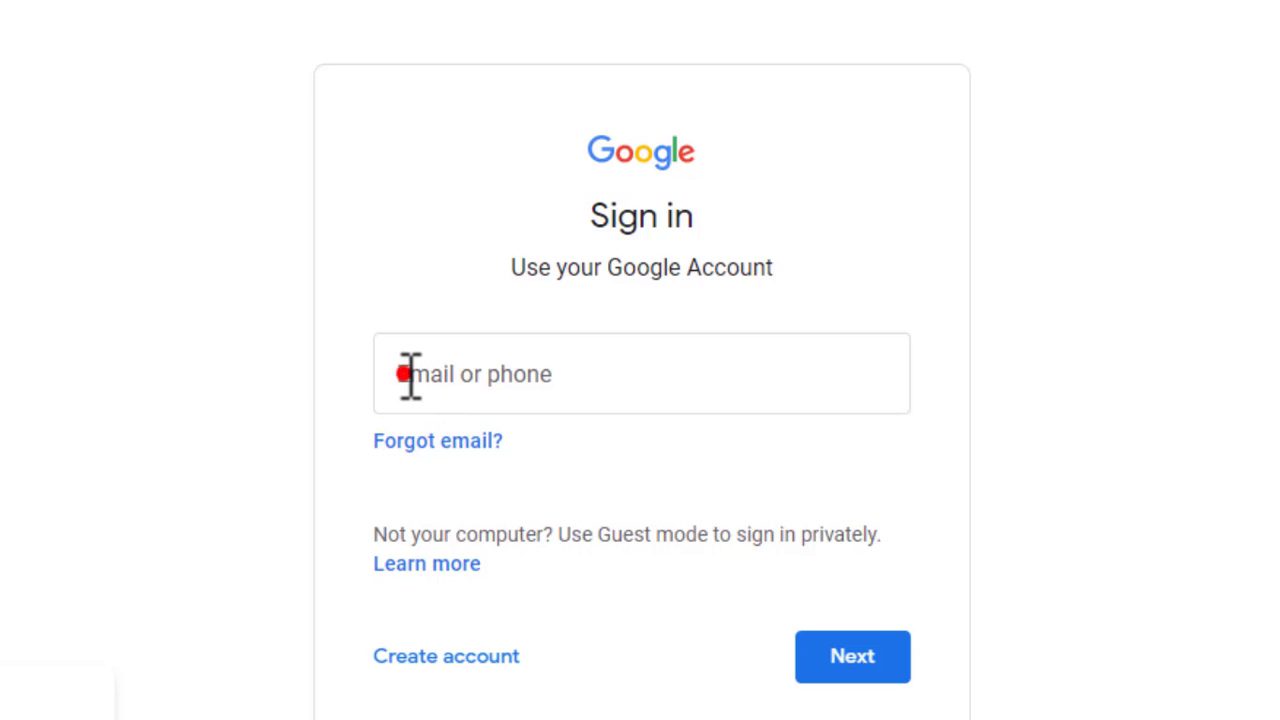
# Step: Choose Create account for personal use (For myself)
pyautogui.click(640, 374)
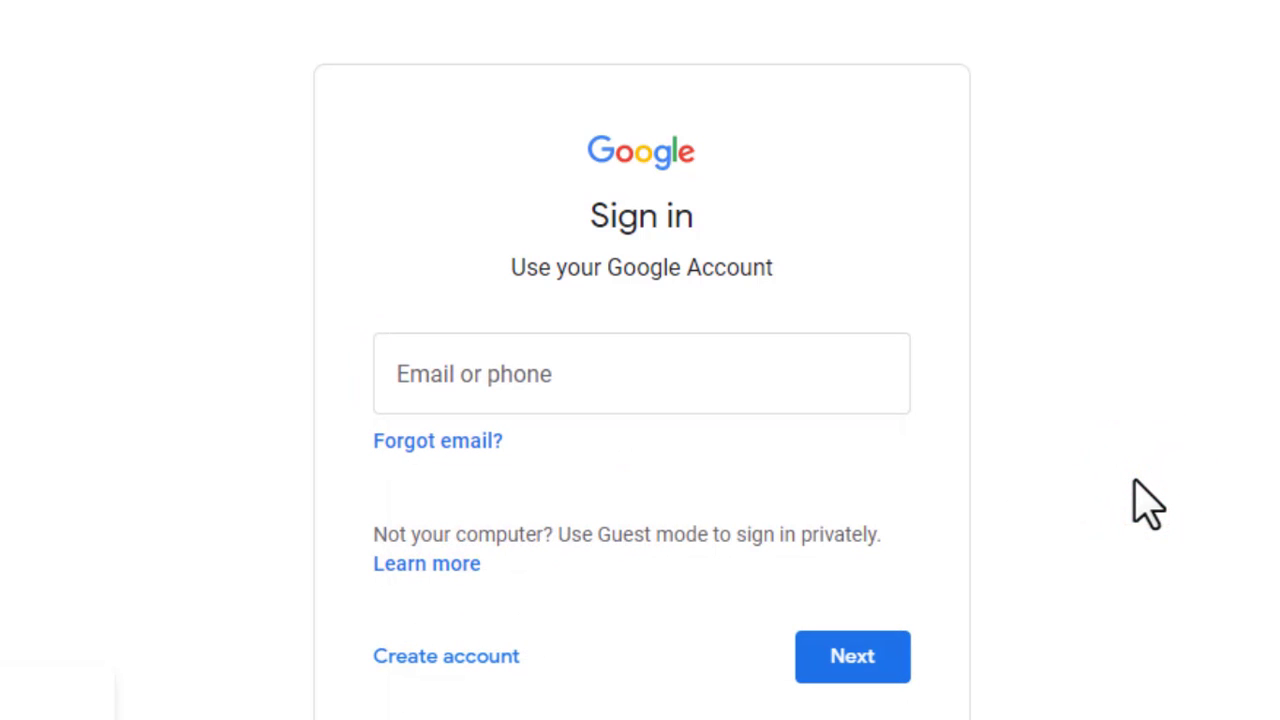
pyautogui.moveTo(1056, 520)
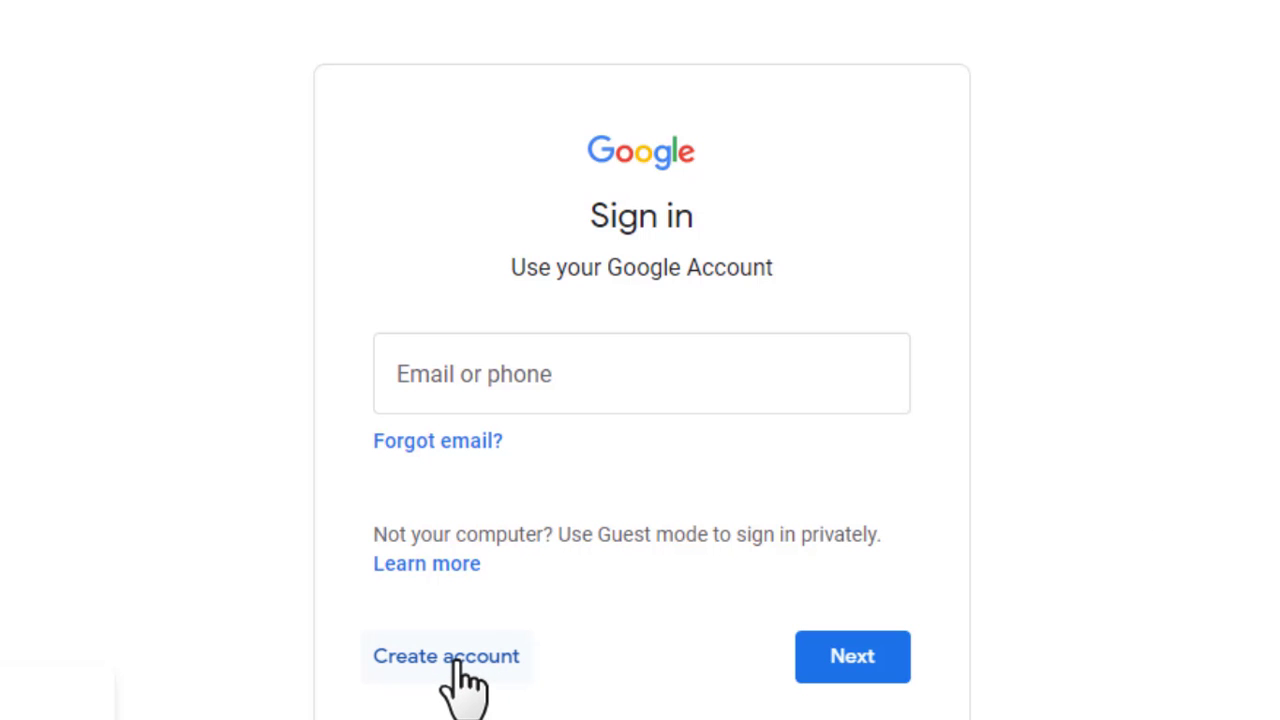
pyautogui.click(446, 656)
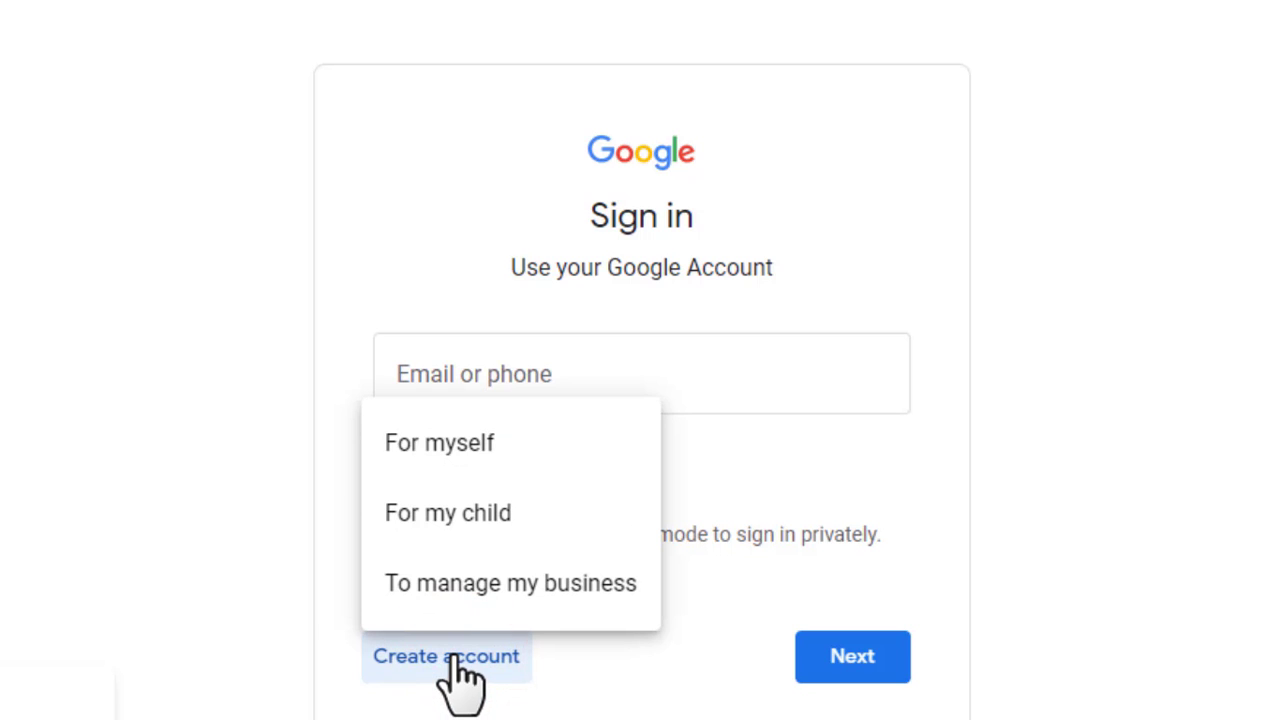
pyautogui.moveTo(460, 520)
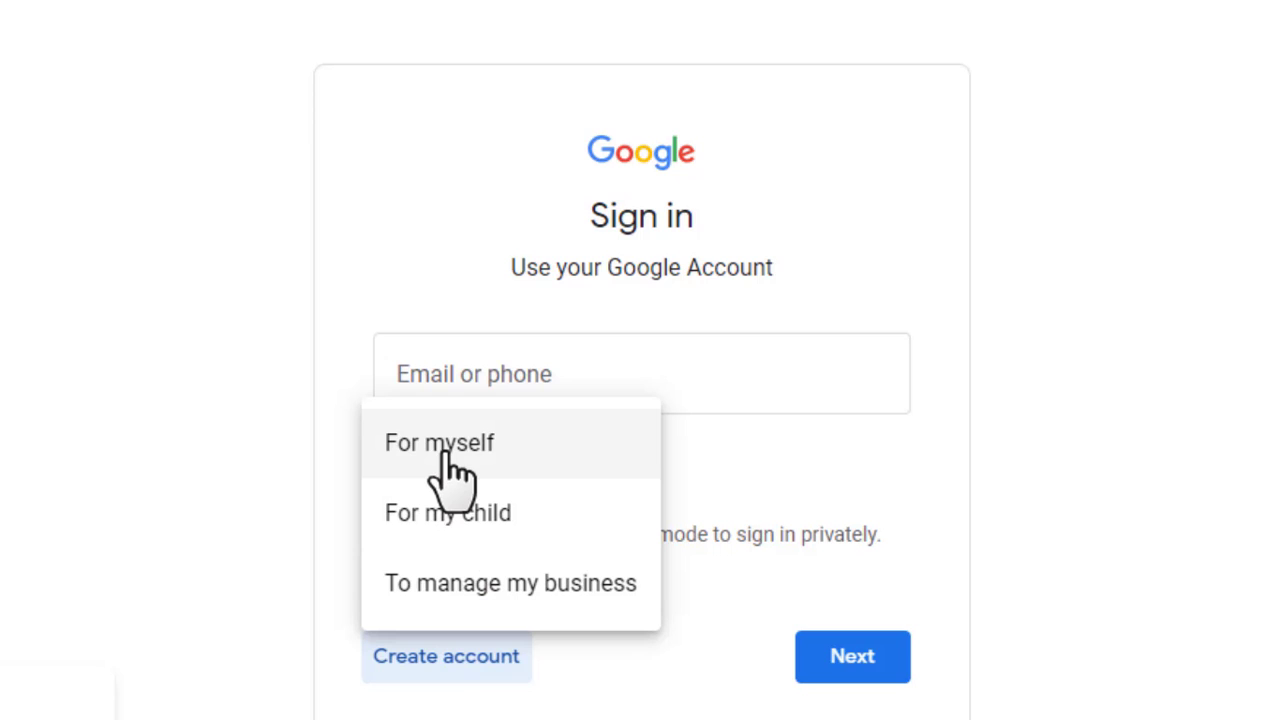
pyautogui.click(440, 444)
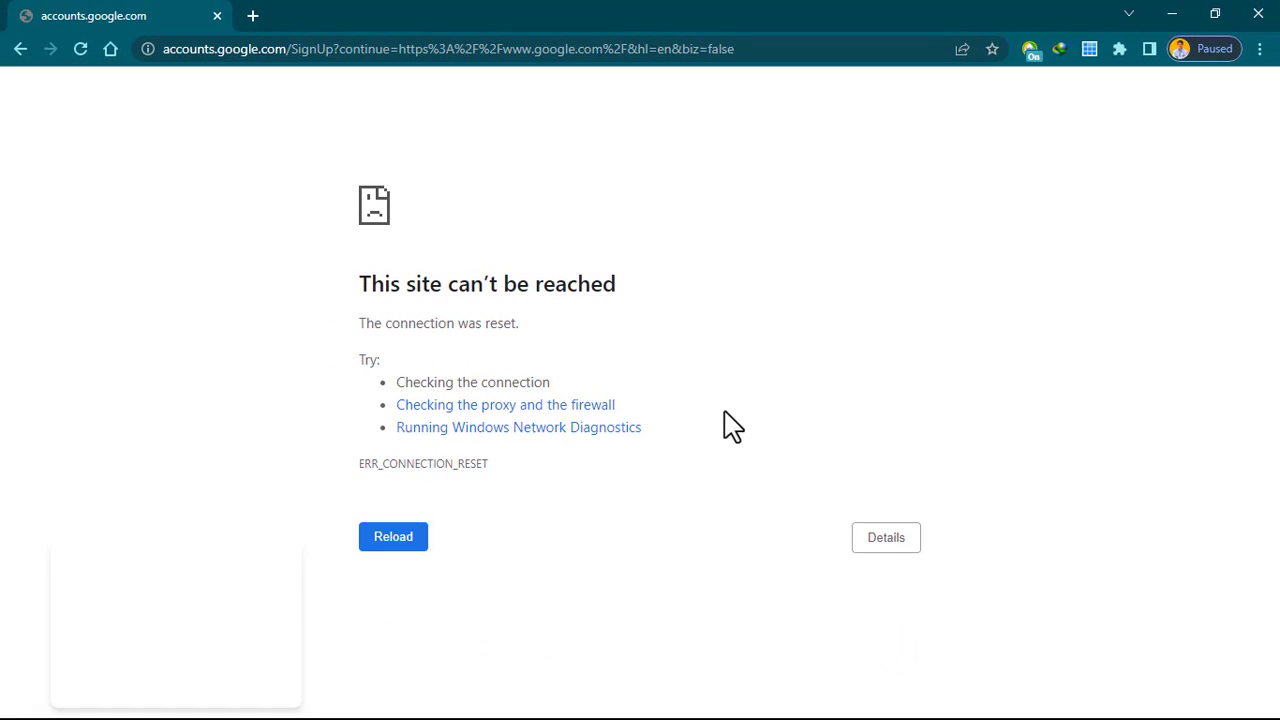
pyautogui.moveTo(468, 168)
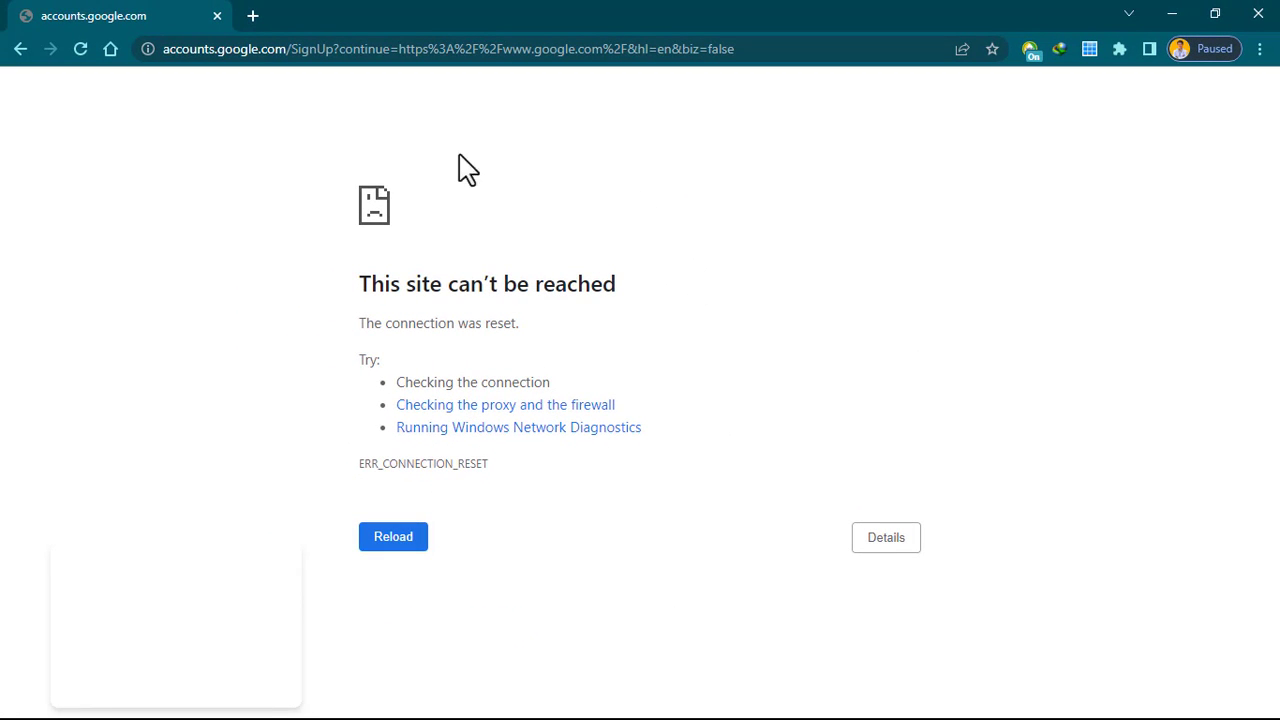
pyautogui.moveTo(810, 398)
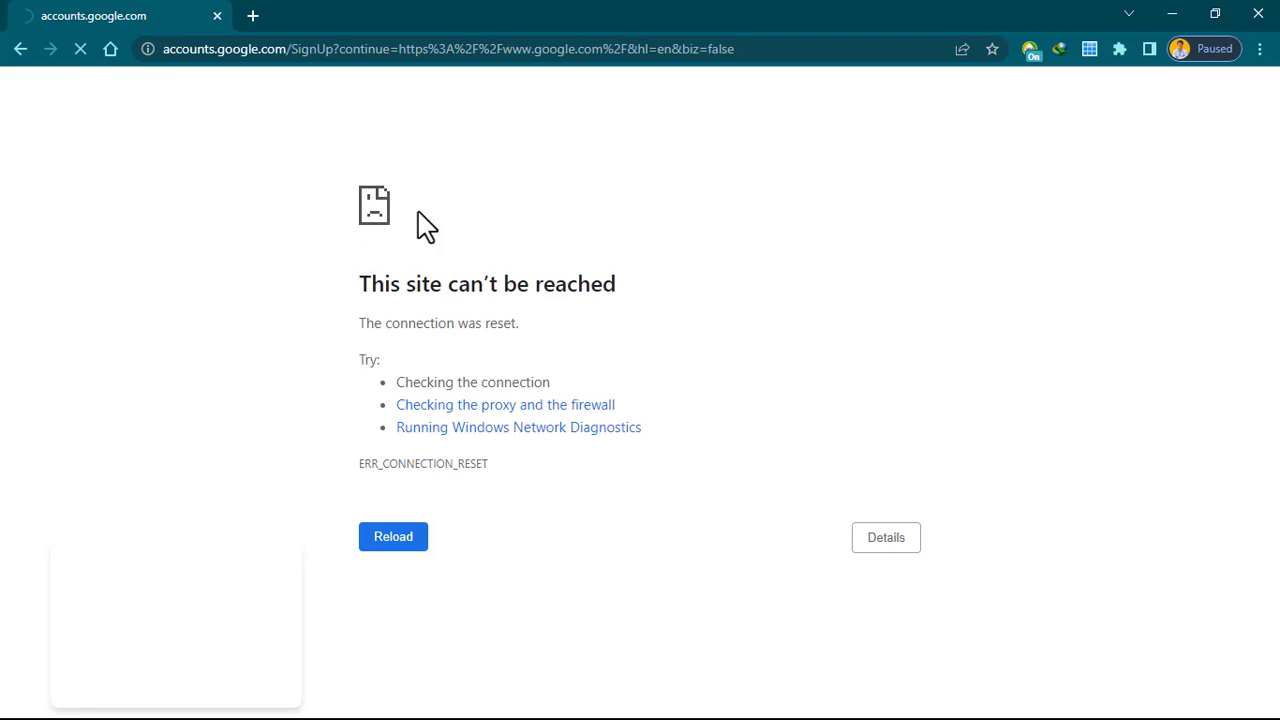
pyautogui.moveTo(690, 490)
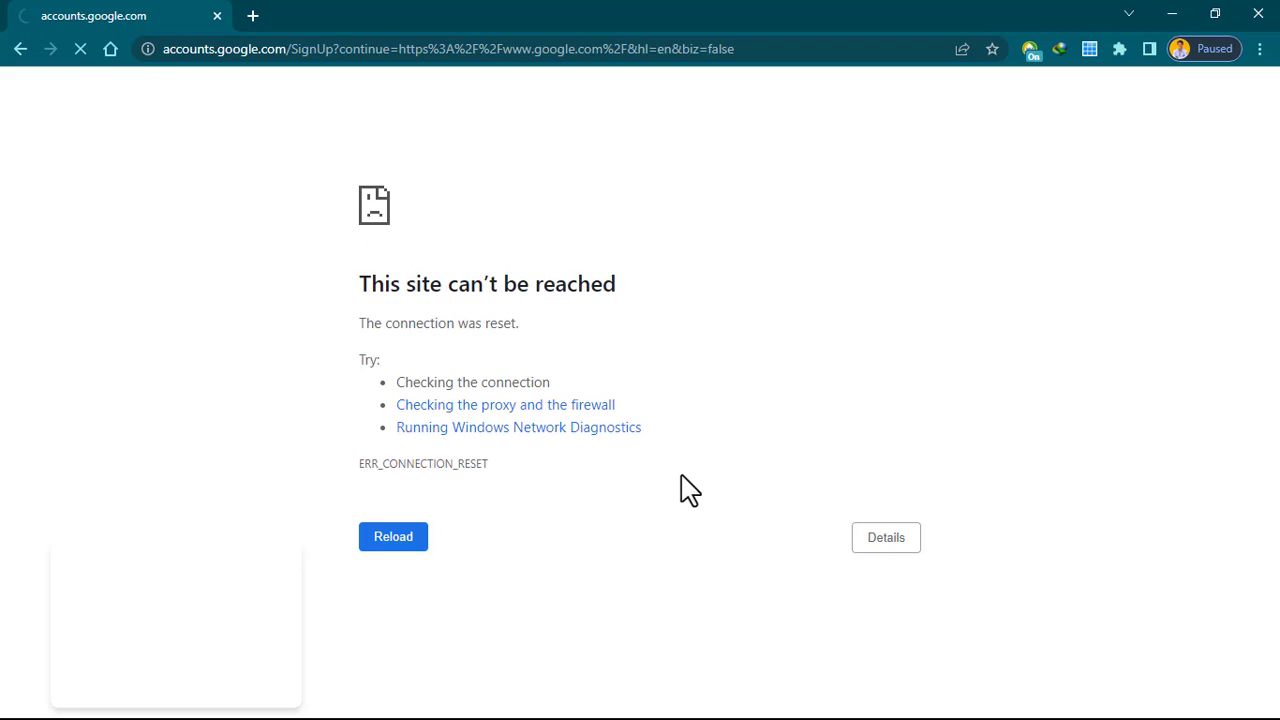
pyautogui.click(28, 696)
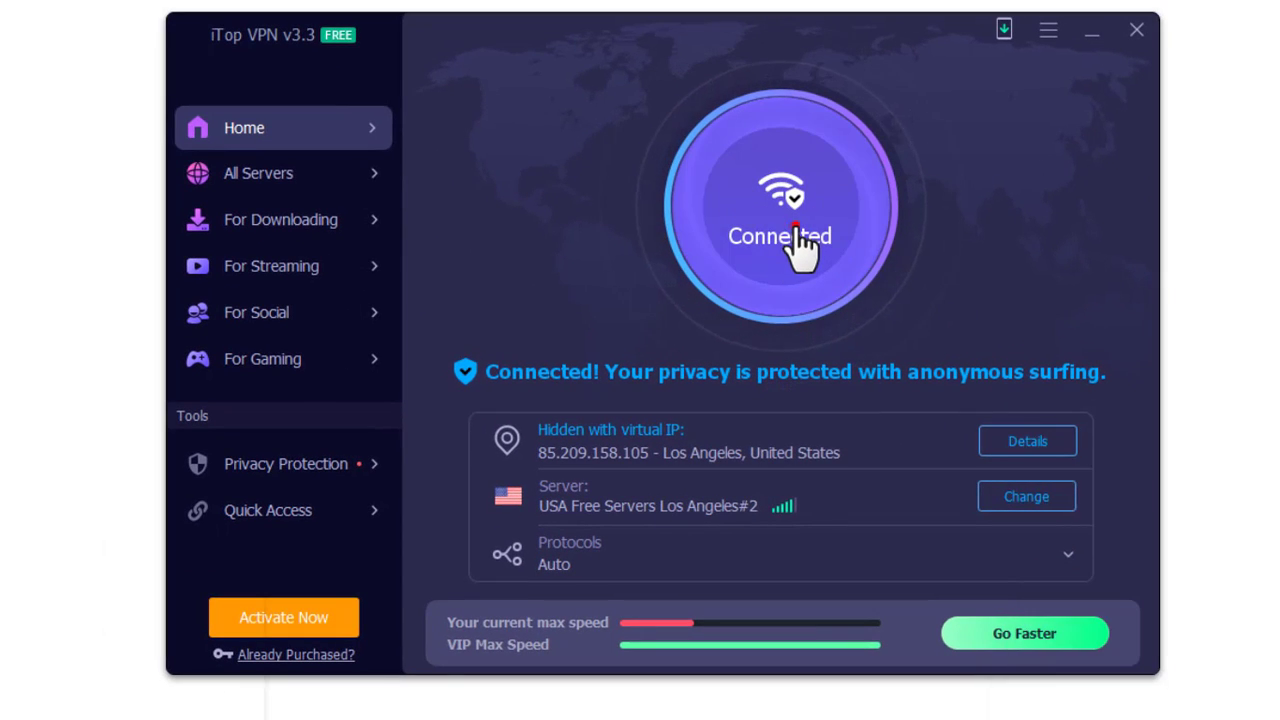
# Step: Disconnect iTop VPN from the Los Angeles server and close the app
pyautogui.click(780, 210)
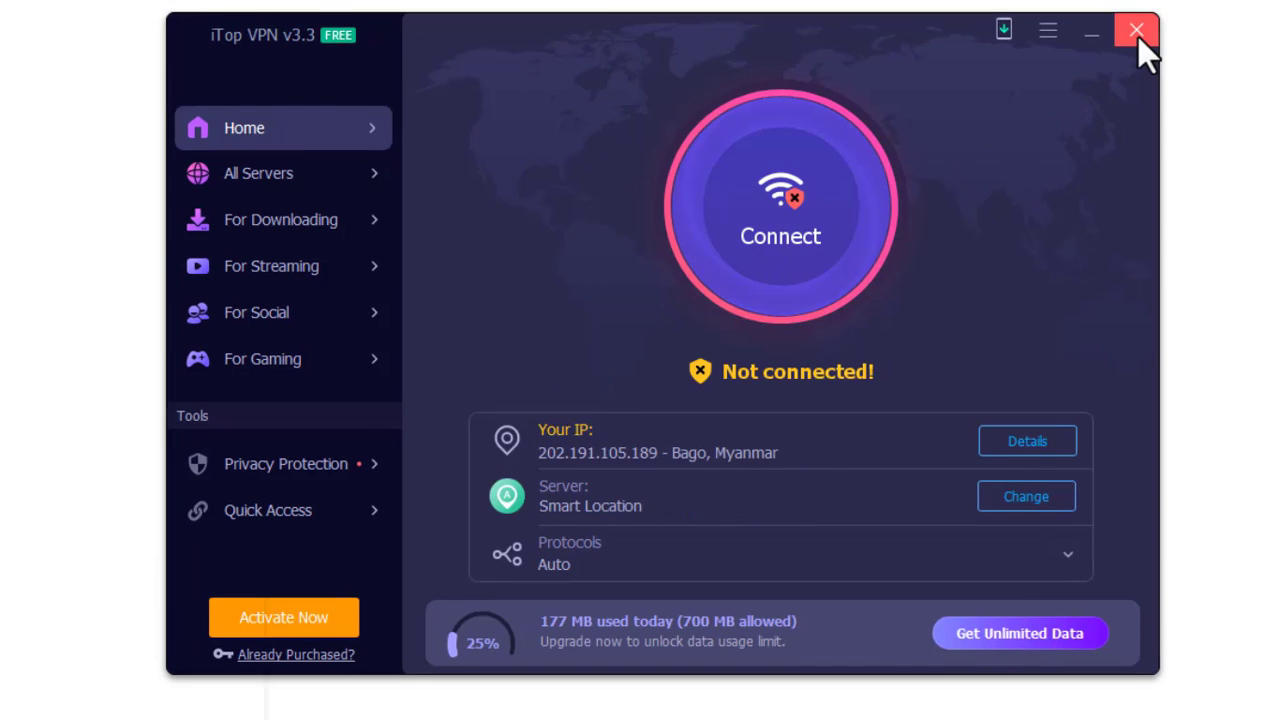
pyautogui.click(1136, 30)
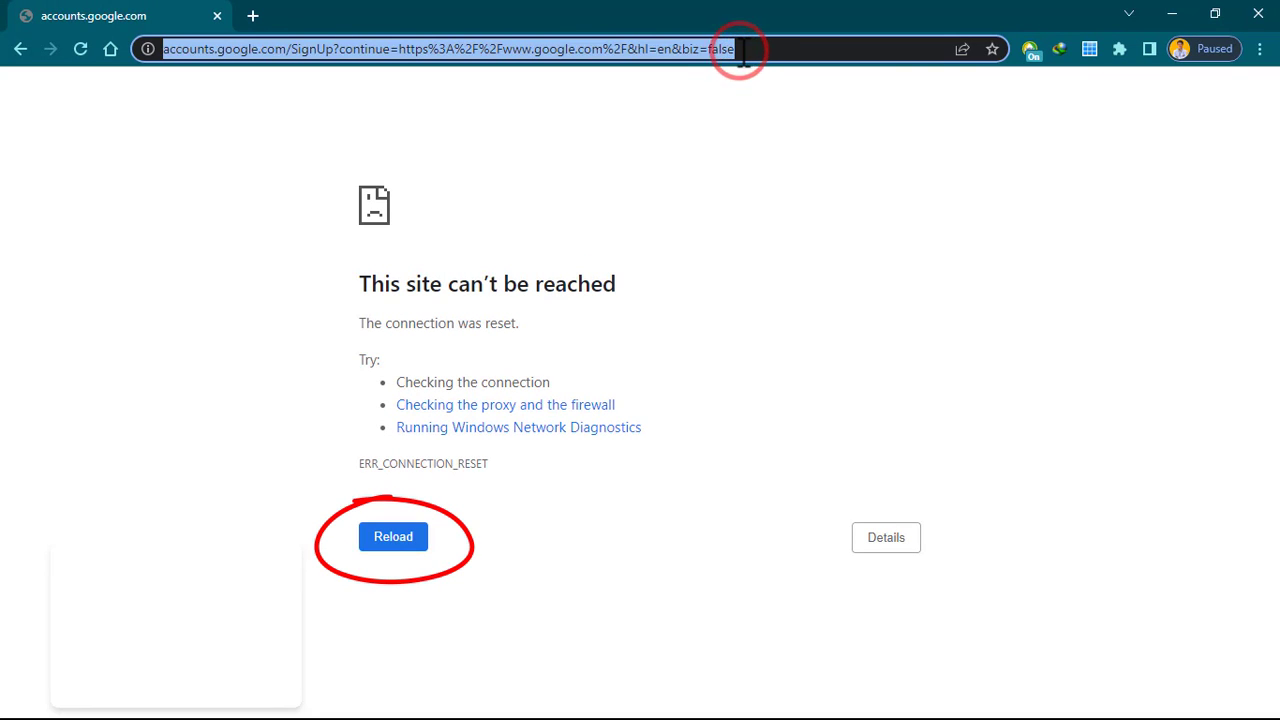
# Step: Reload the errored page so the Google sign-up form appears
pyautogui.click(392, 536)
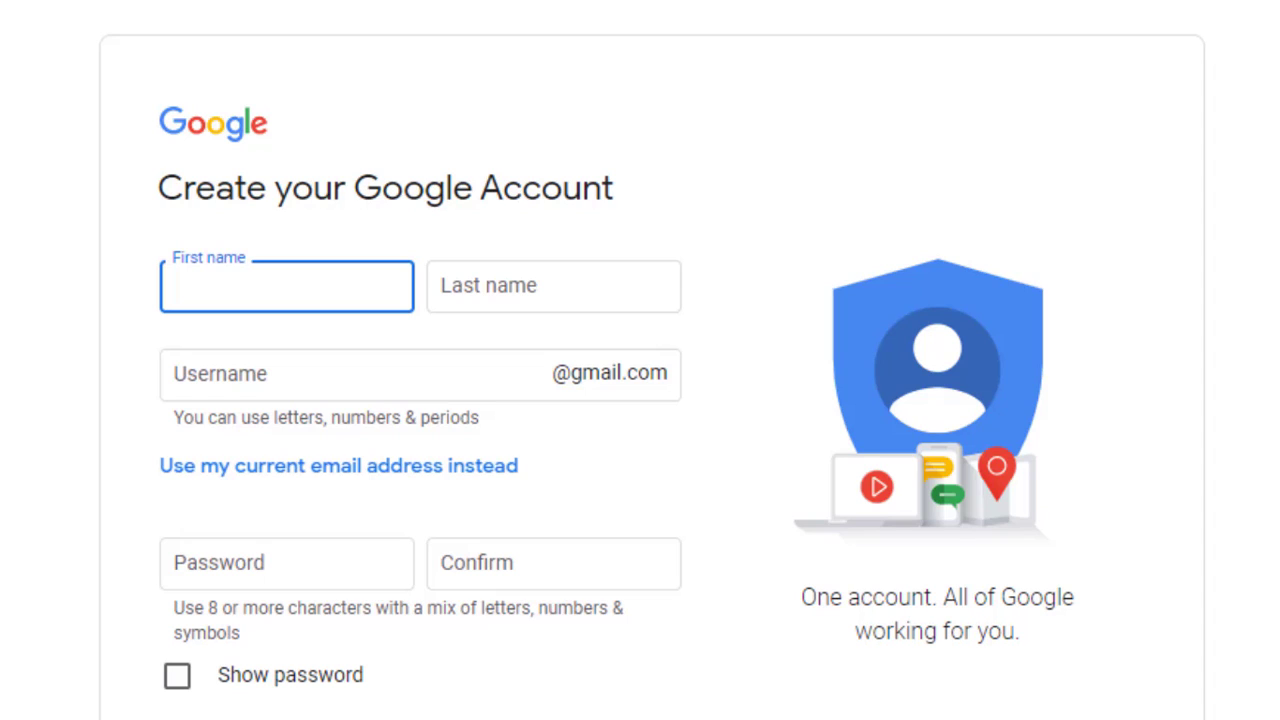
pyautogui.click(284, 284)
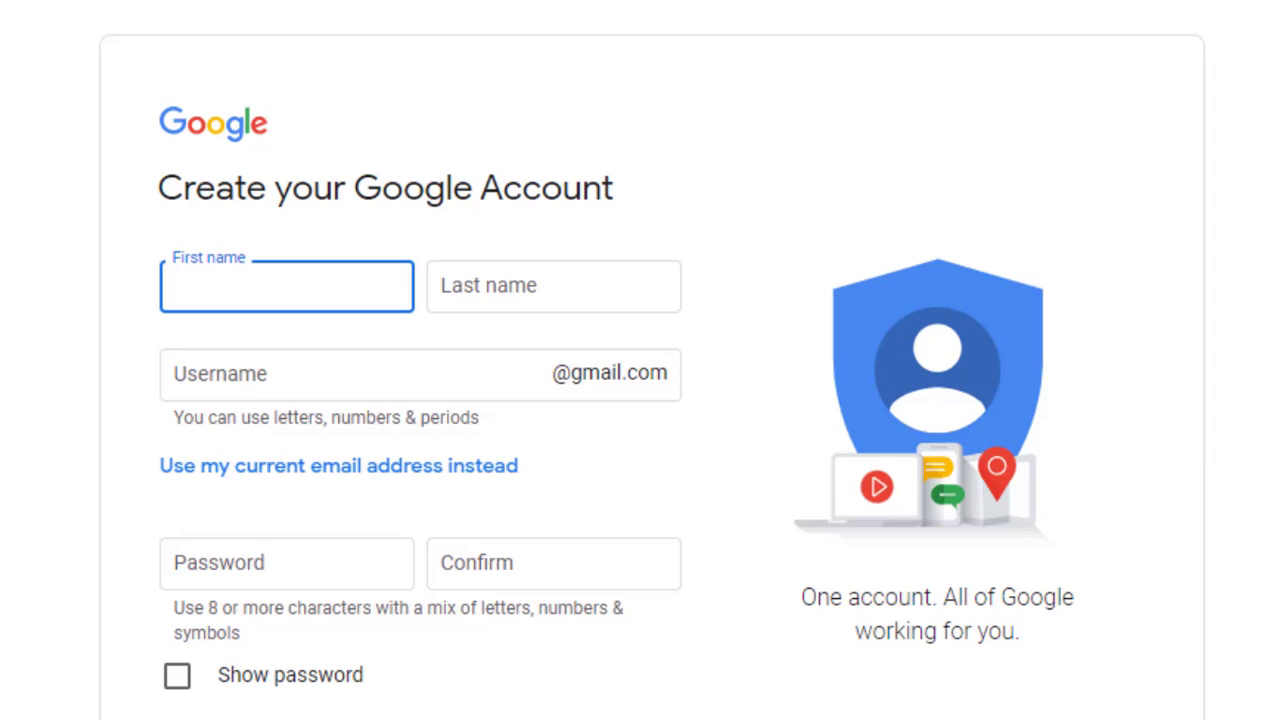
pyautogui.moveTo(572, 300)
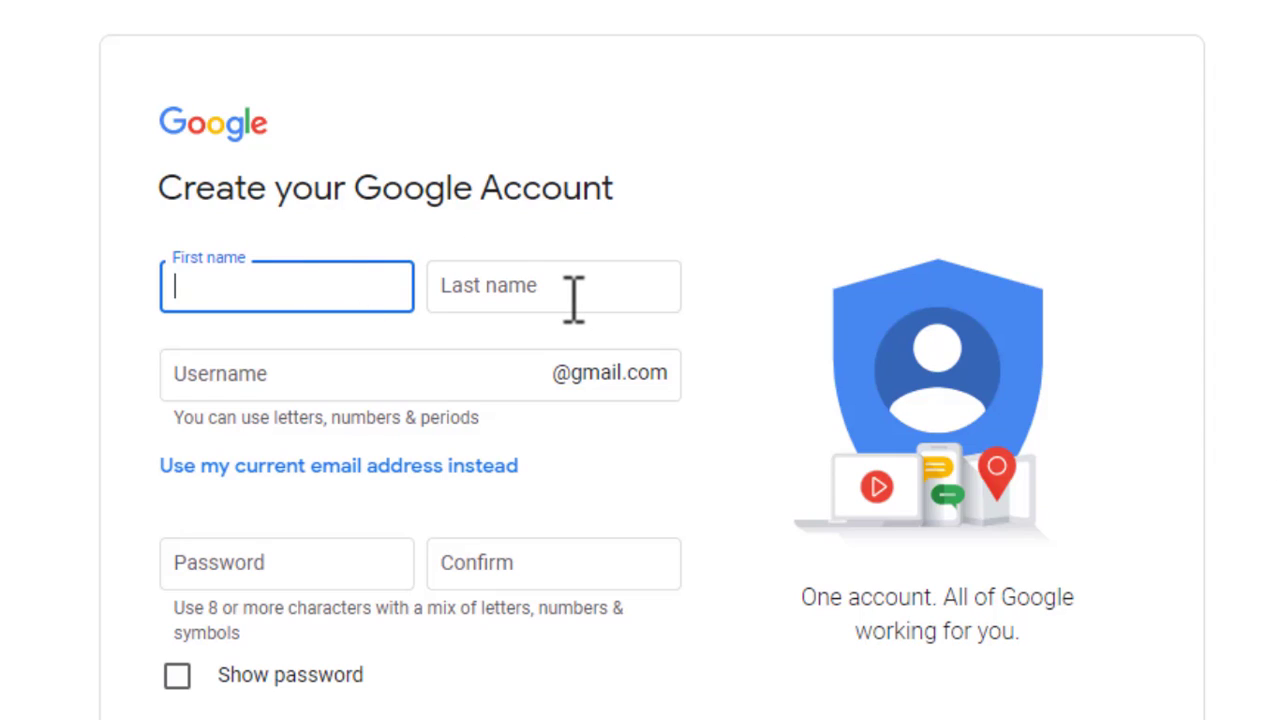
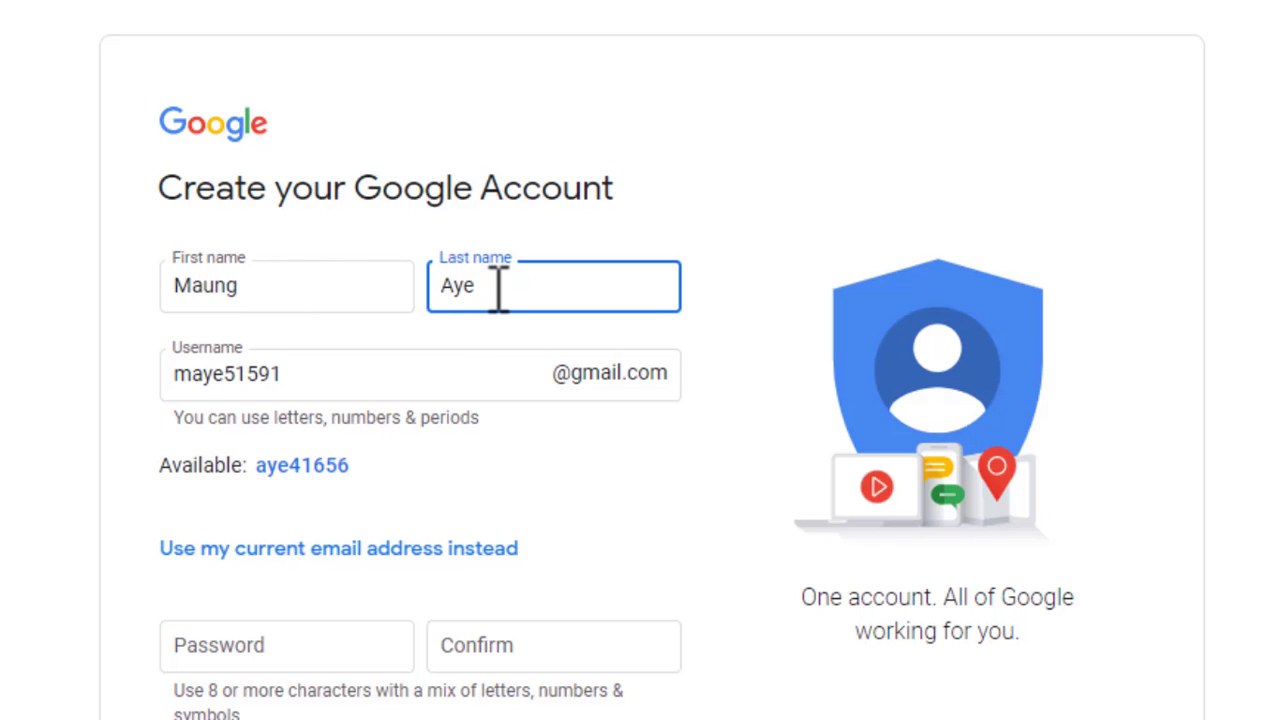
pyautogui.moveTo(528, 286)
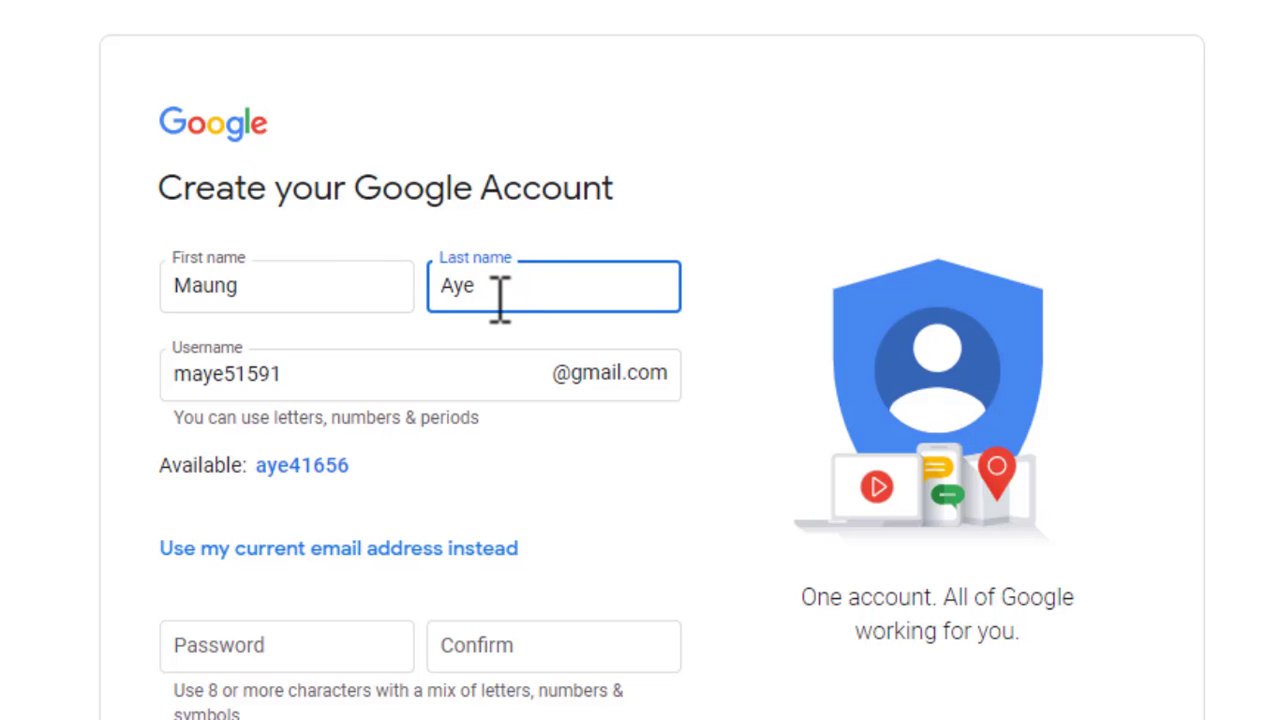
pyautogui.moveTo(216, 390)
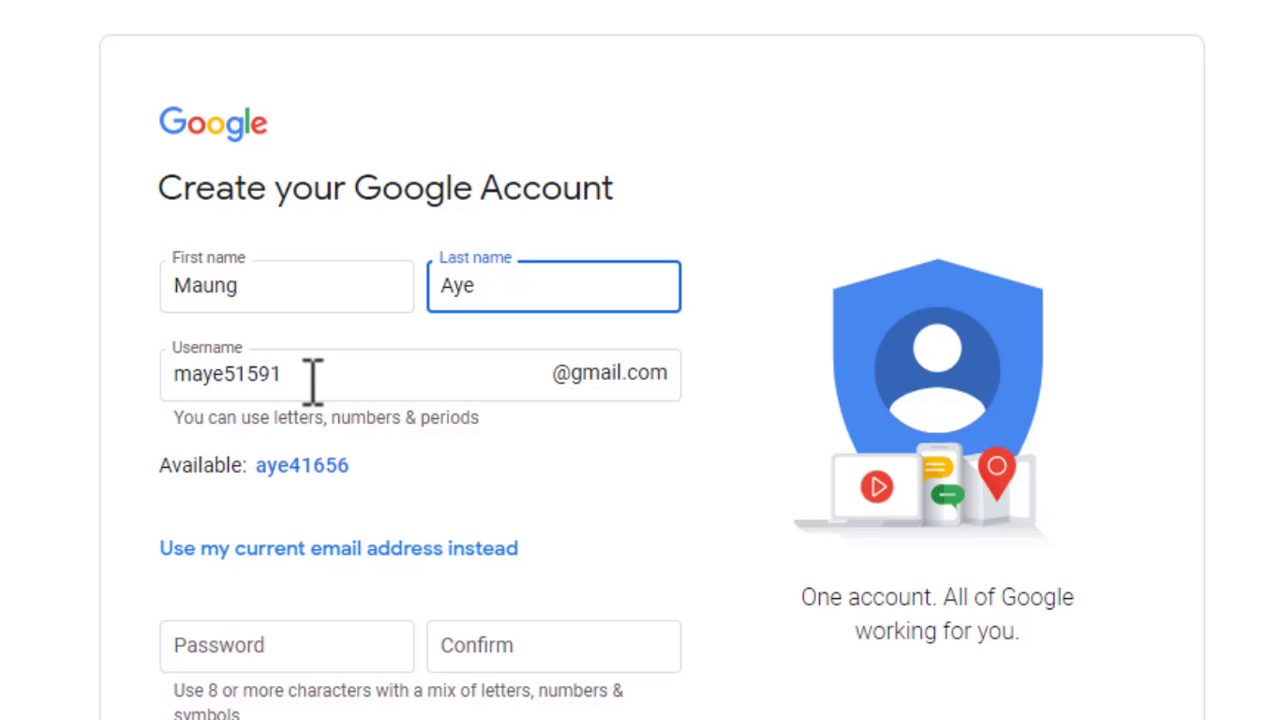
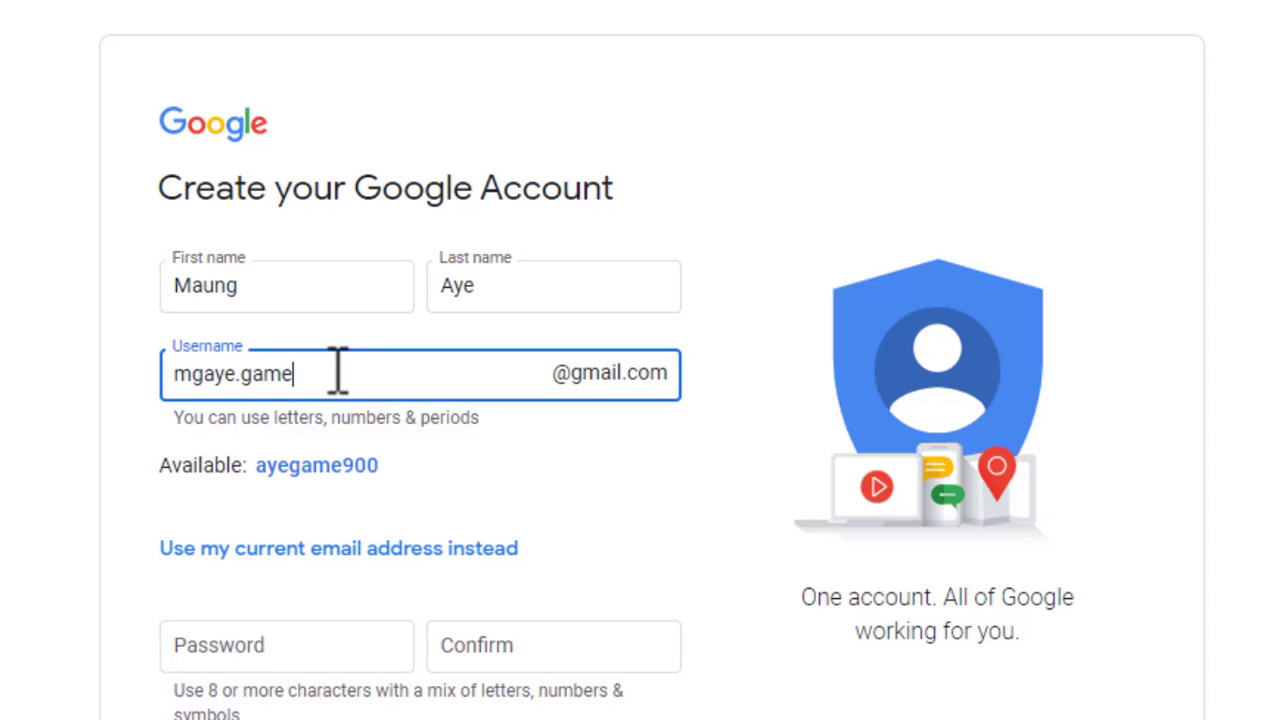
pyautogui.moveTo(372, 384)
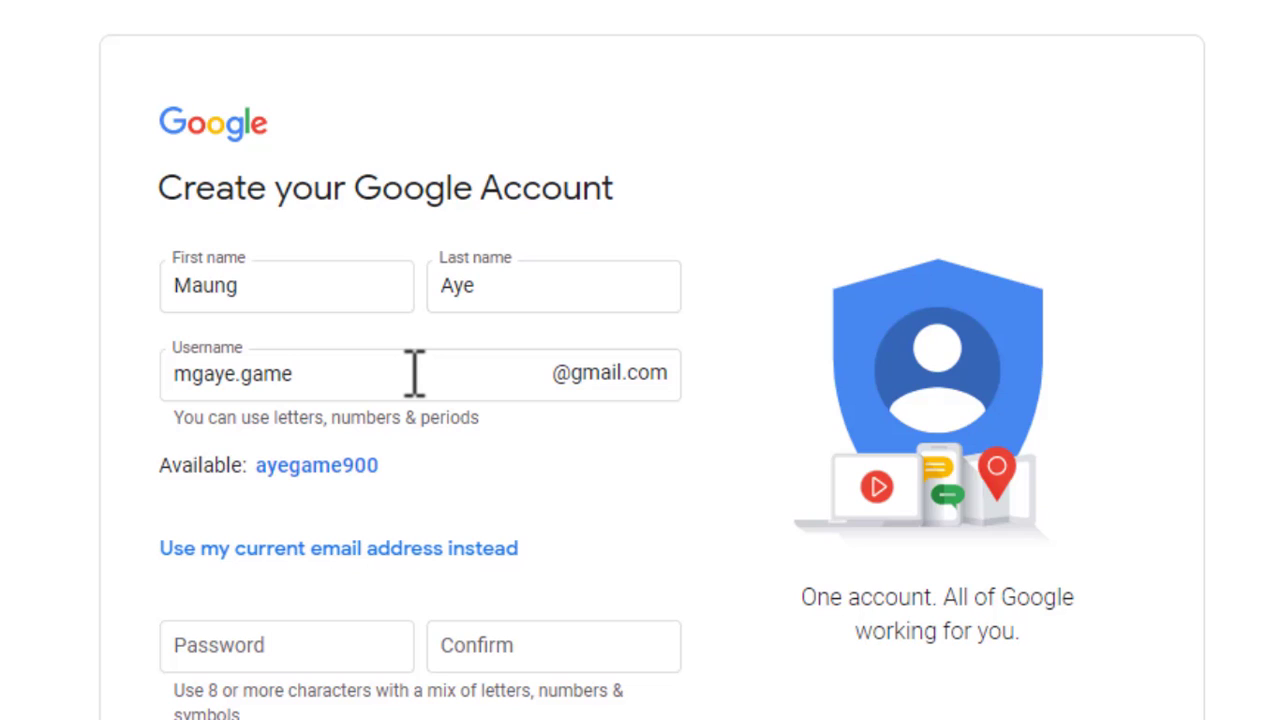
pyautogui.moveTo(208, 392)
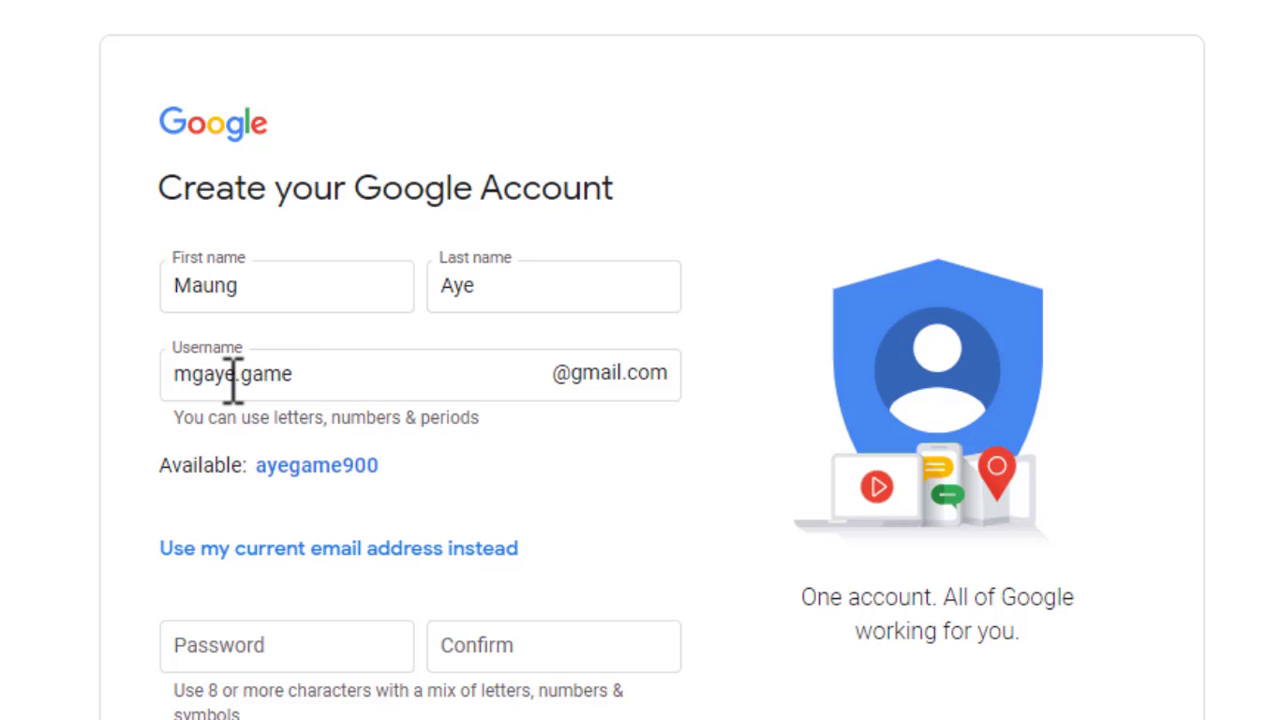
pyautogui.moveTo(544, 384)
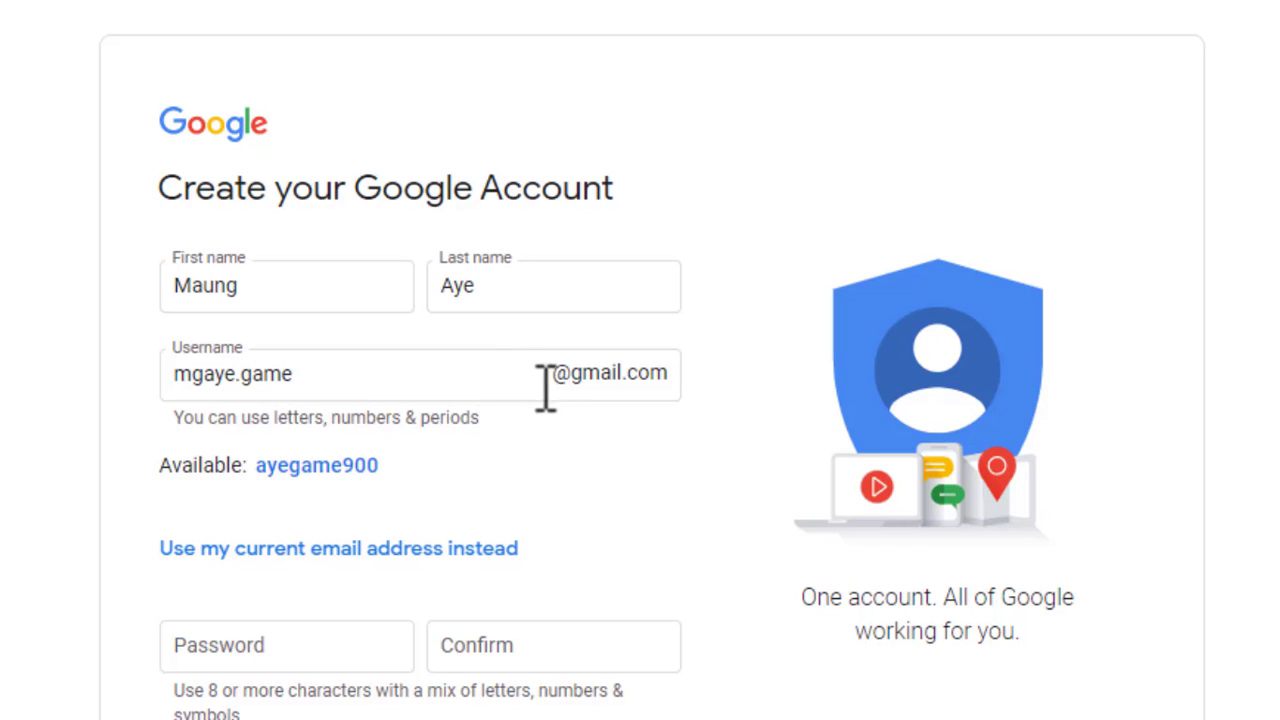
pyautogui.moveTo(336, 390)
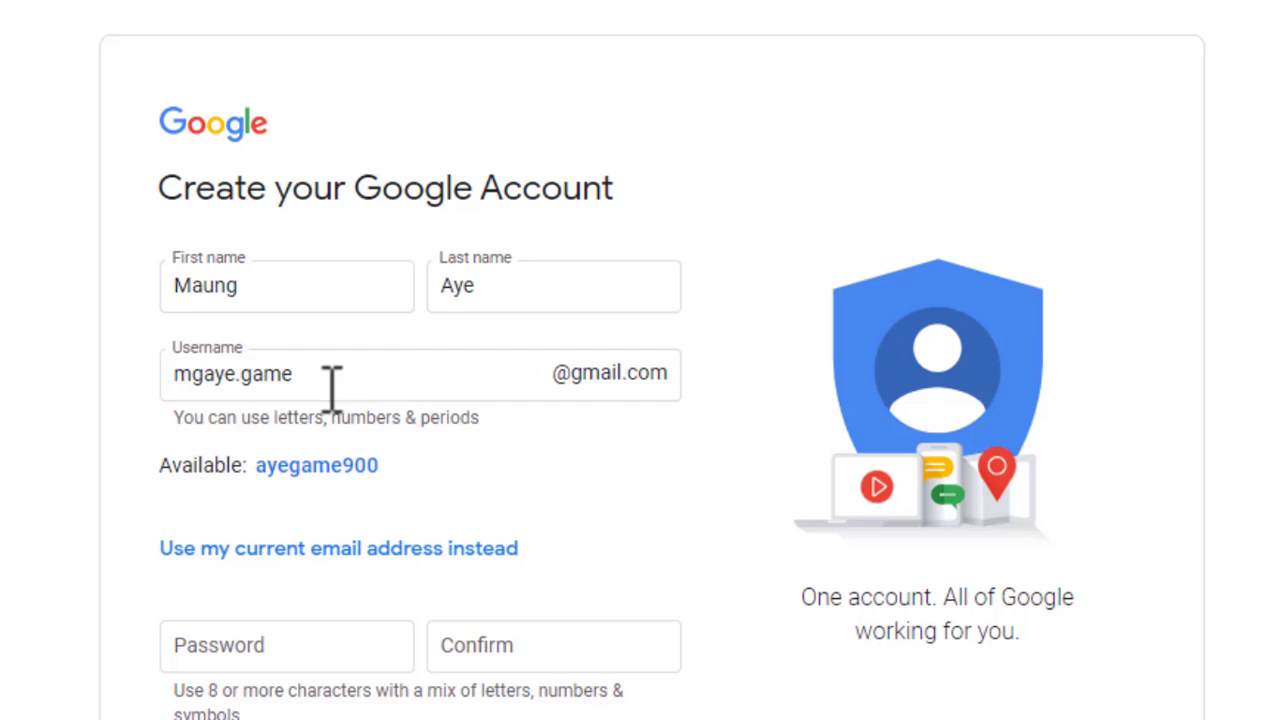
pyautogui.moveTo(284, 390)
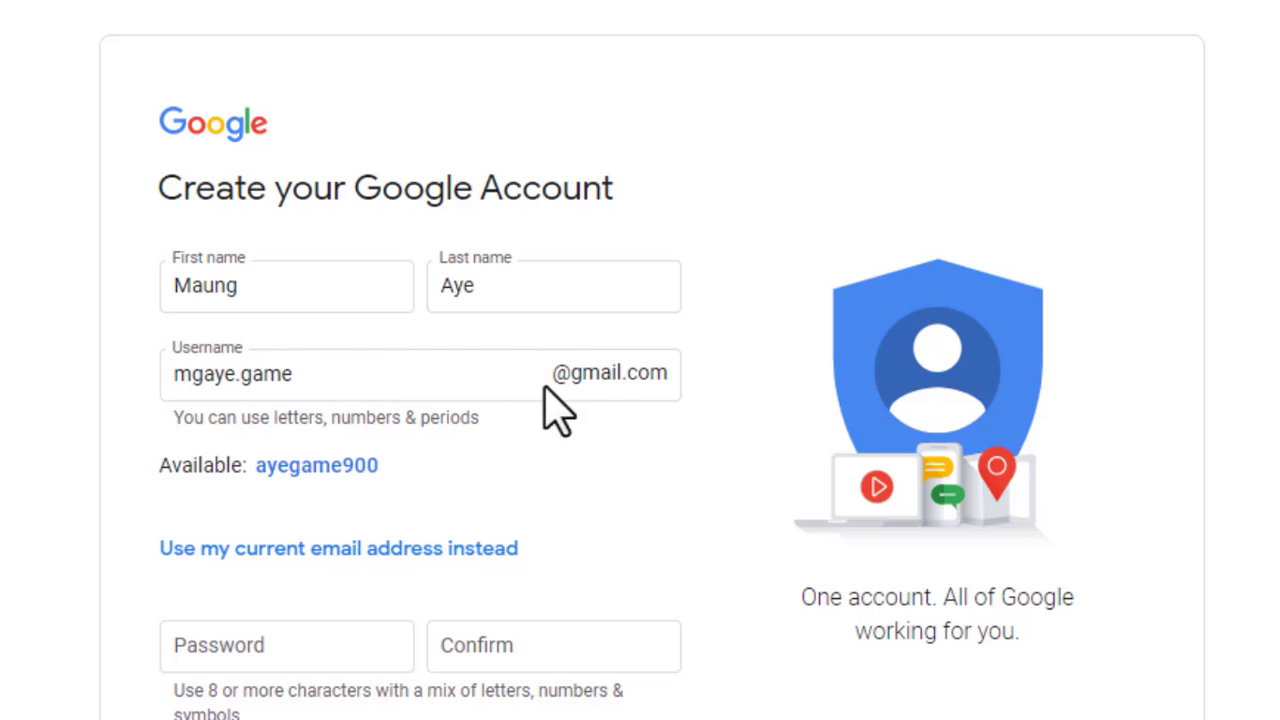
pyautogui.moveTo(576, 414)
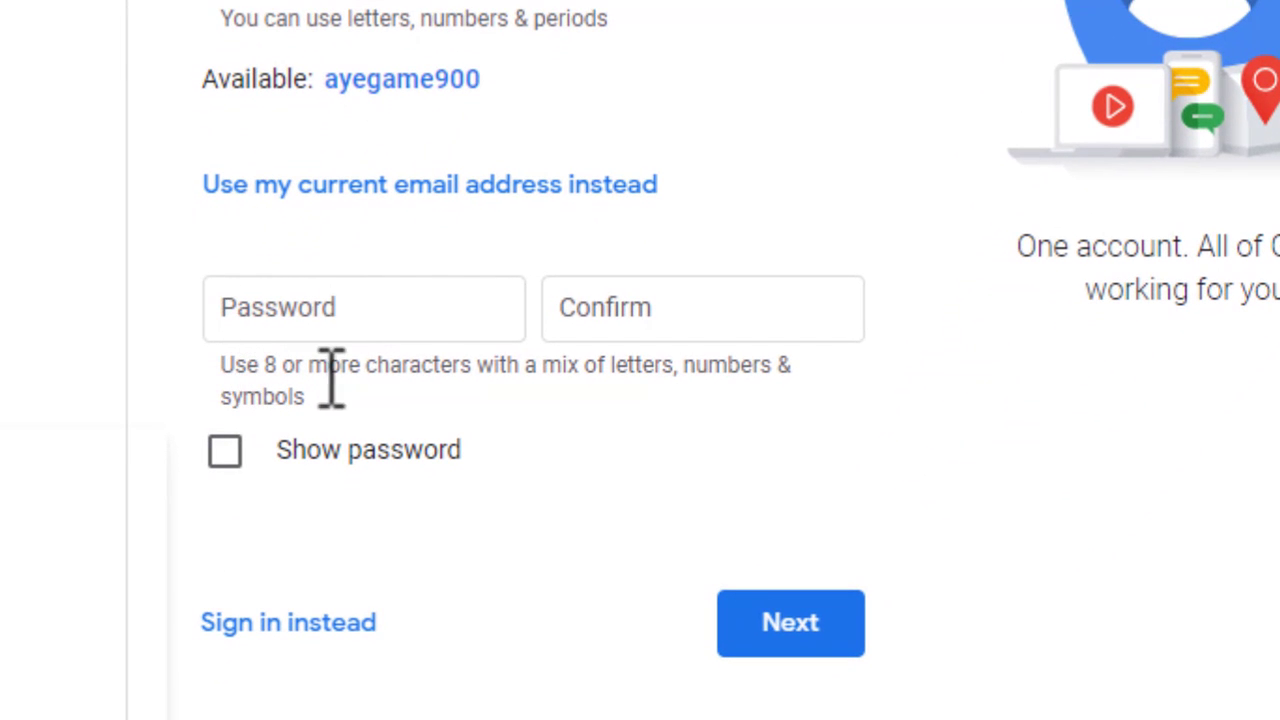
pyautogui.moveTo(390, 380)
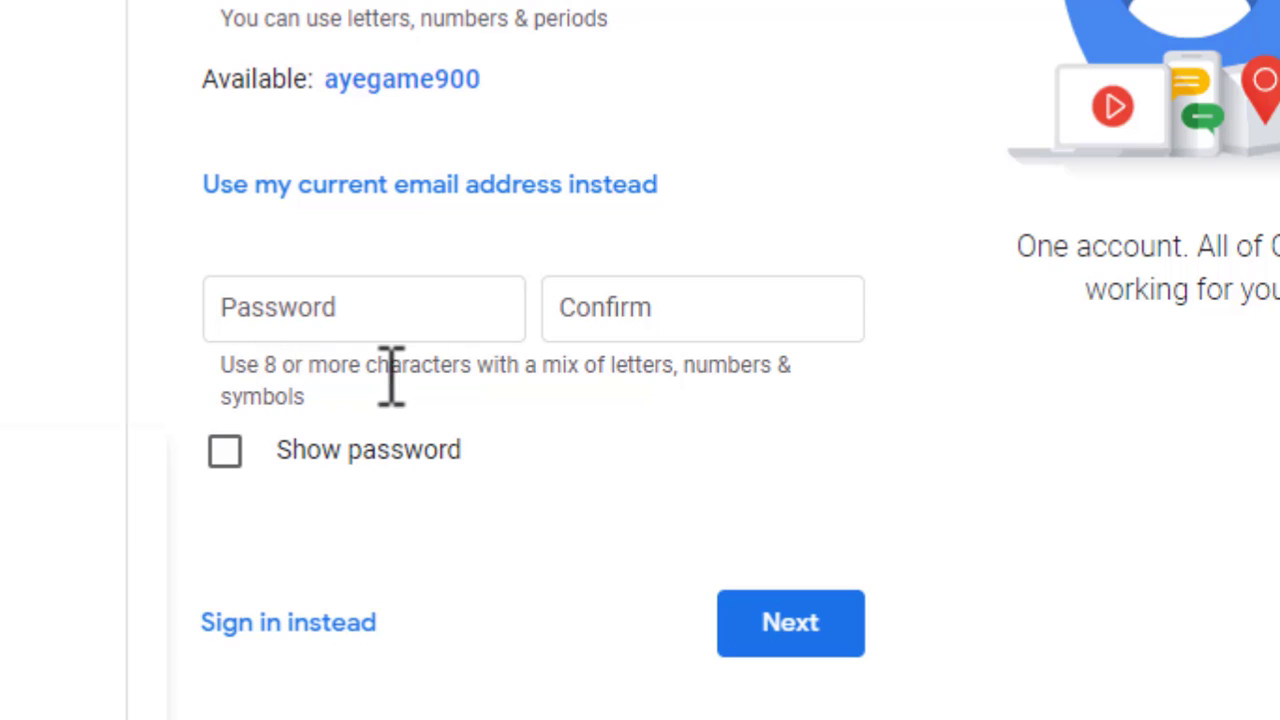
pyautogui.moveTo(668, 380)
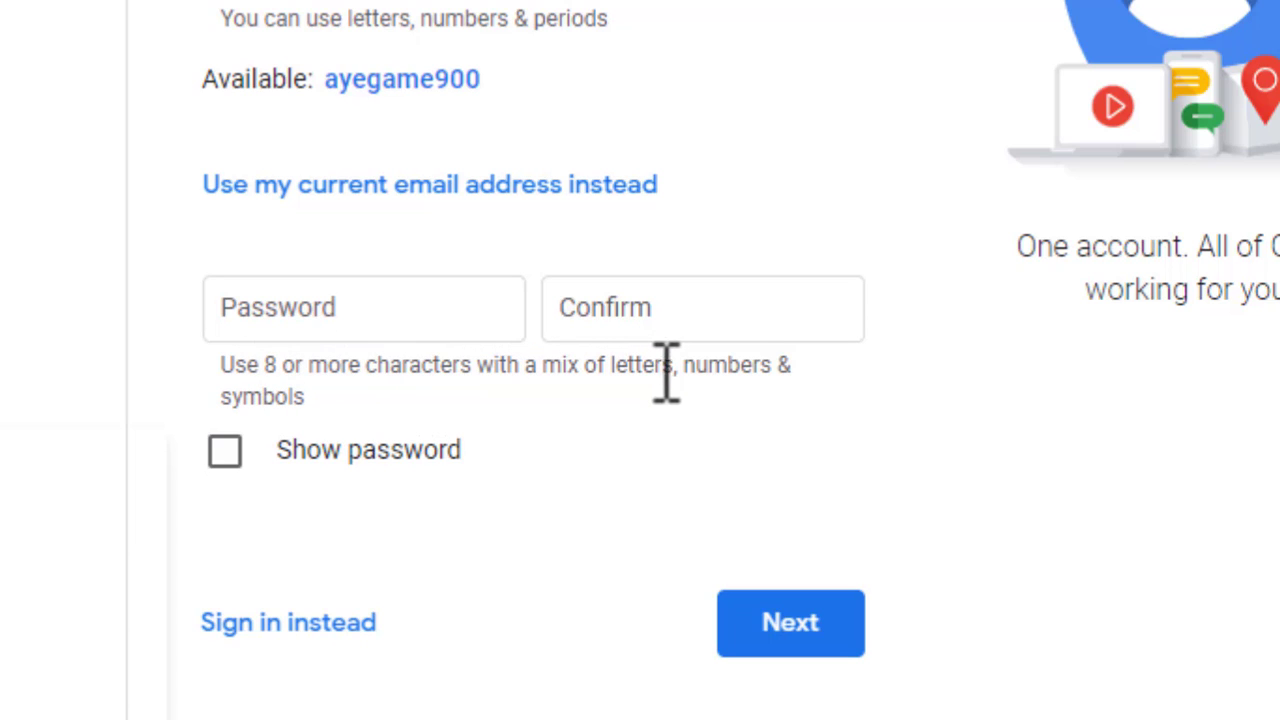
pyautogui.moveTo(778, 384)
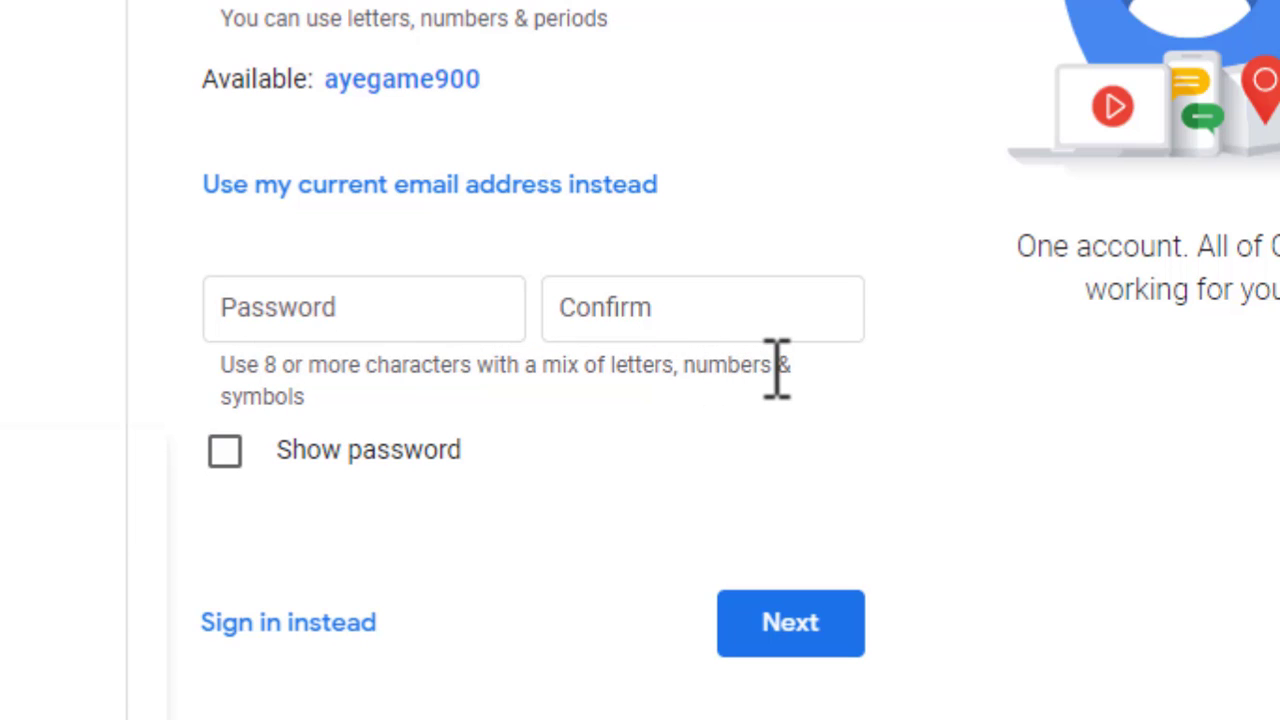
pyautogui.moveTo(320, 414)
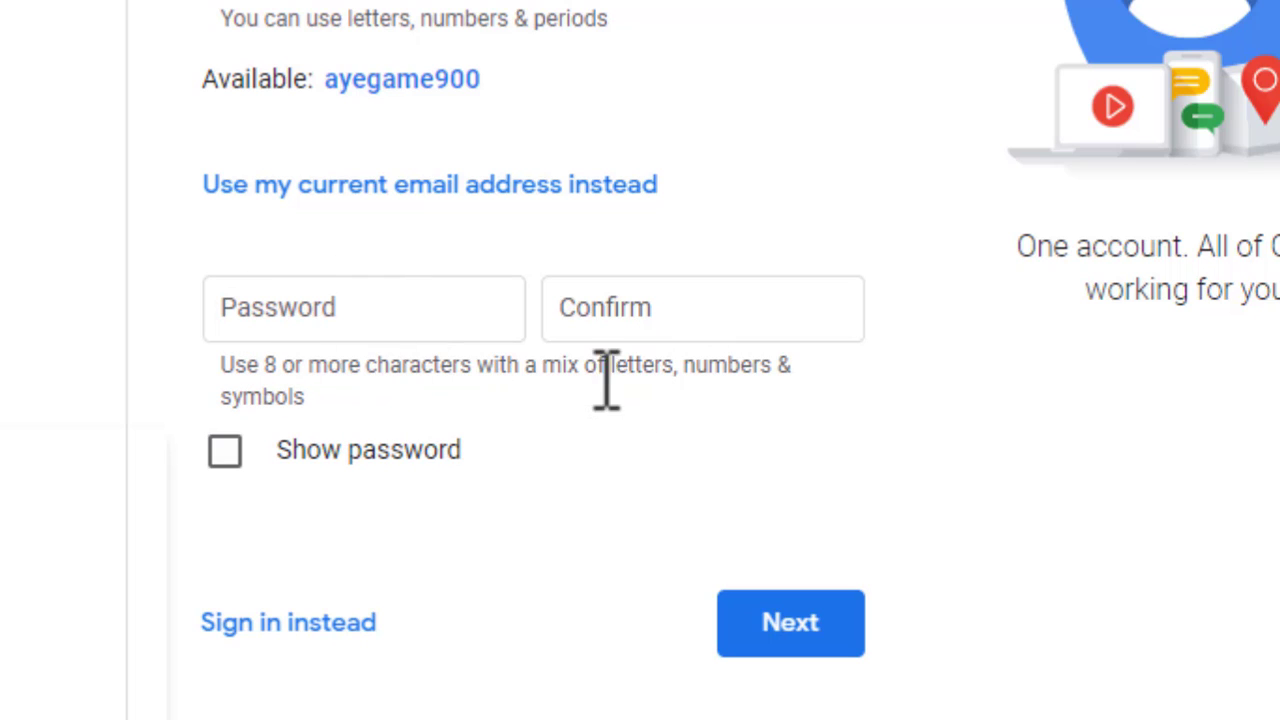
pyautogui.moveTo(692, 390)
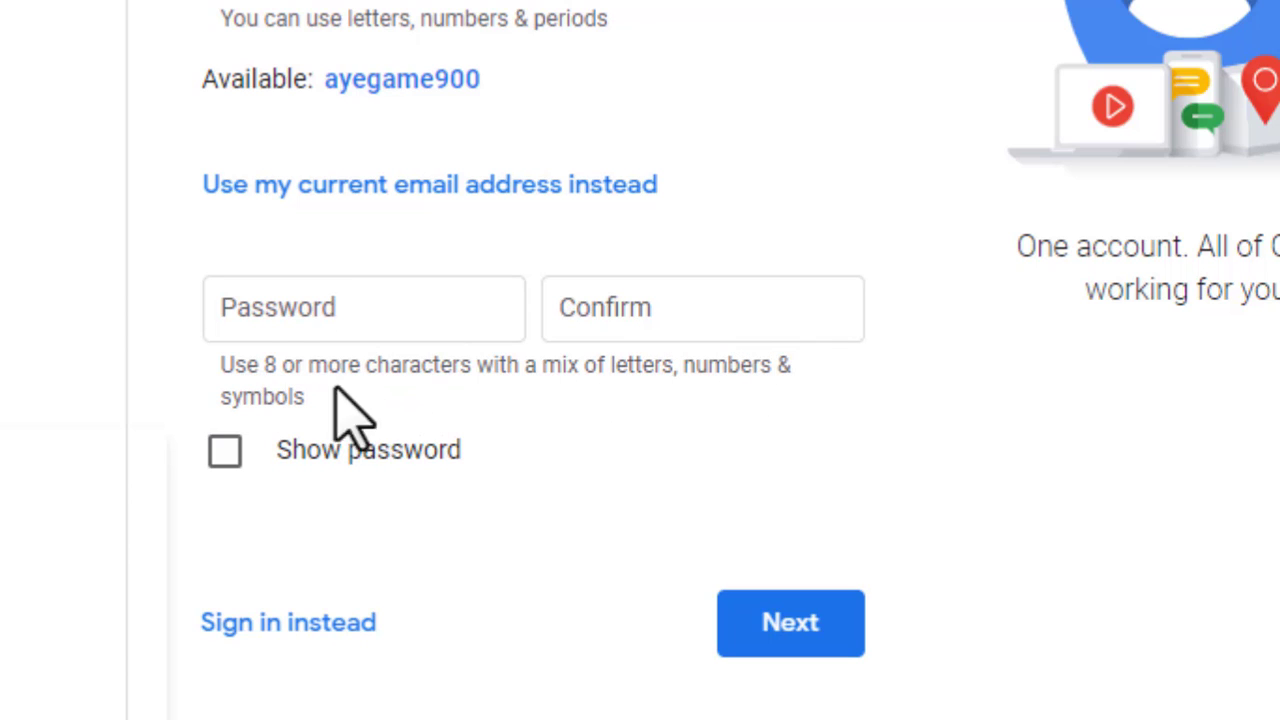
pyautogui.moveTo(536, 390)
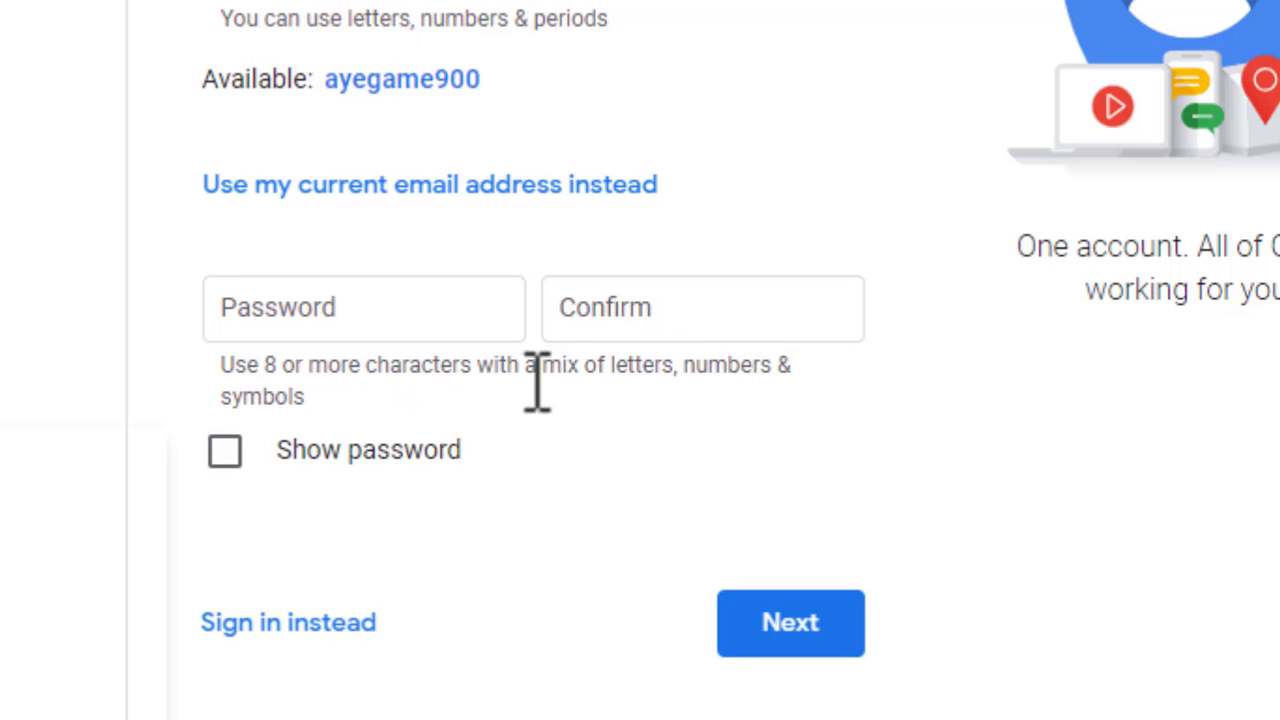
pyautogui.moveTo(824, 410)
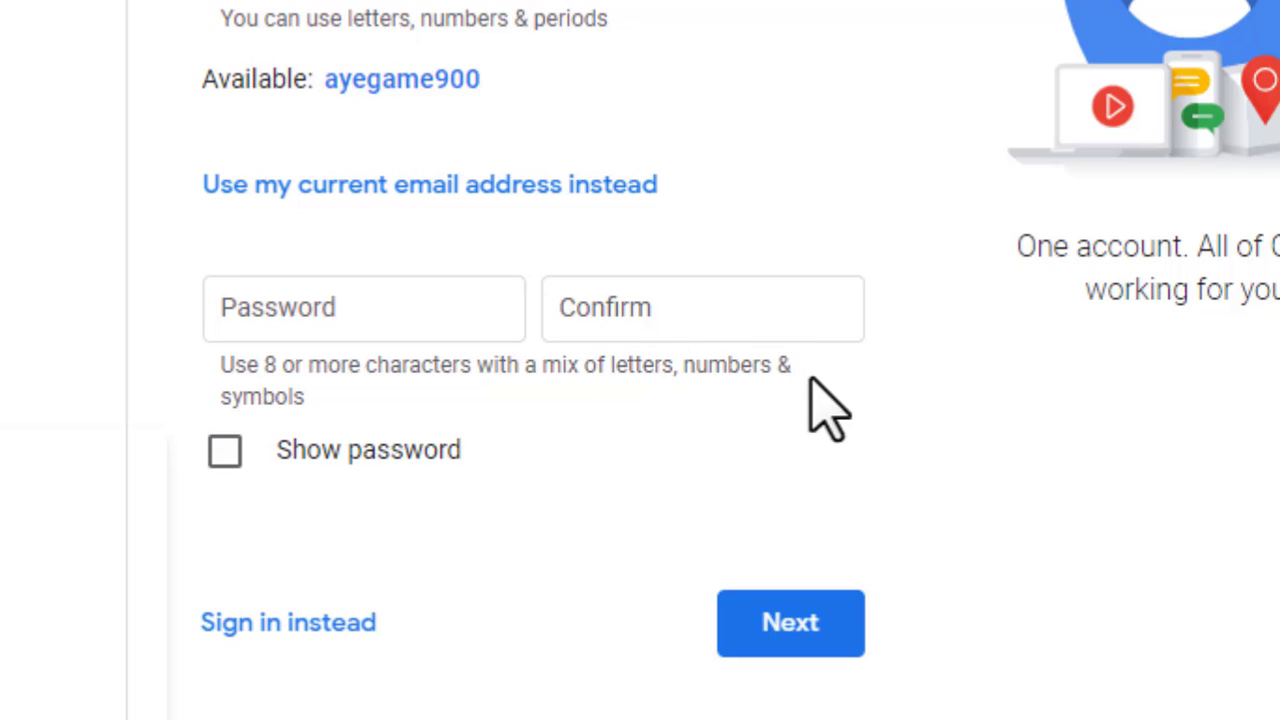
pyautogui.moveTo(670, 420)
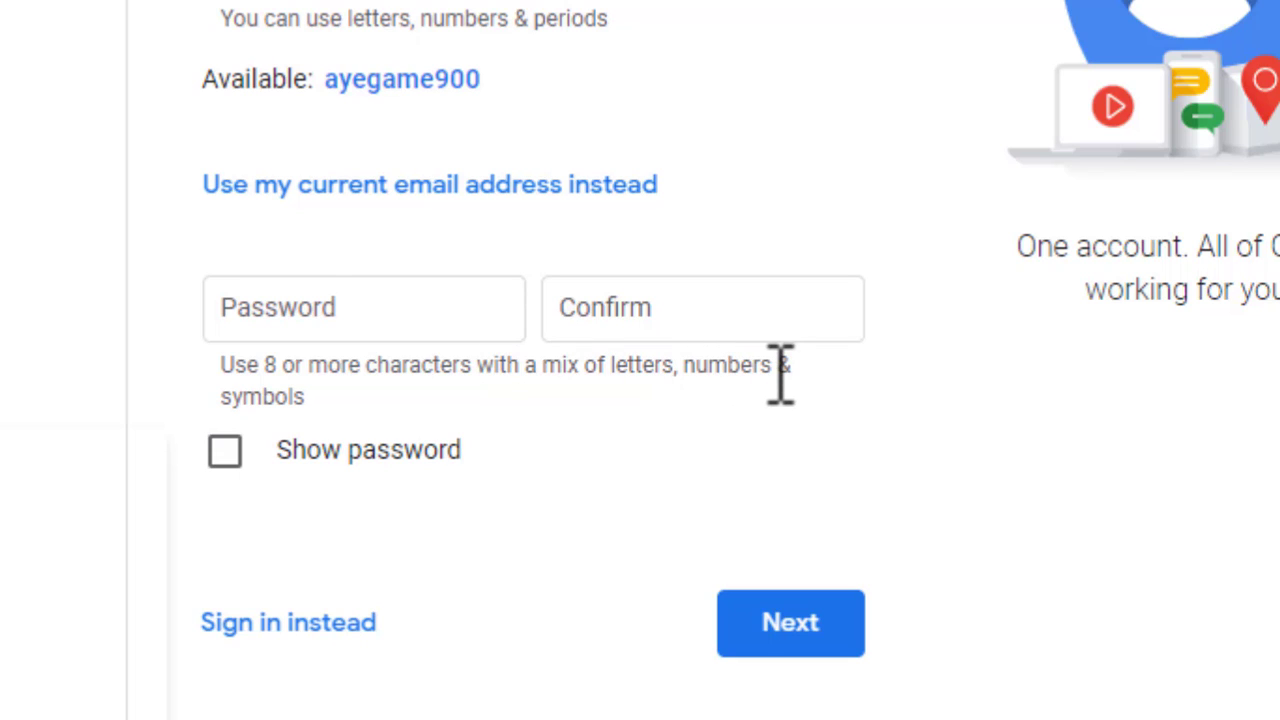
pyautogui.moveTo(548, 384)
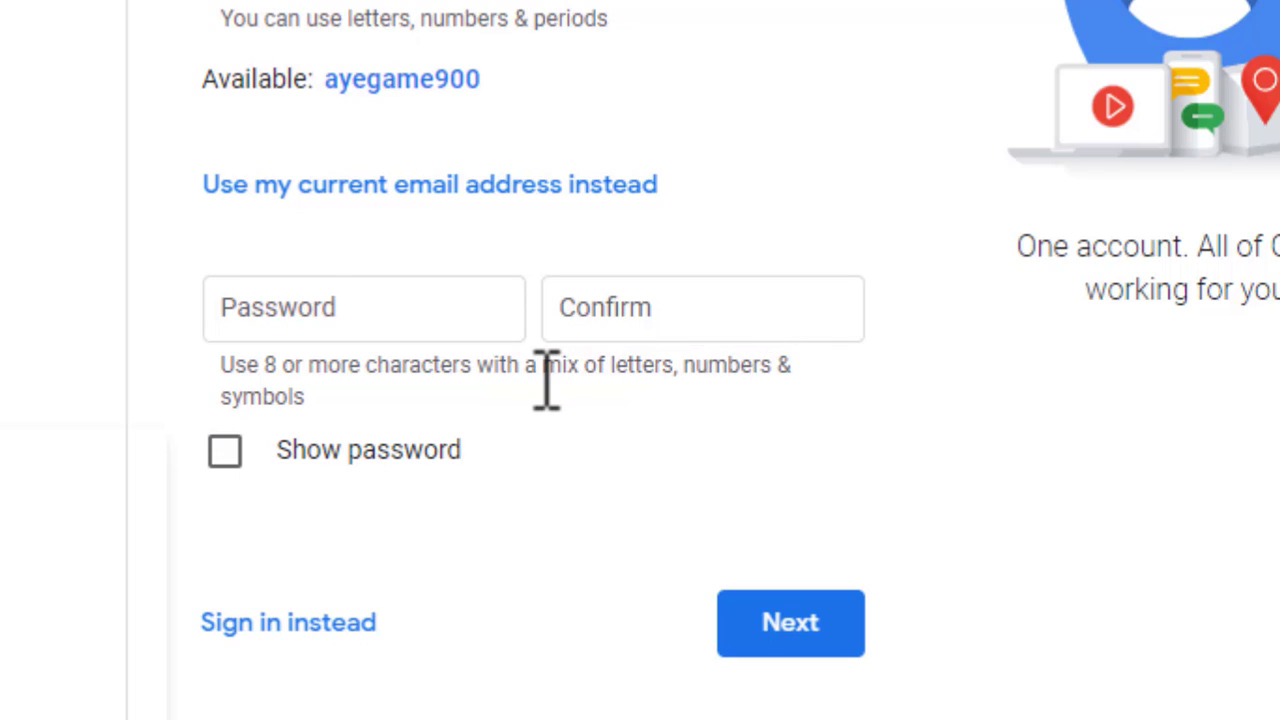
pyautogui.moveTo(496, 410)
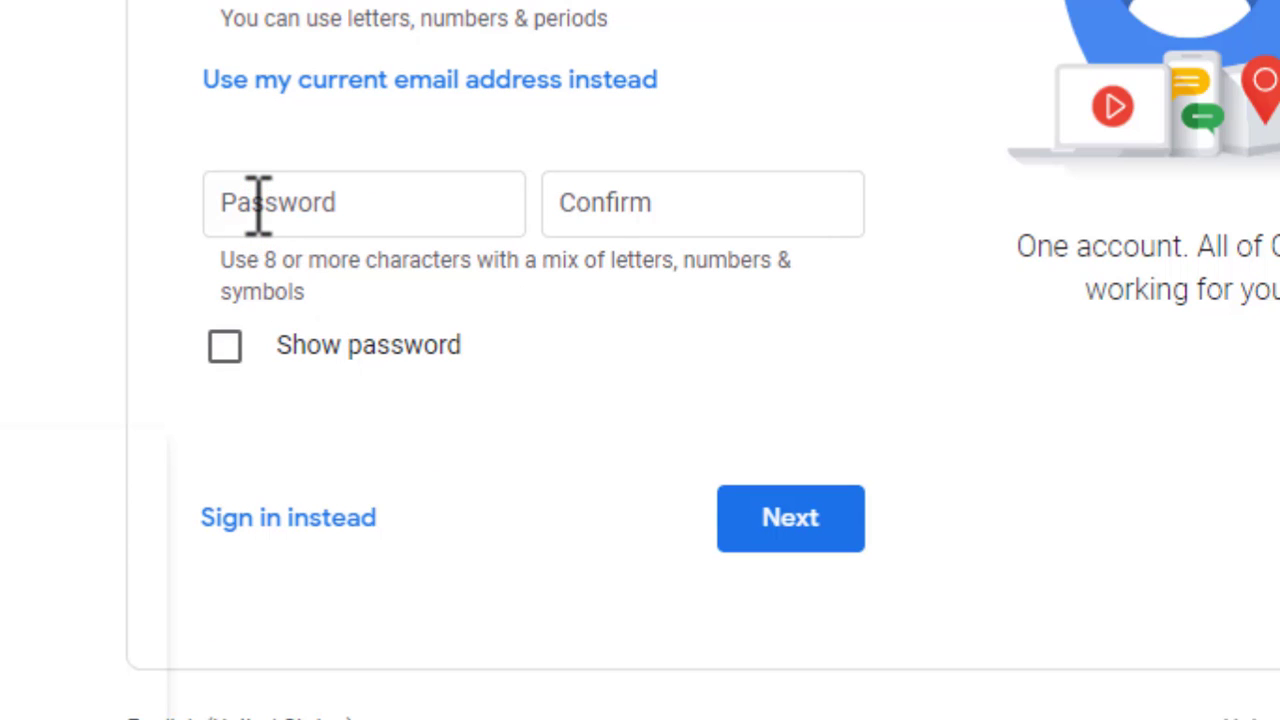
# Step: Enter the password in both fields and tick Show password to confirm they match
pyautogui.click(364, 204)
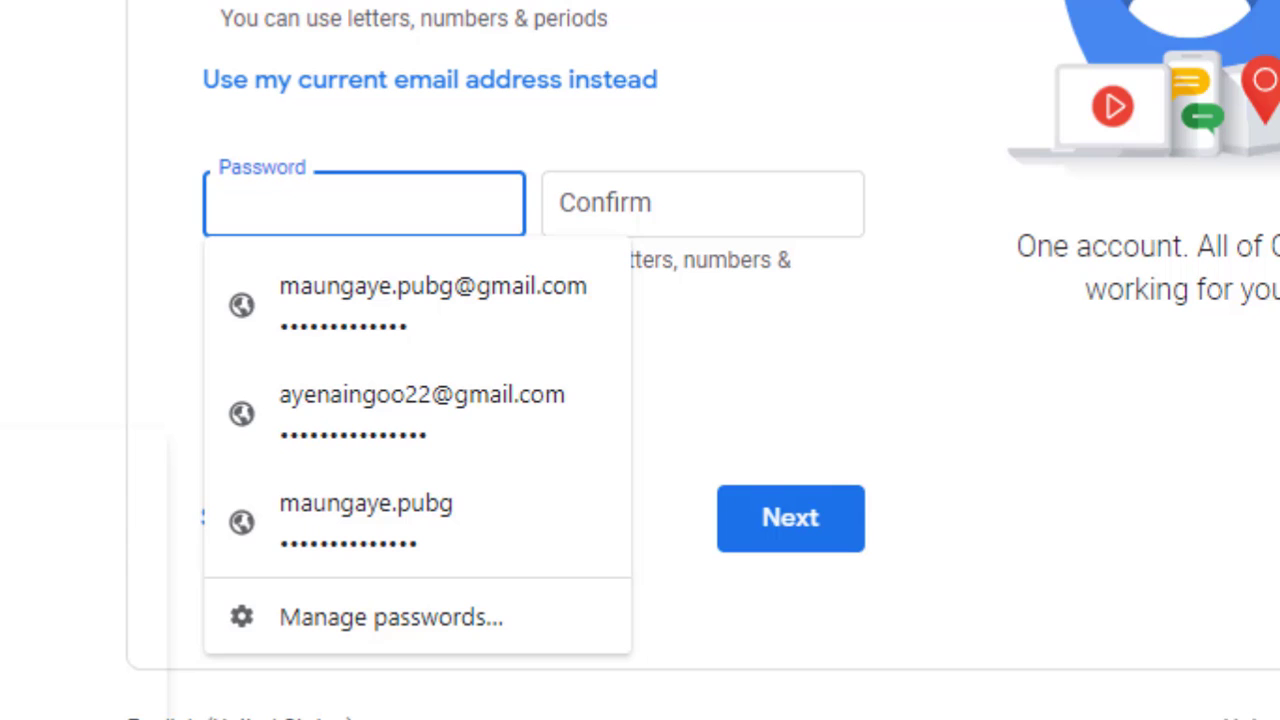
pyautogui.write('•••••')
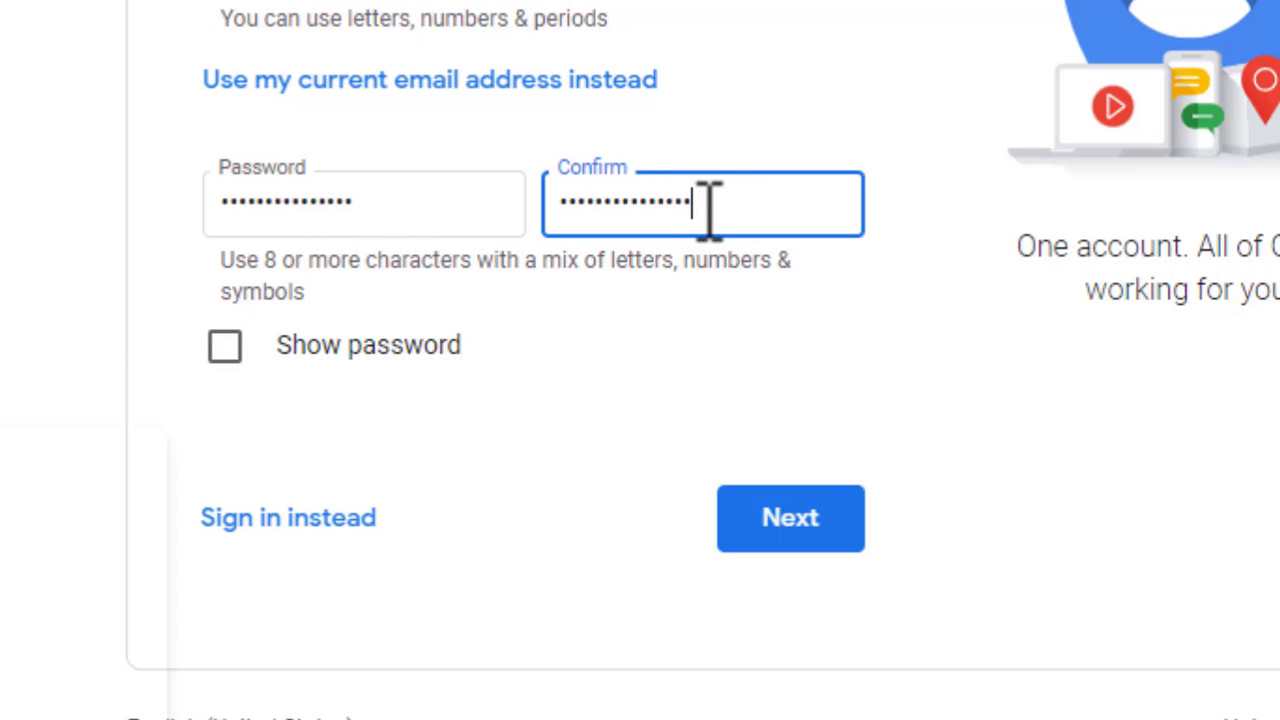
pyautogui.moveTo(224, 344)
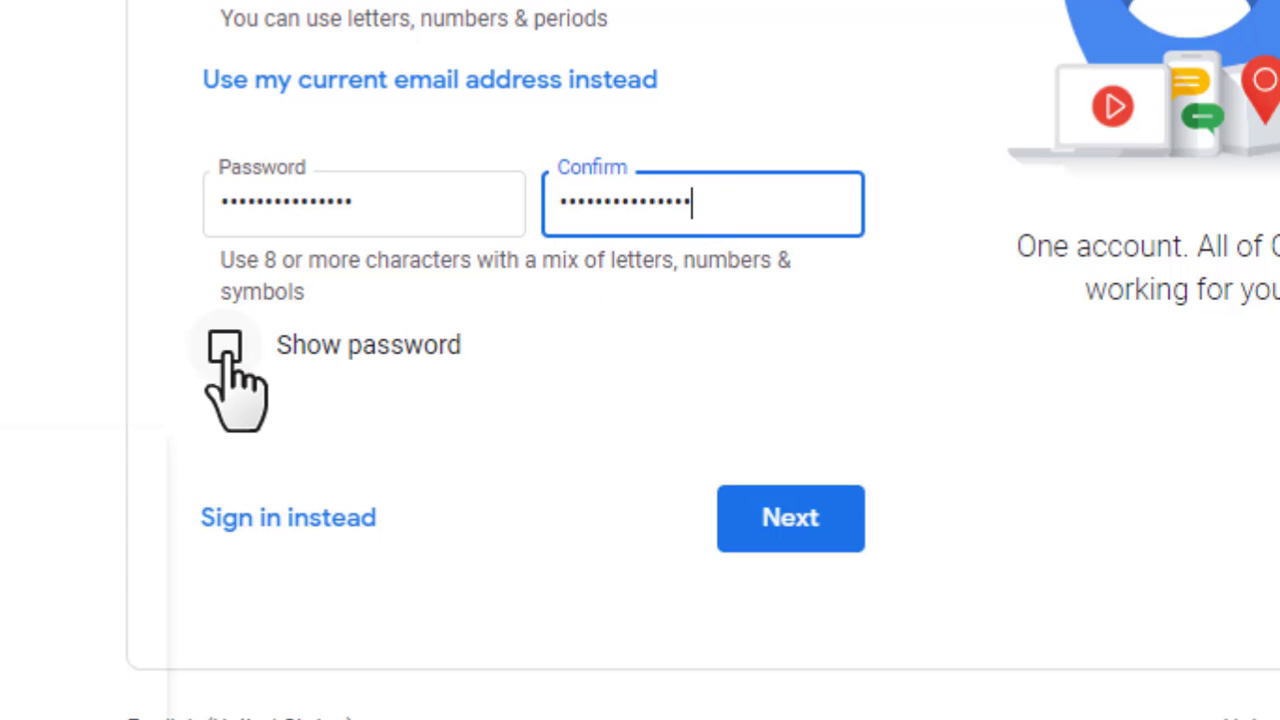
pyautogui.click(224, 344)
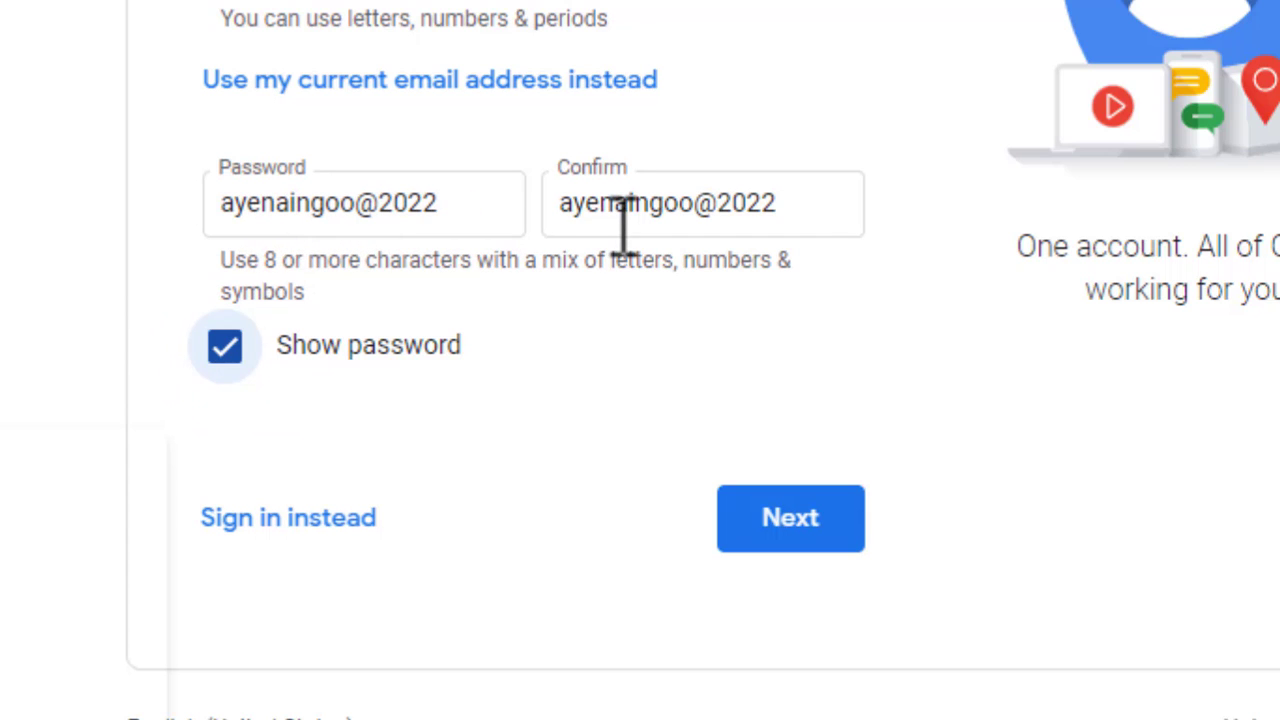
pyautogui.moveTo(250, 280)
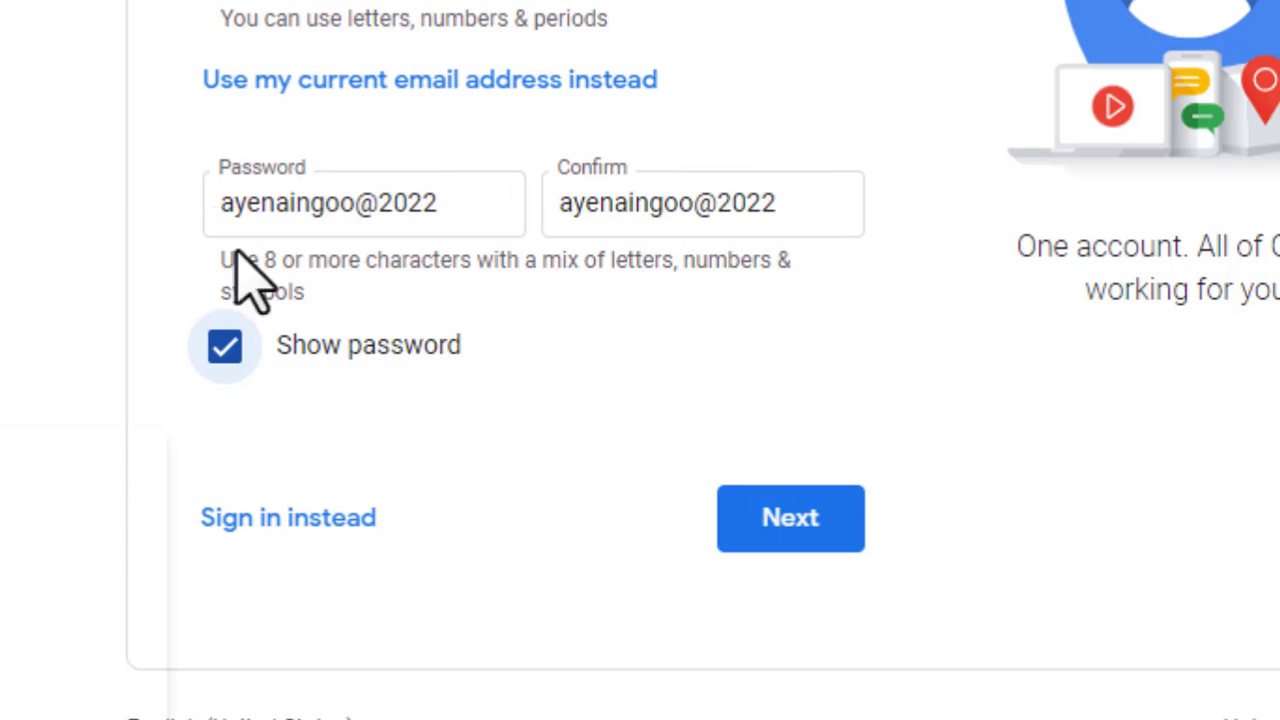
pyautogui.moveTo(800, 260)
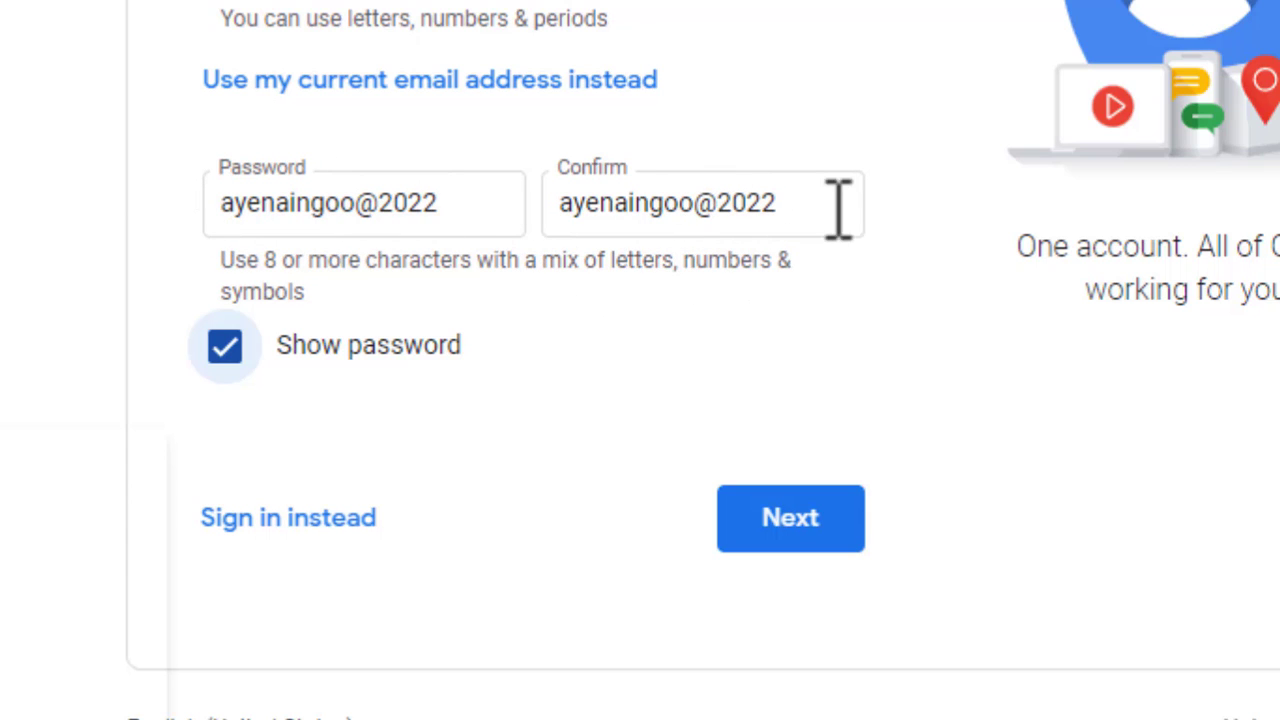
pyautogui.scroll(-3)
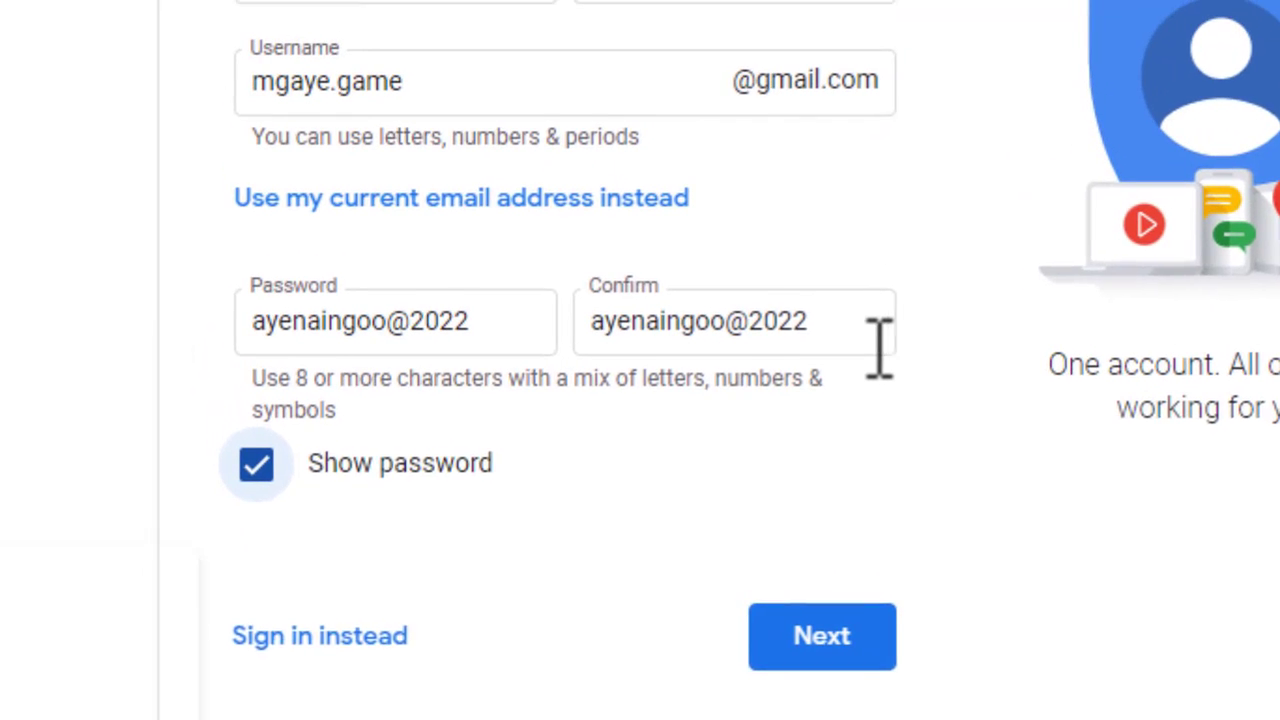
pyautogui.scroll(-3)
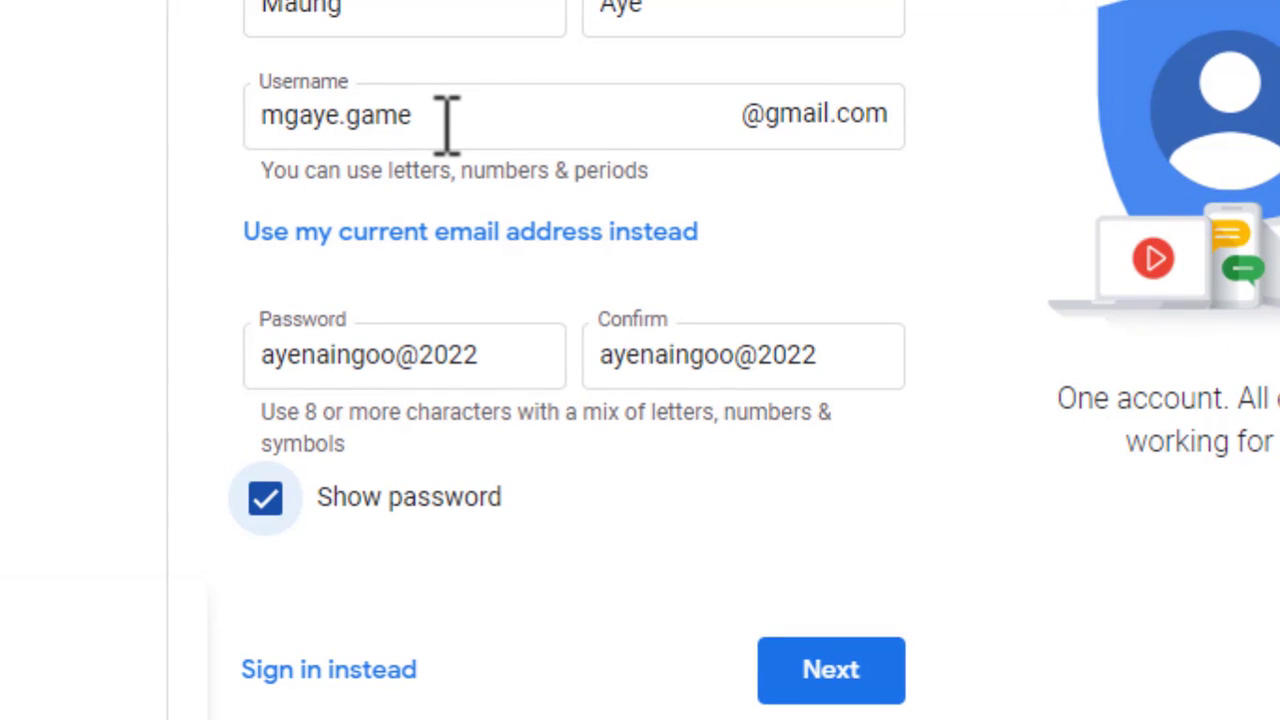
pyautogui.moveTo(540, 530)
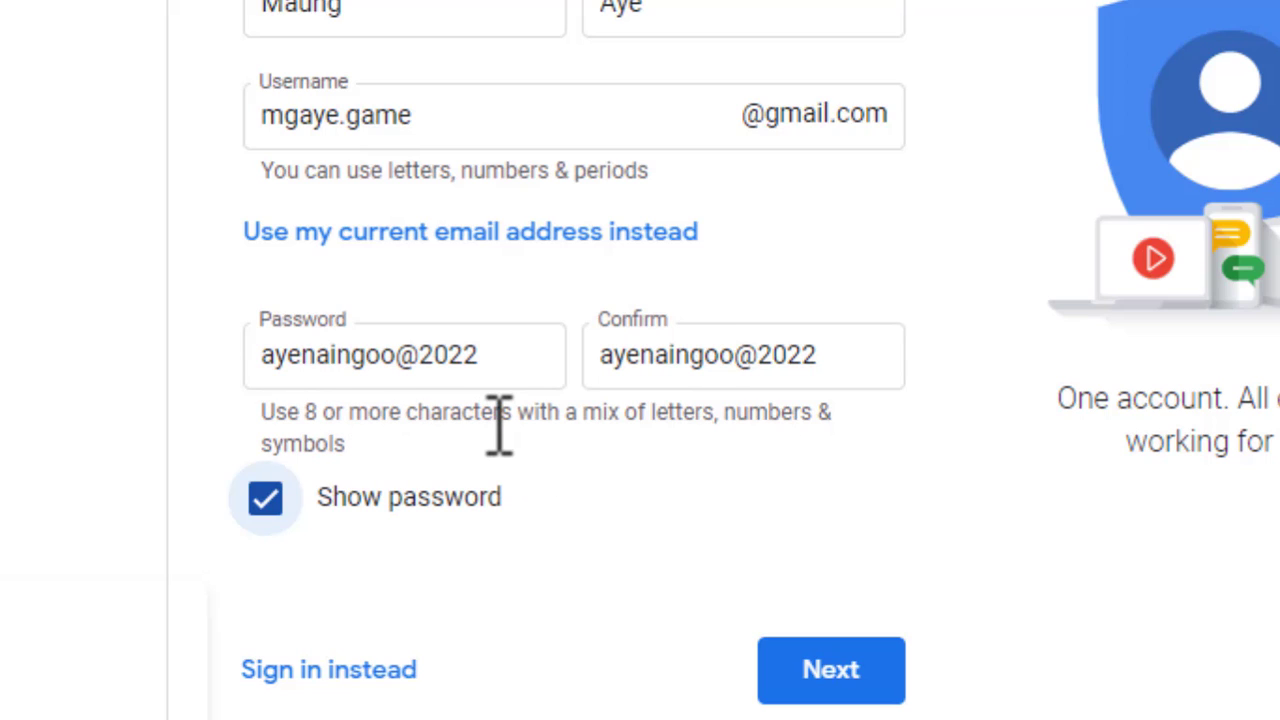
pyautogui.moveTo(532, 410)
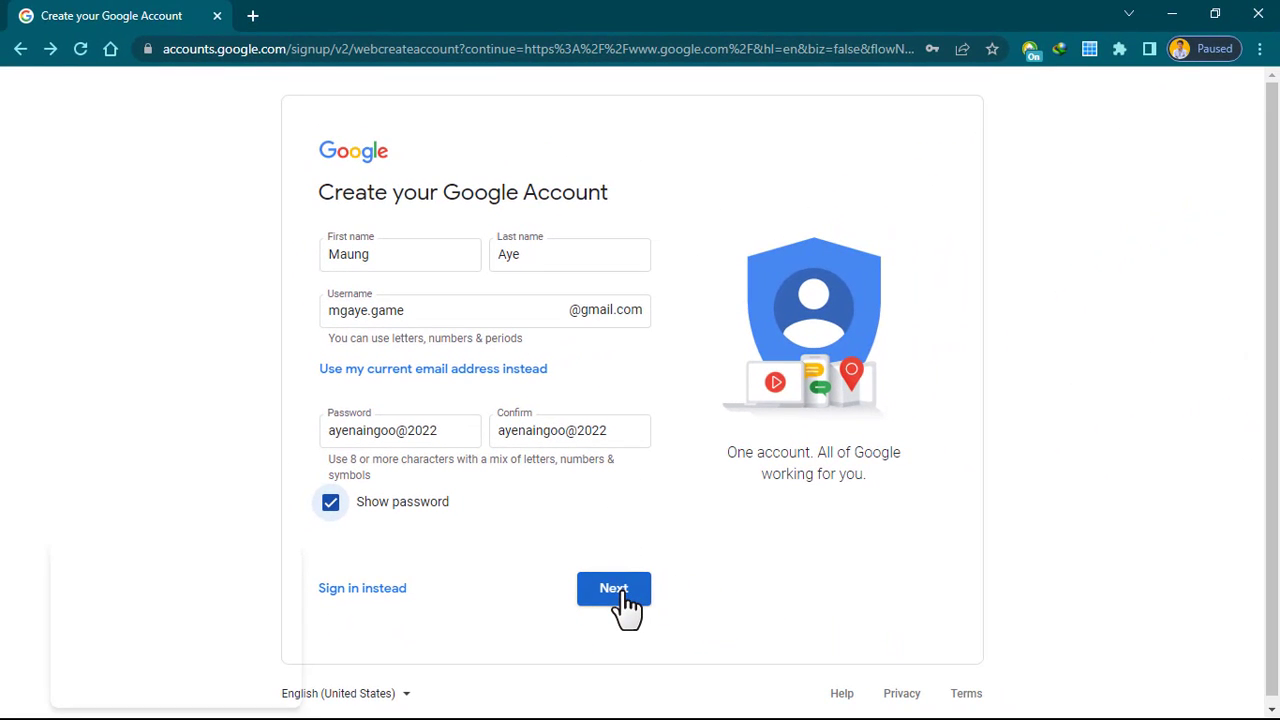
pyautogui.click(612, 588)
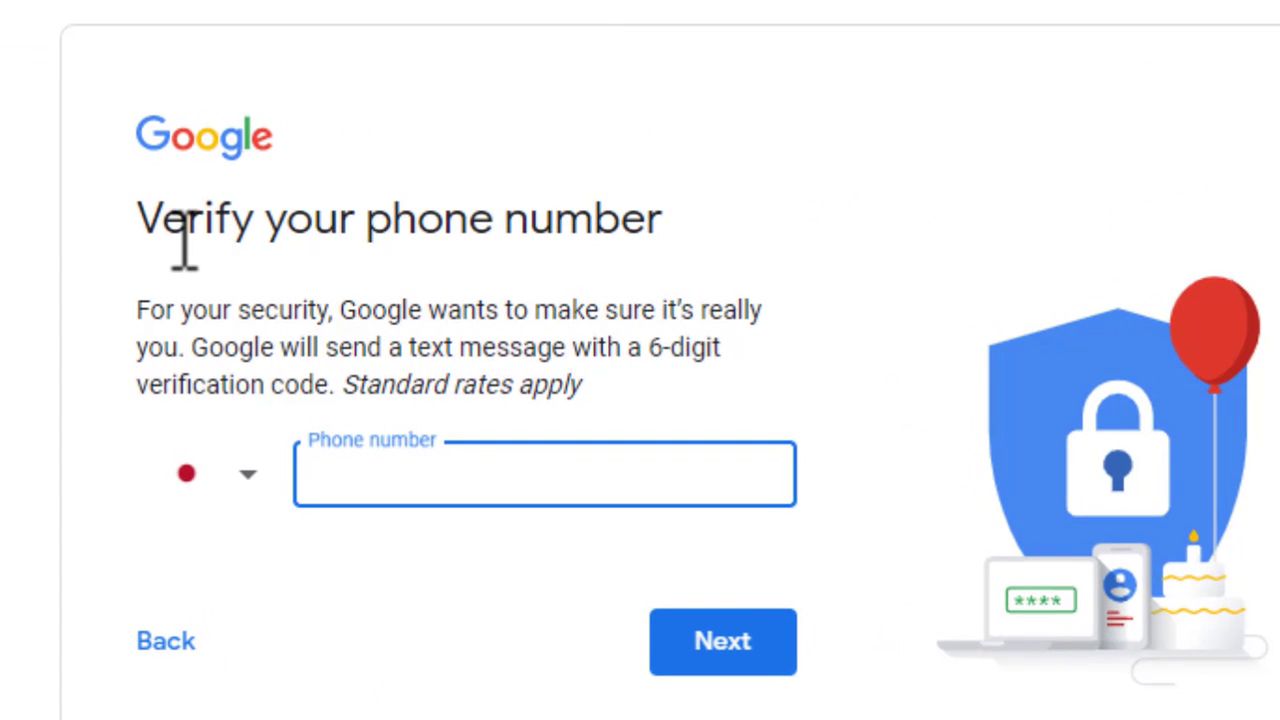
pyautogui.moveTo(740, 200)
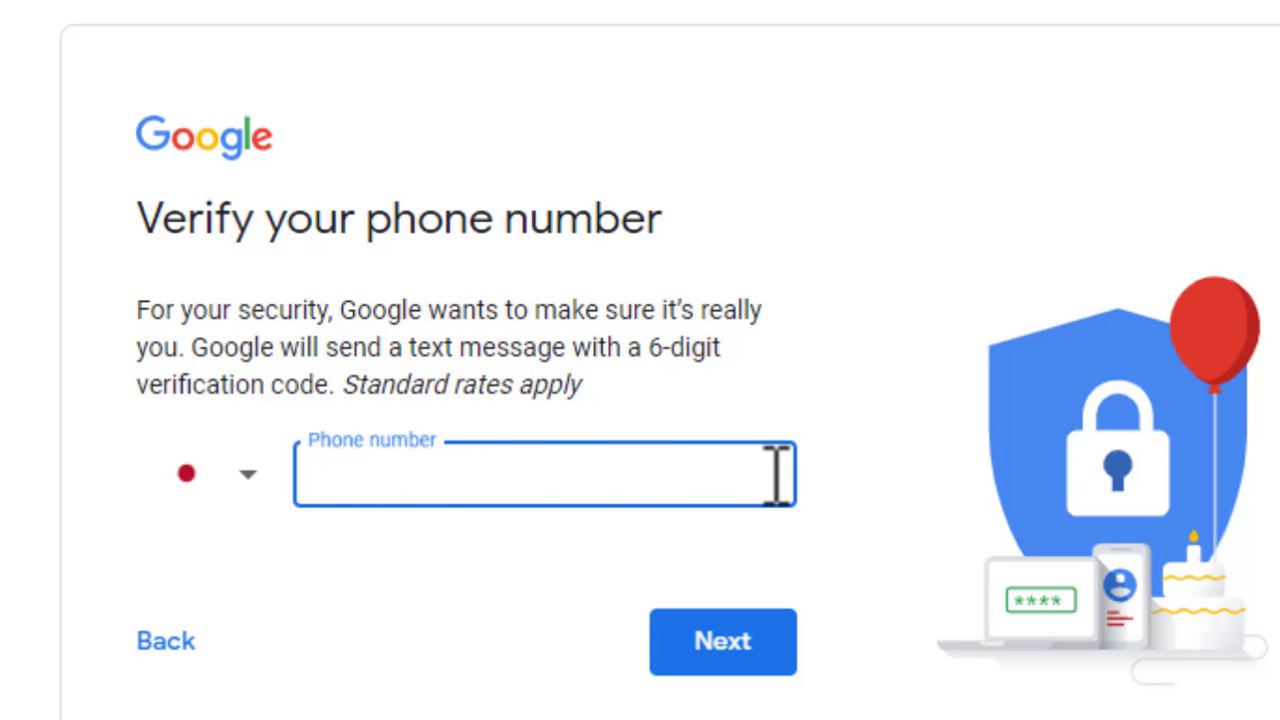
pyautogui.moveTo(360, 476)
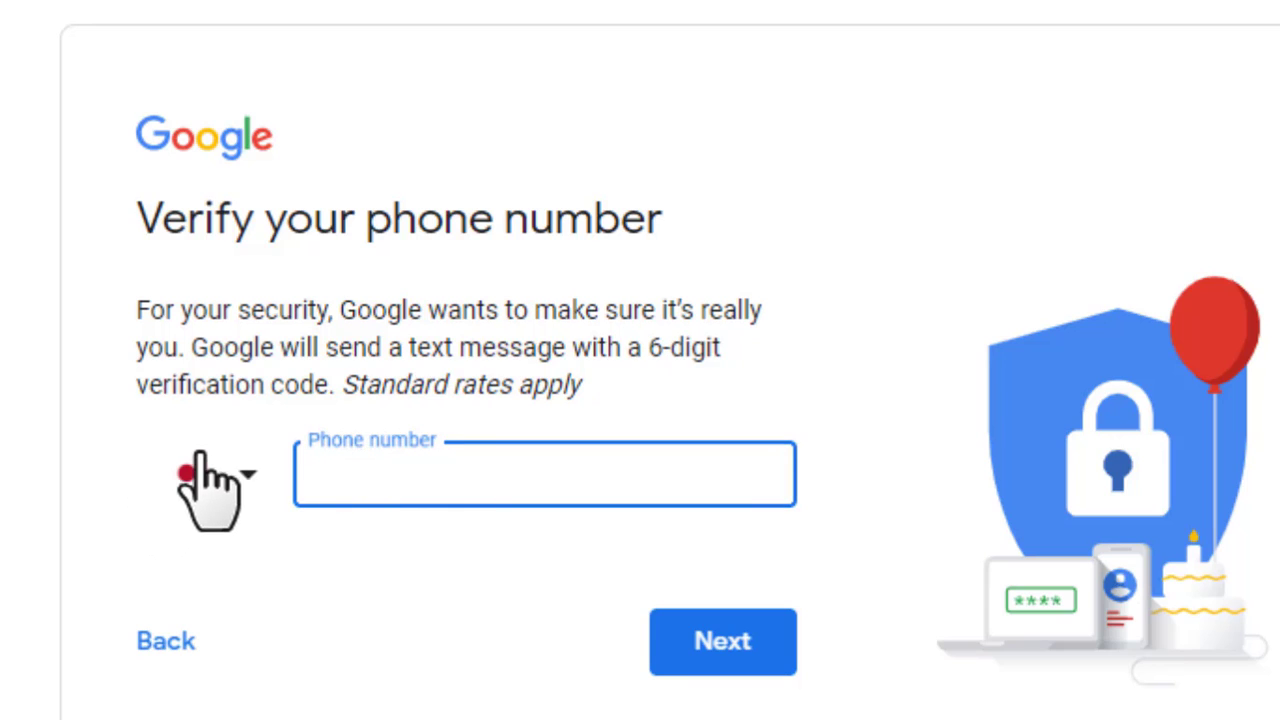
pyautogui.moveTo(260, 500)
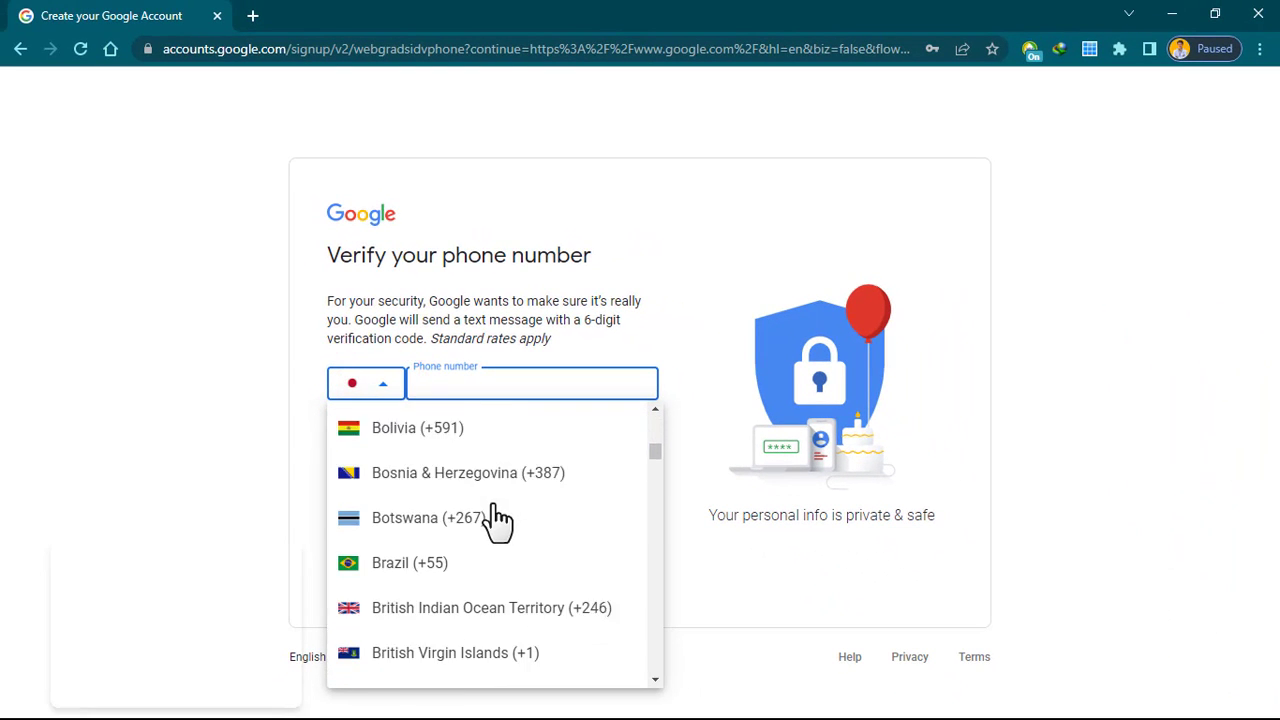
pyautogui.scroll(-3)
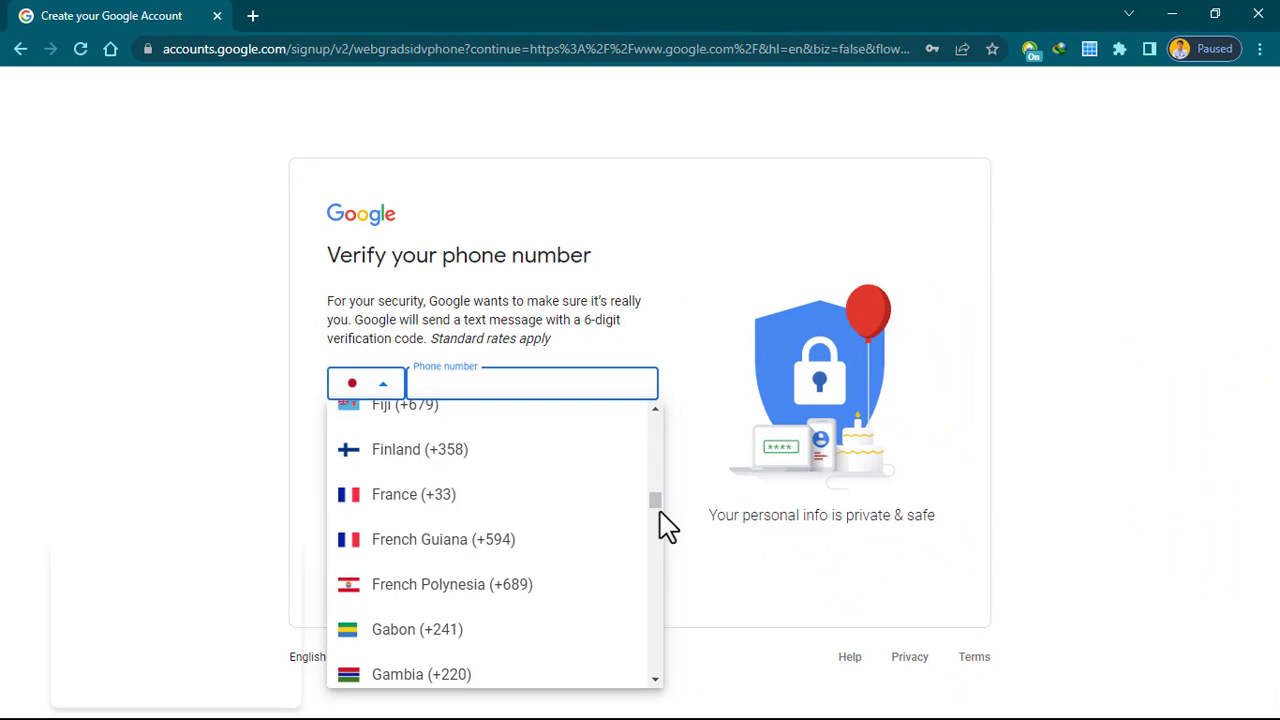
pyautogui.scroll(-3)
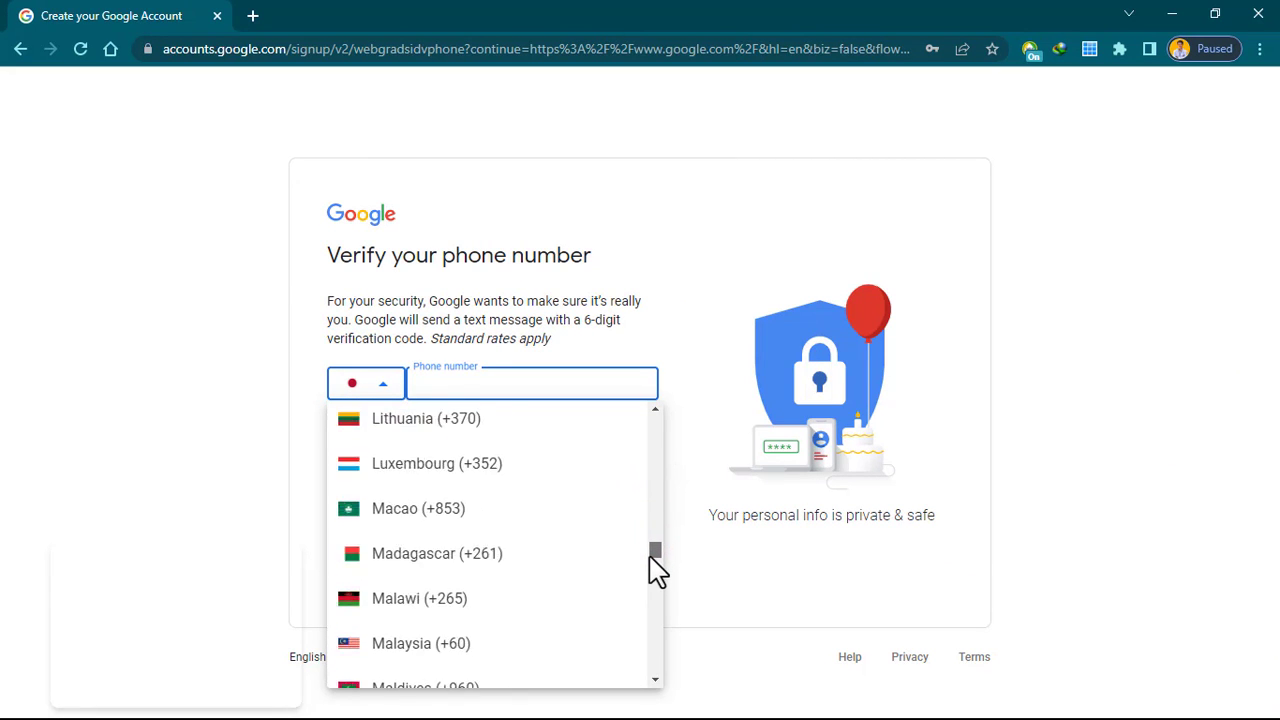
pyautogui.scroll(-3)
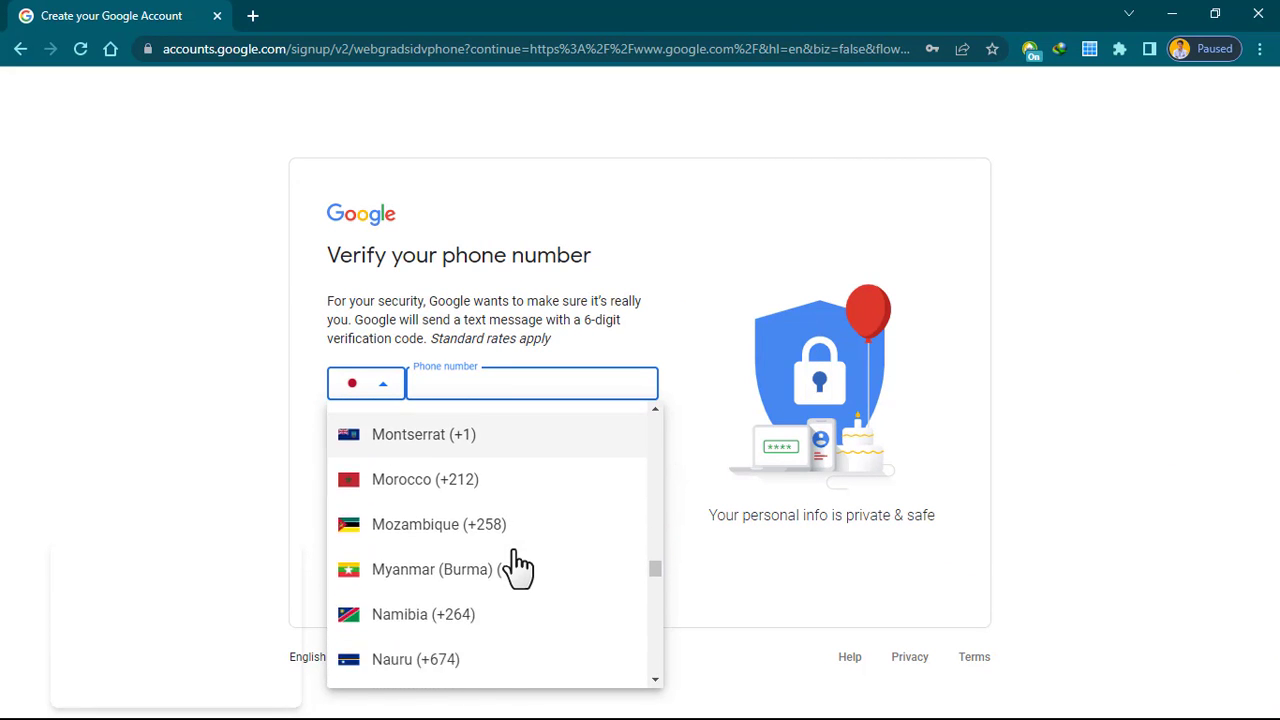
pyautogui.scroll(-3)
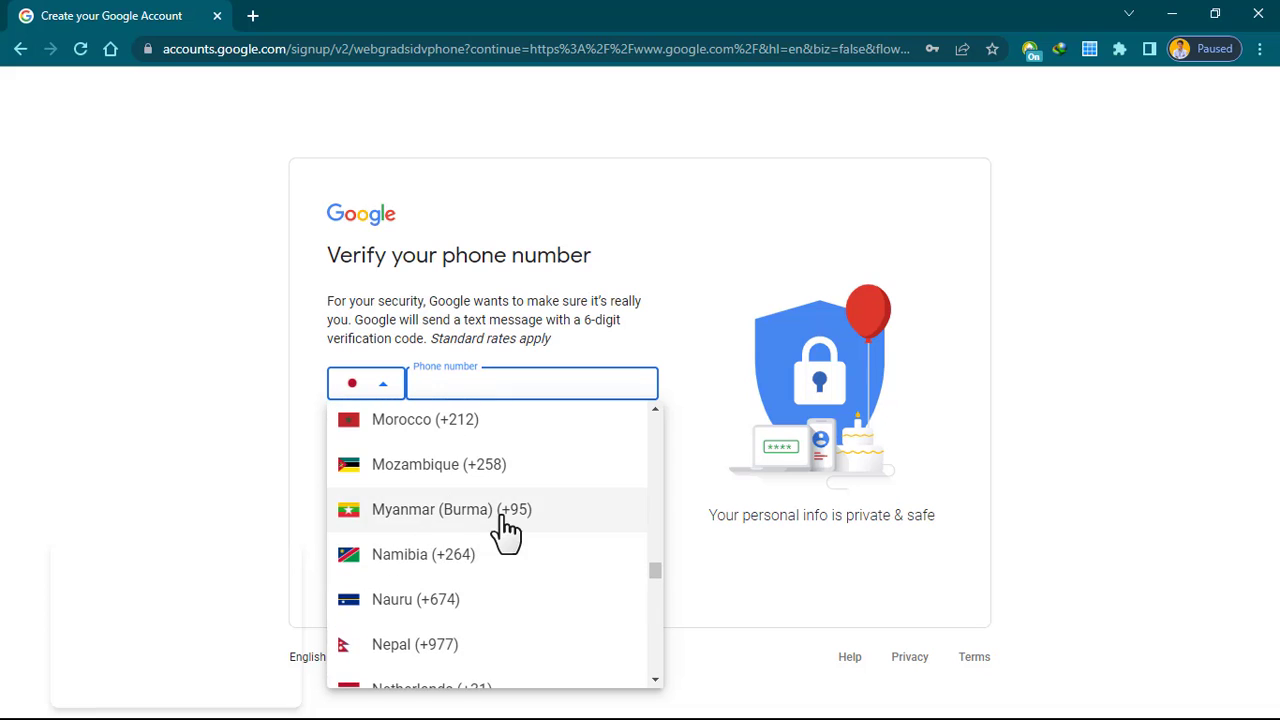
pyautogui.click(452, 510)
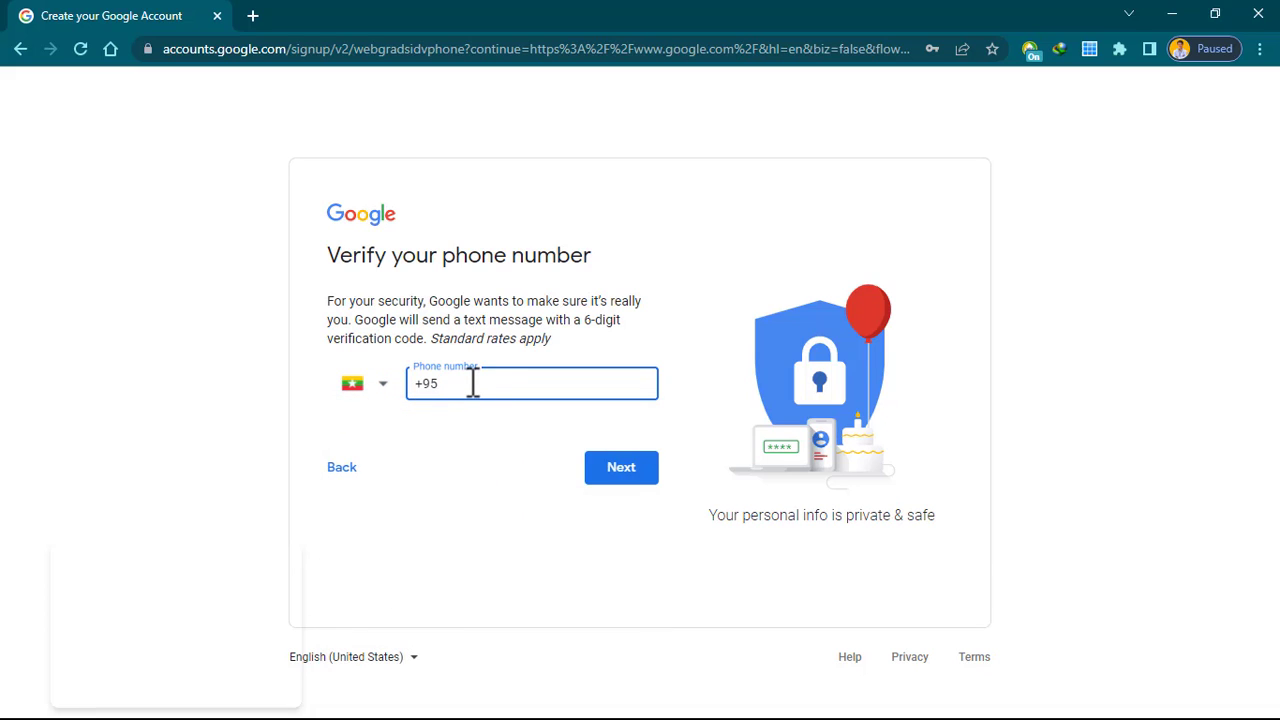
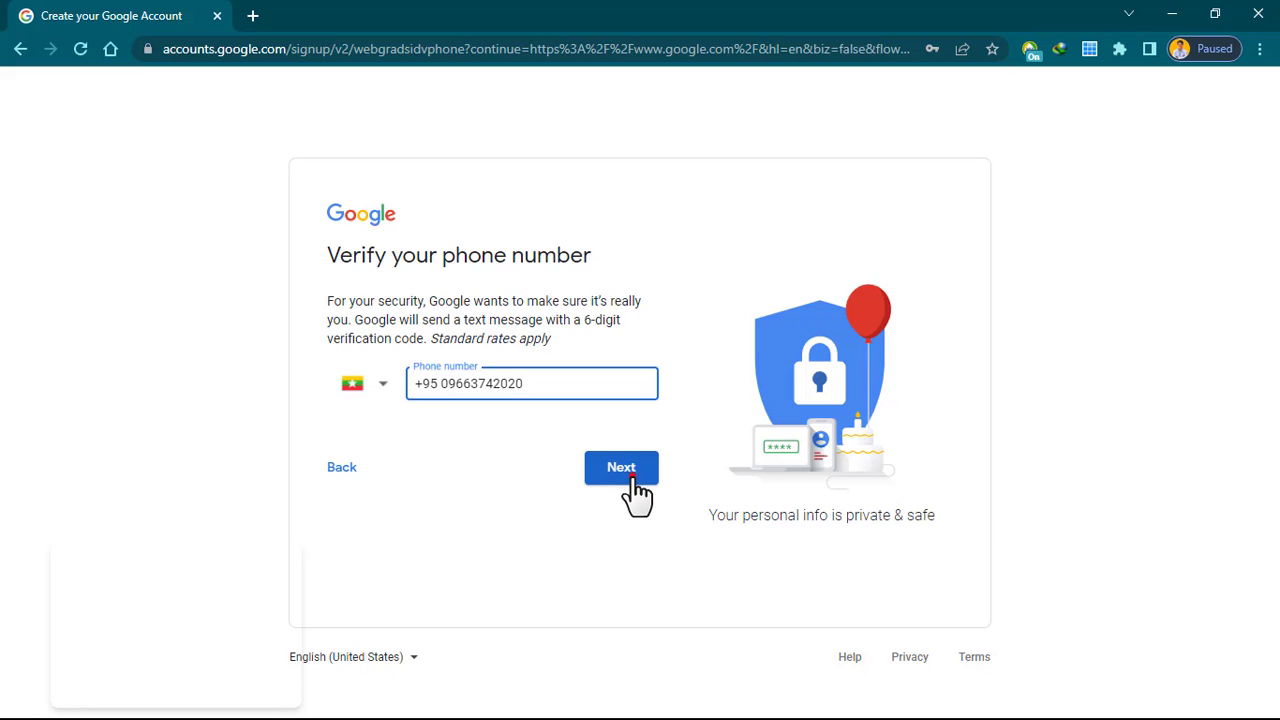
pyautogui.click(620, 468)
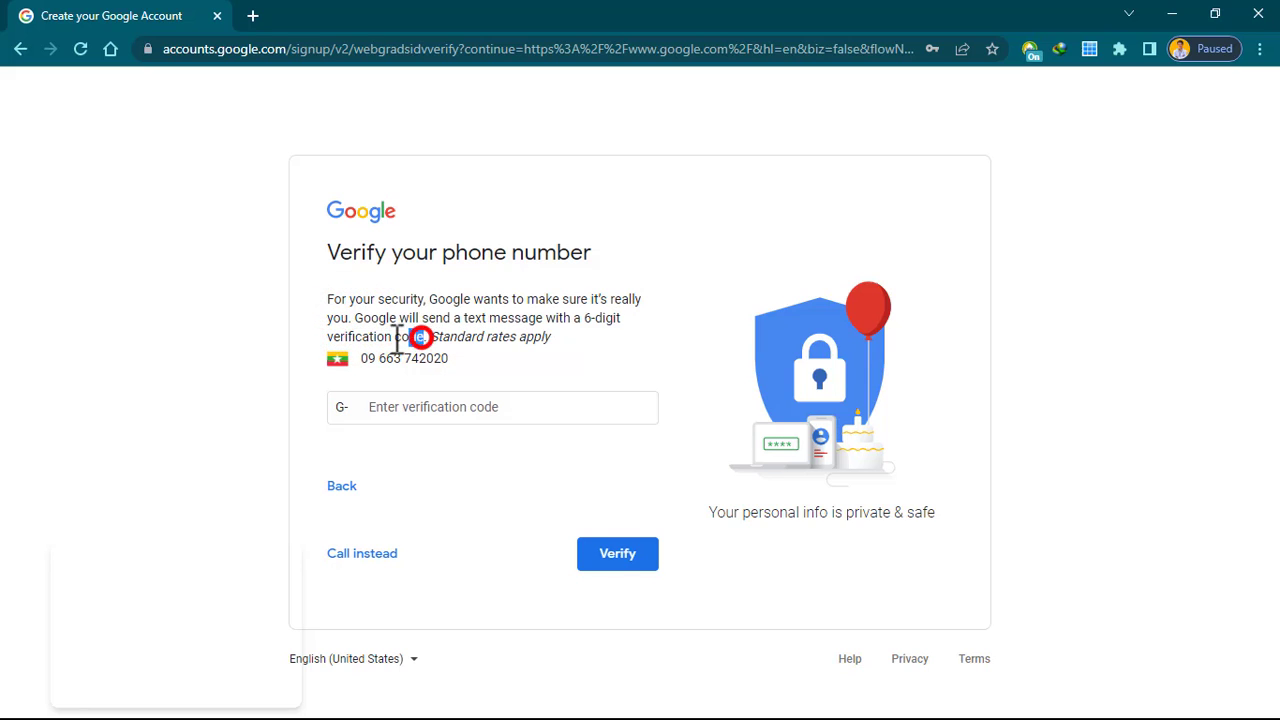
# Step: Enter the texted 6-digit verification code and verify it
pyautogui.doubleClick(376, 336)
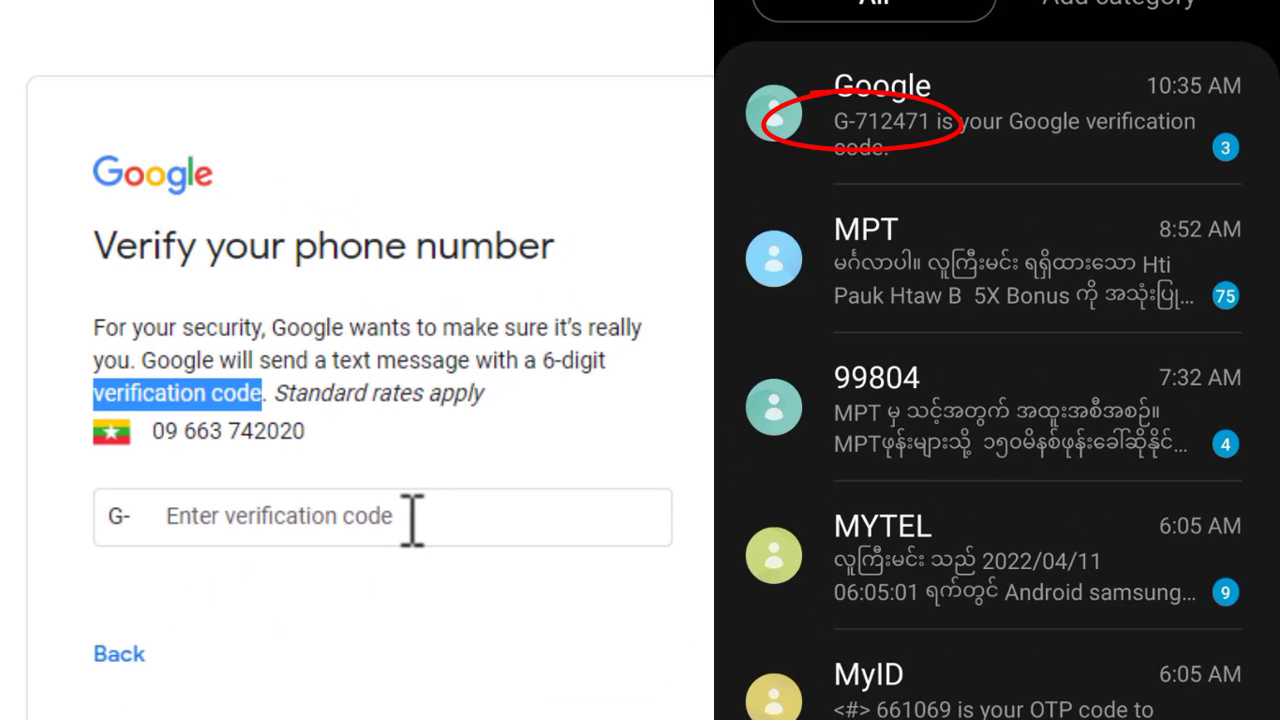
pyautogui.click(380, 516)
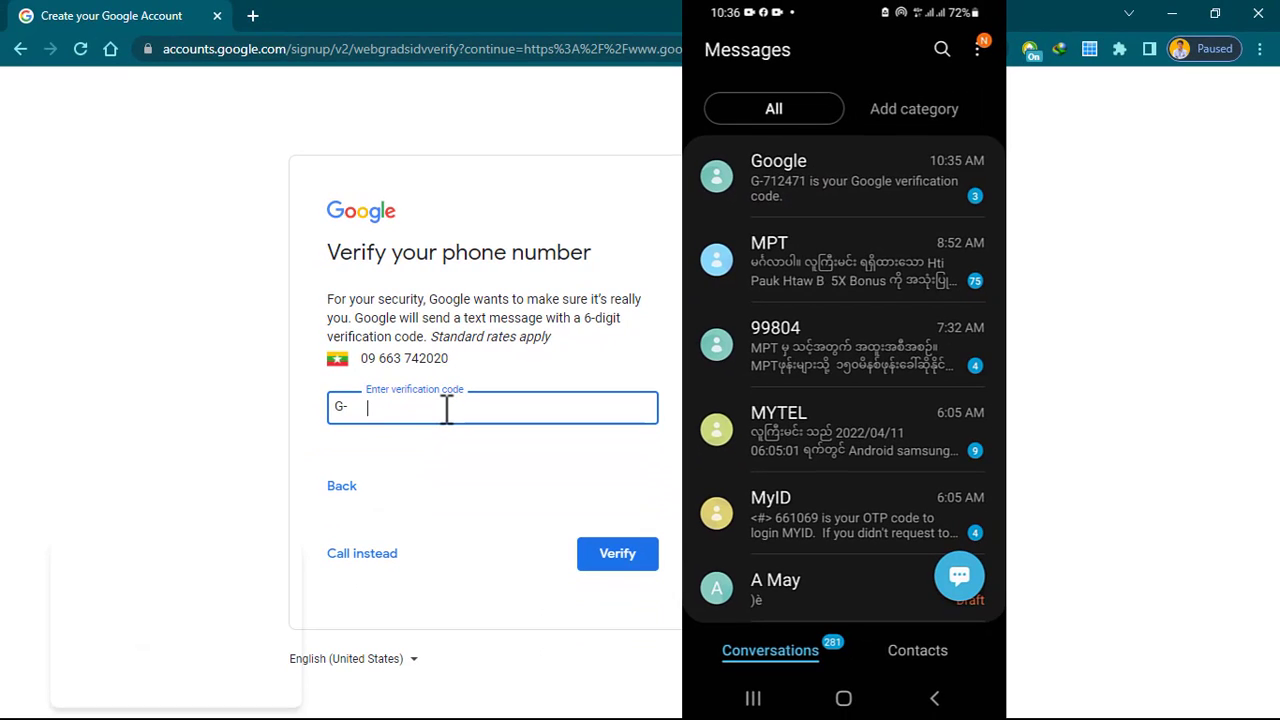
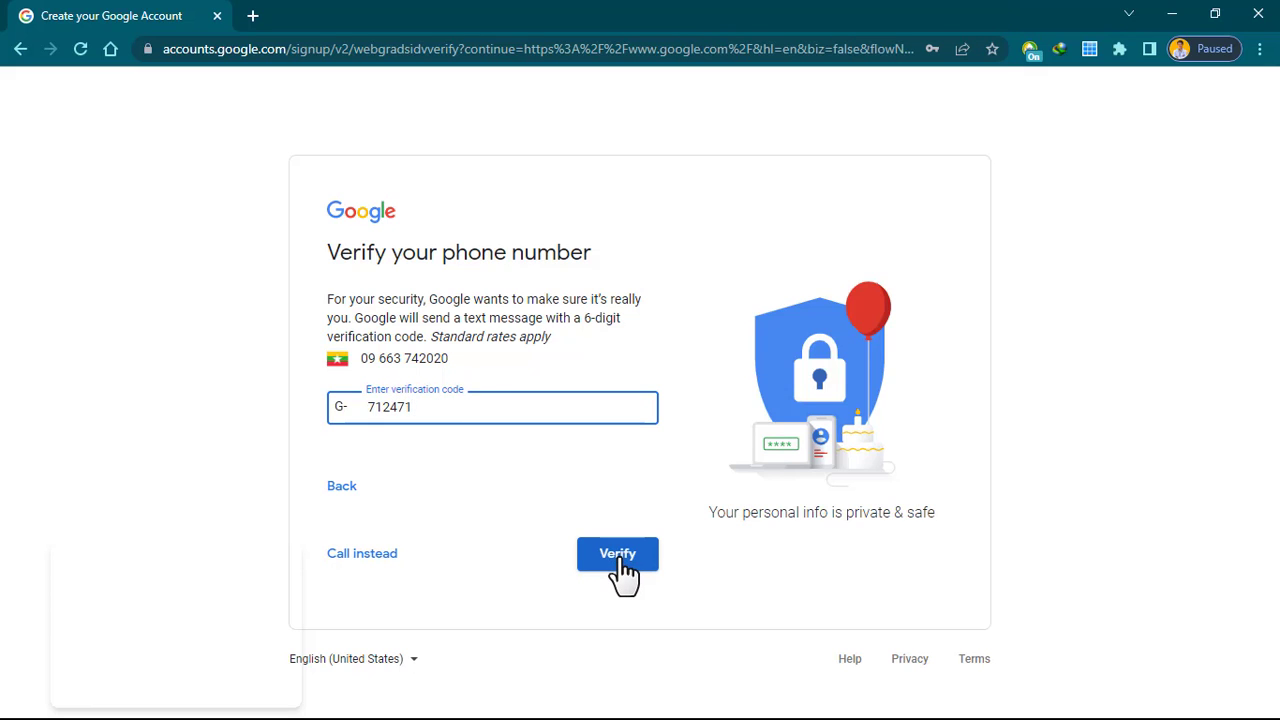
pyautogui.click(616, 554)
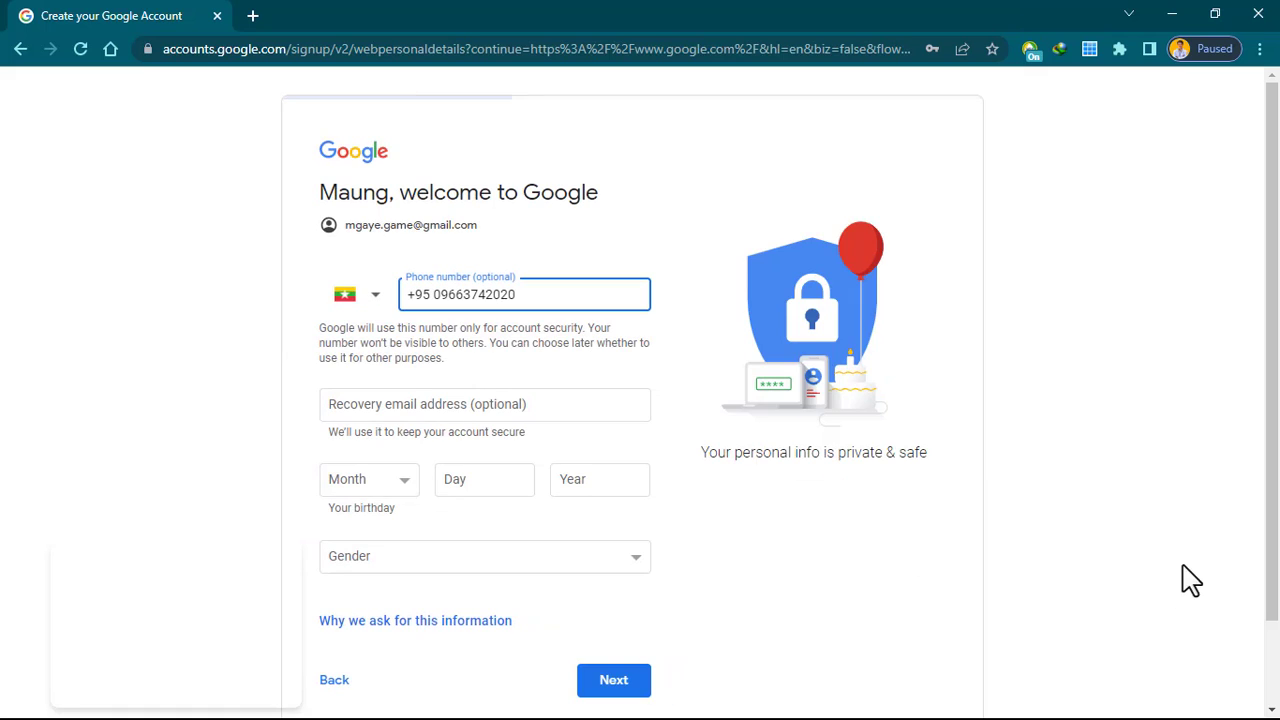
pyautogui.moveTo(644, 552)
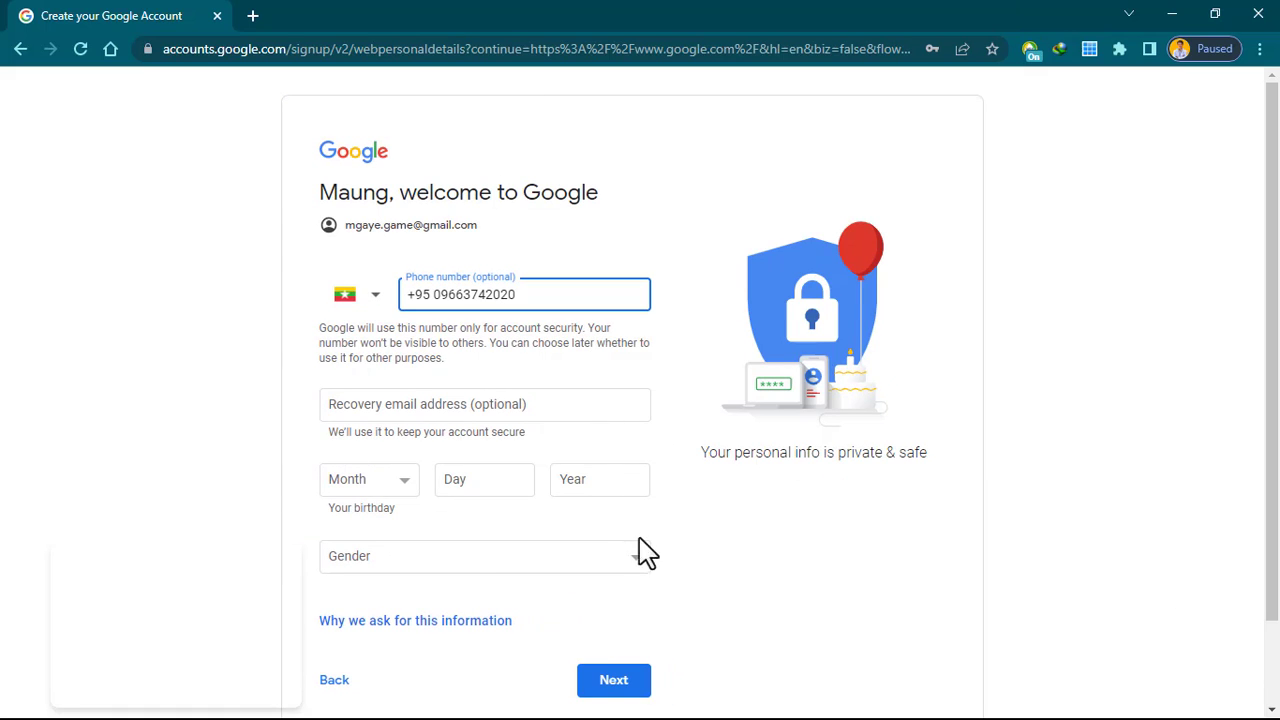
pyautogui.click(368, 480)
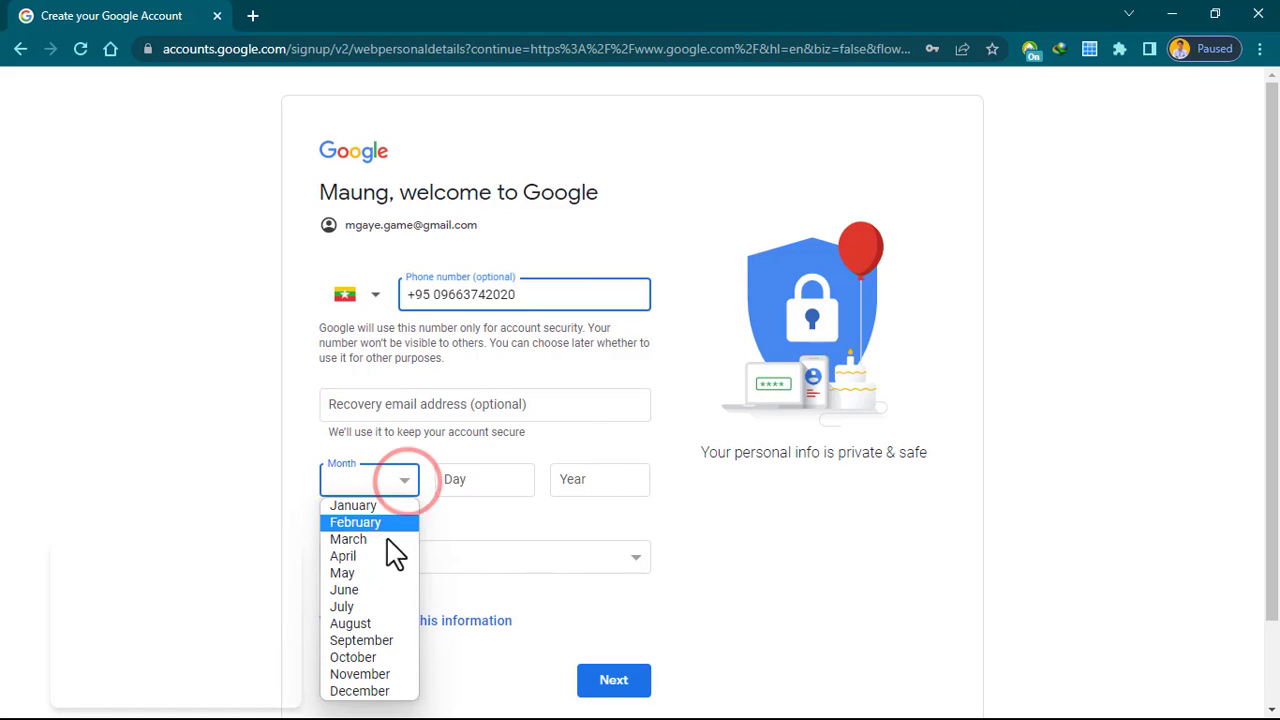
pyautogui.click(340, 572)
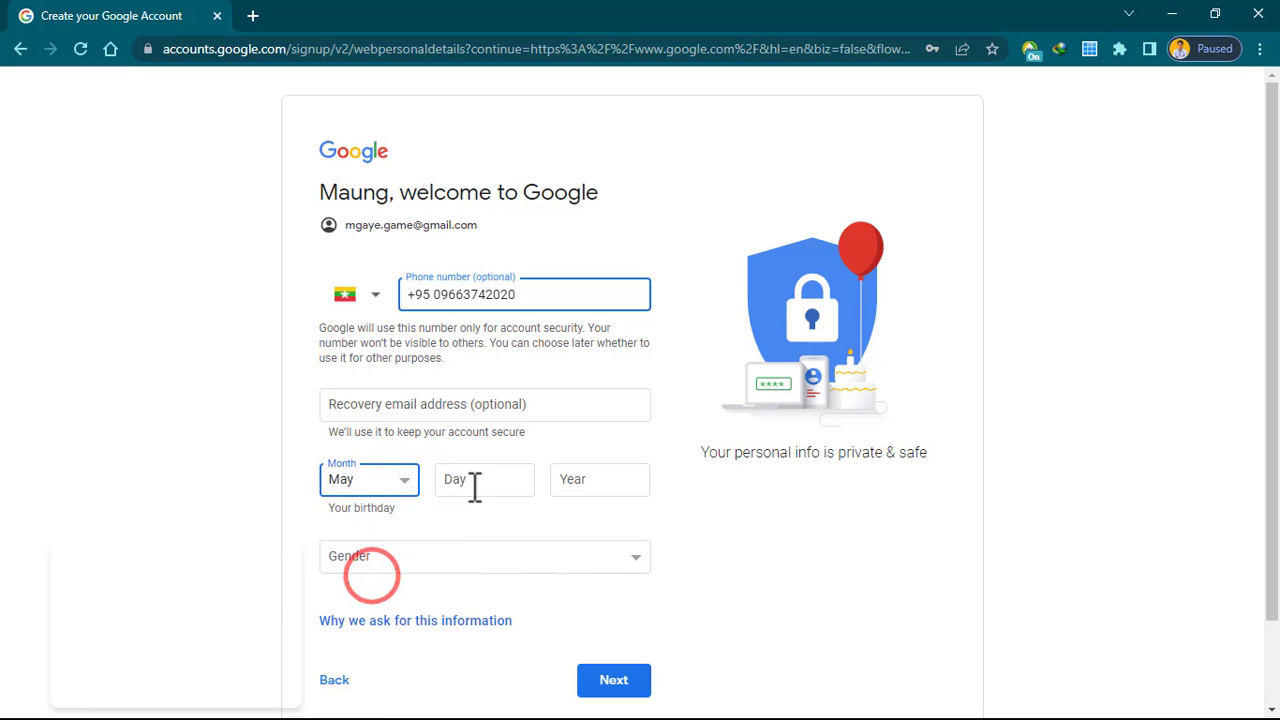
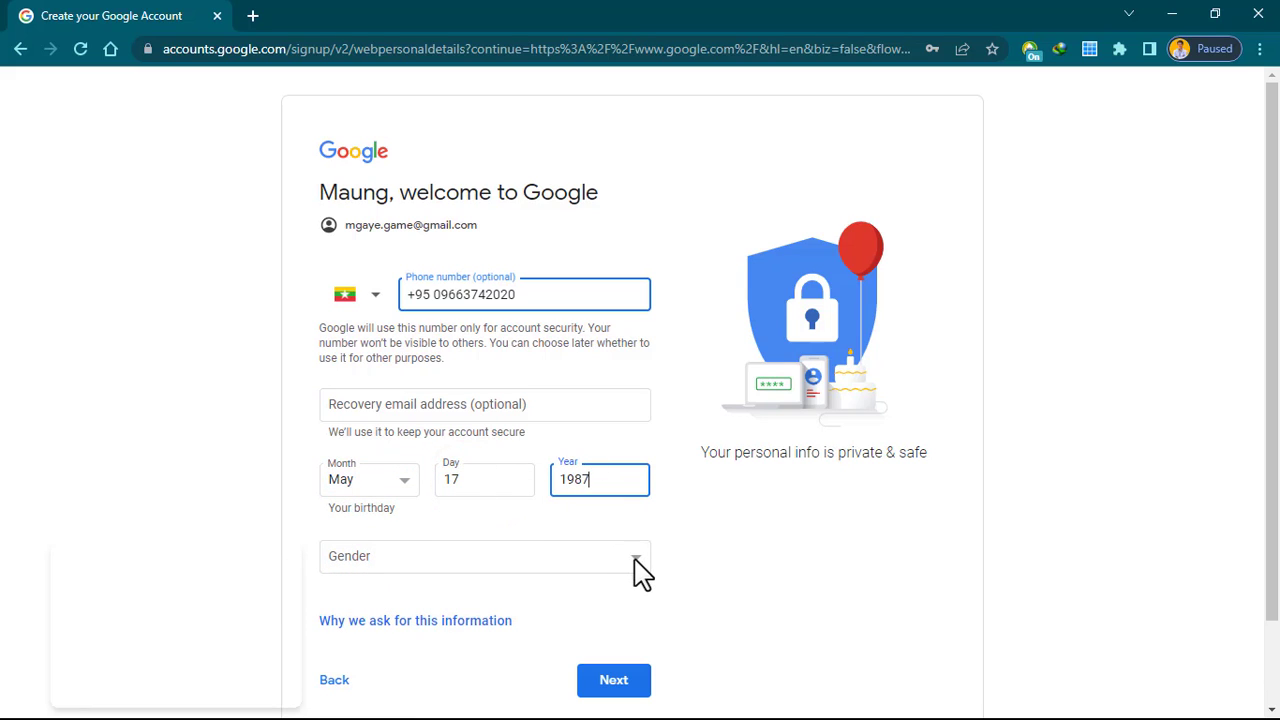
pyautogui.click(484, 556)
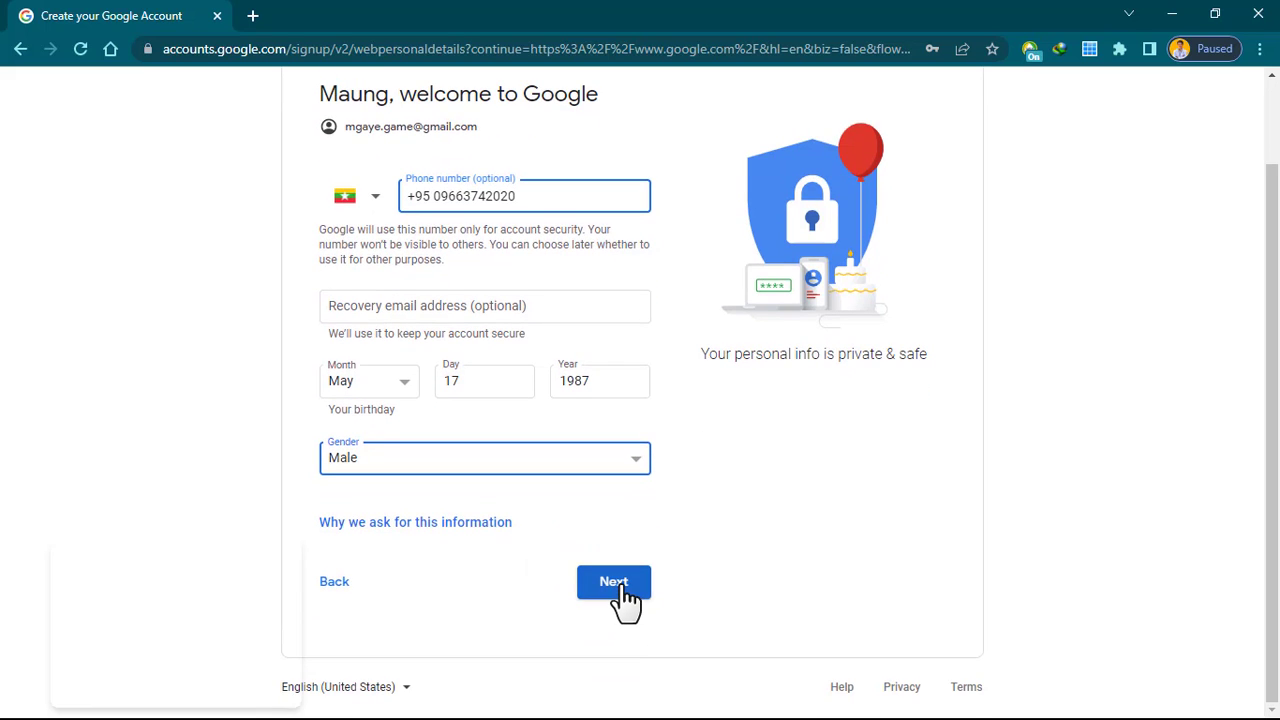
pyautogui.click(614, 580)
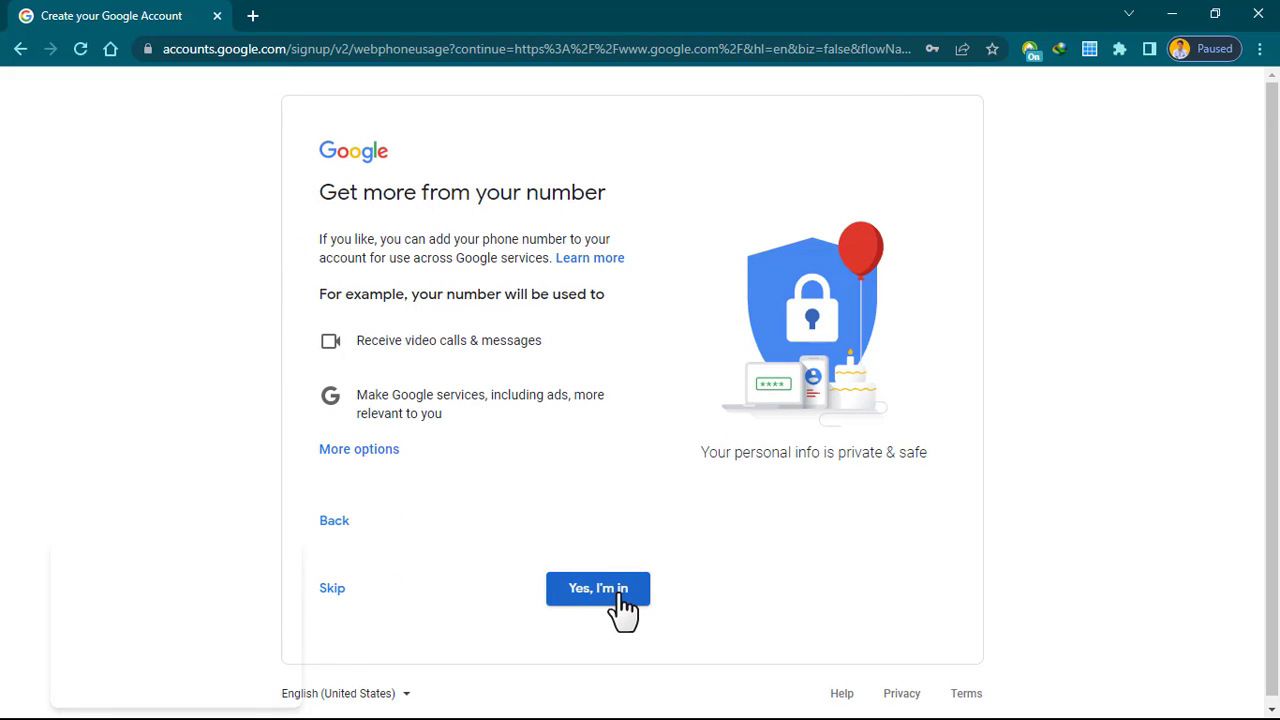
# Step: Choose "Yes, I'm in" for phone use and agree to Privacy and Terms, creating the account
pyautogui.click(598, 588)
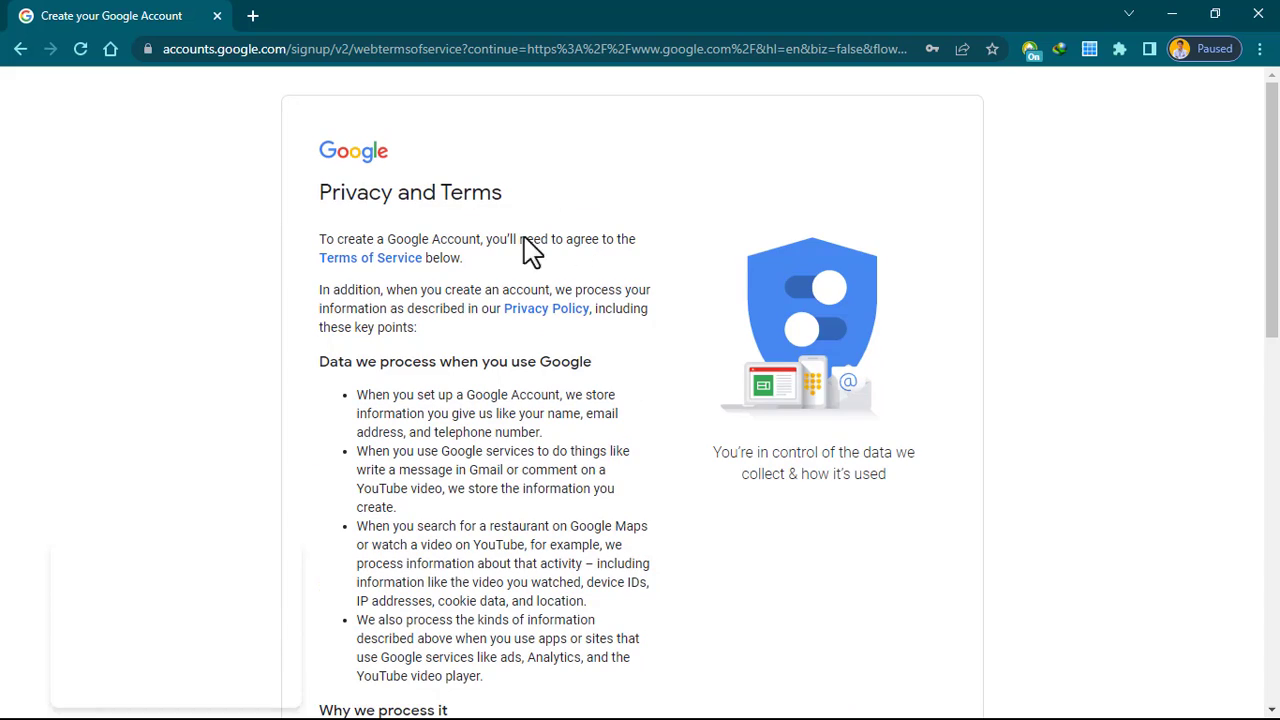
pyautogui.scroll(-3)
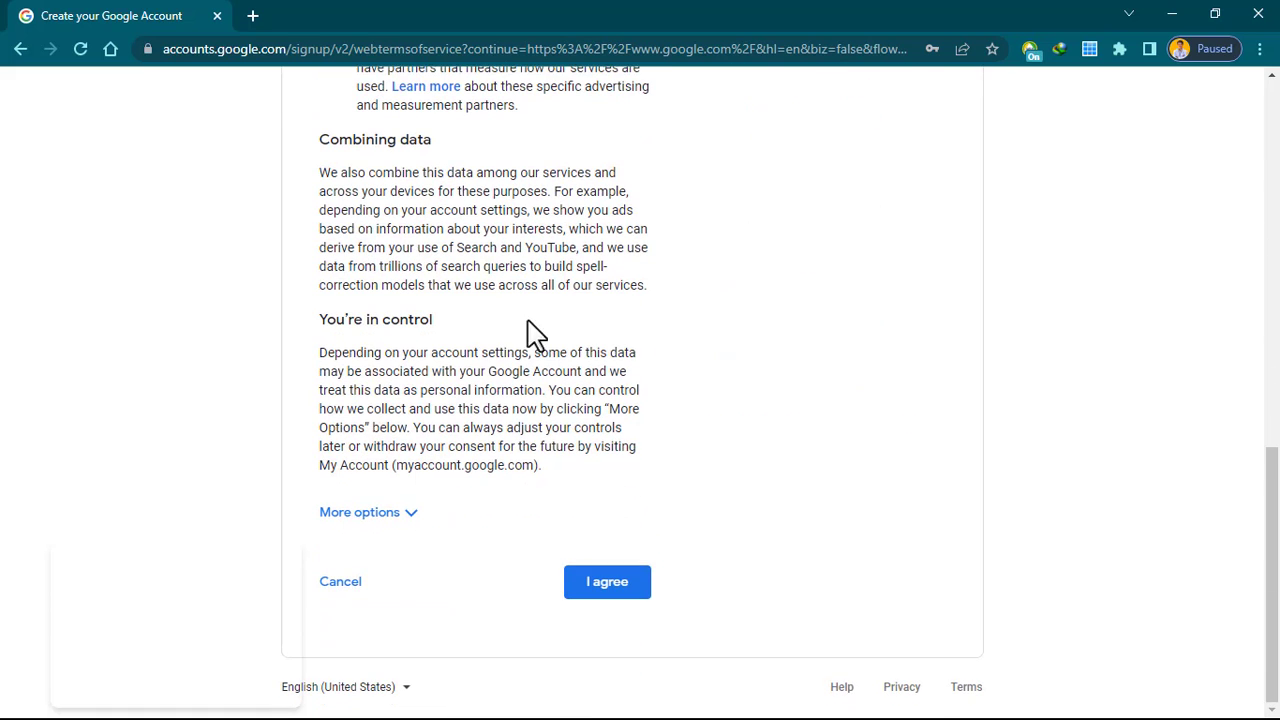
pyautogui.moveTo(700, 496)
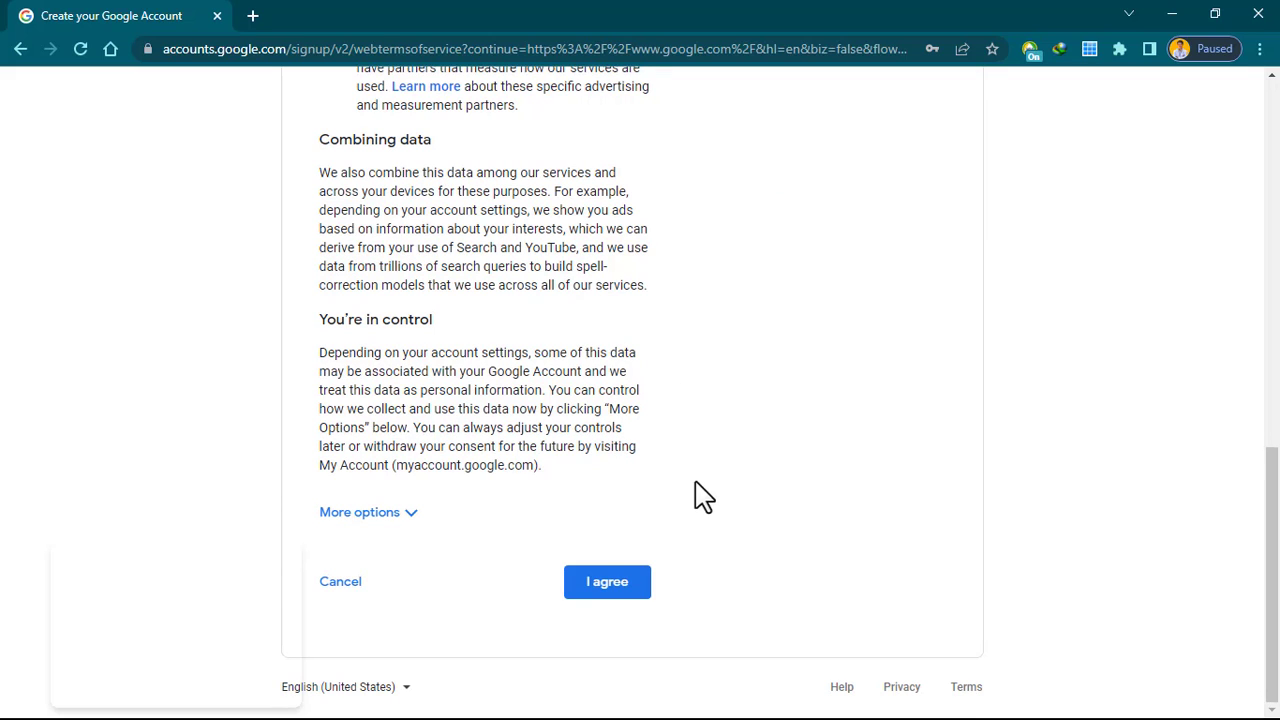
pyautogui.click(608, 580)
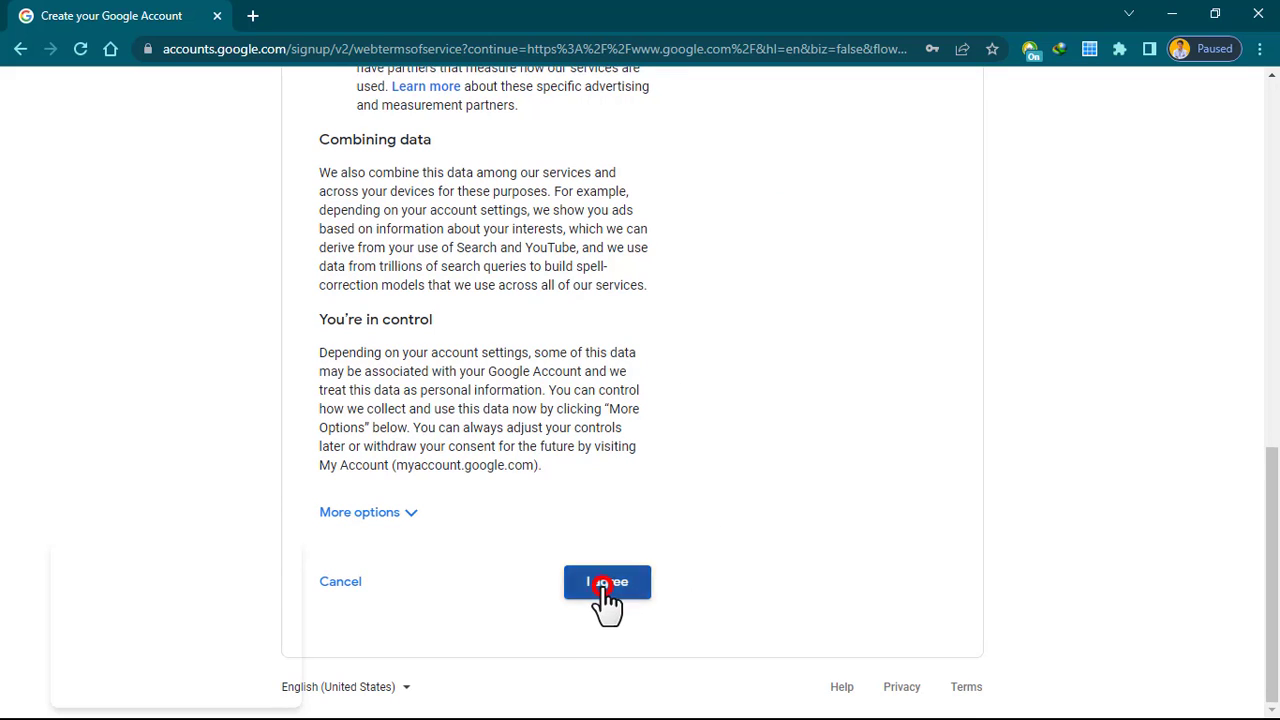
pyautogui.click(608, 582)
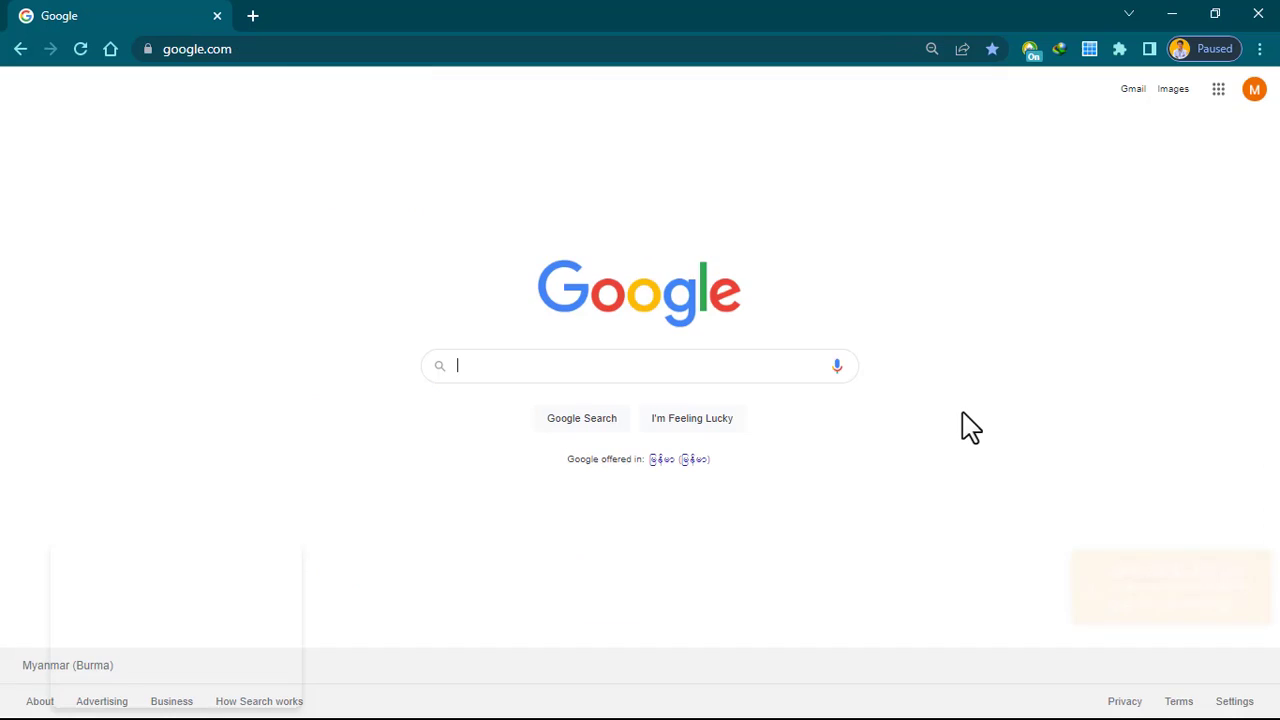
pyautogui.moveTo(1020, 328)
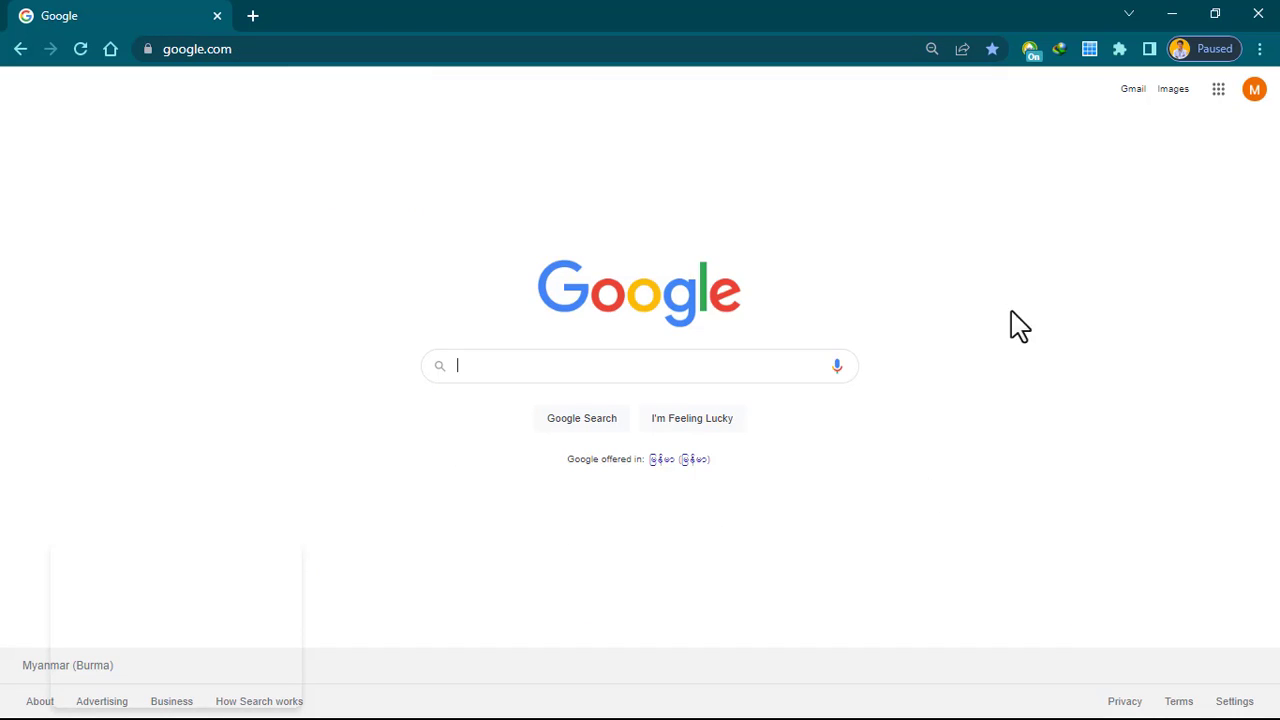
pyautogui.moveTo(1048, 408)
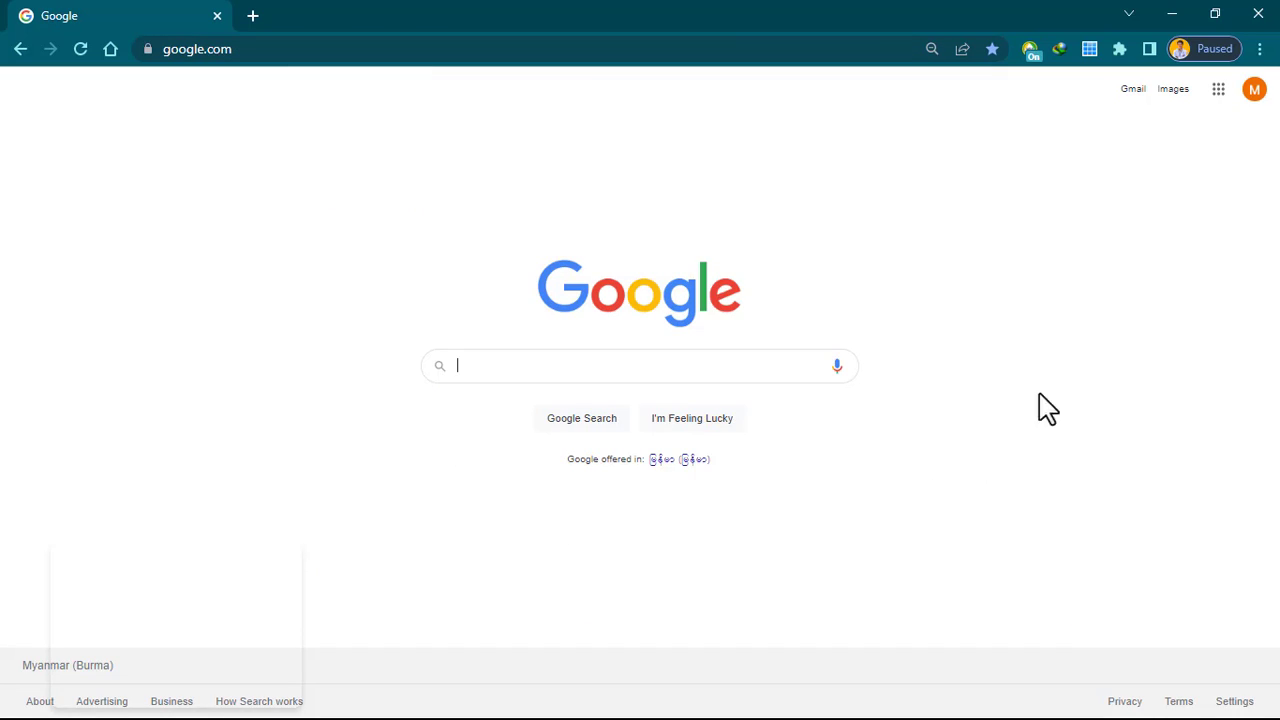
pyautogui.moveTo(690, 560)
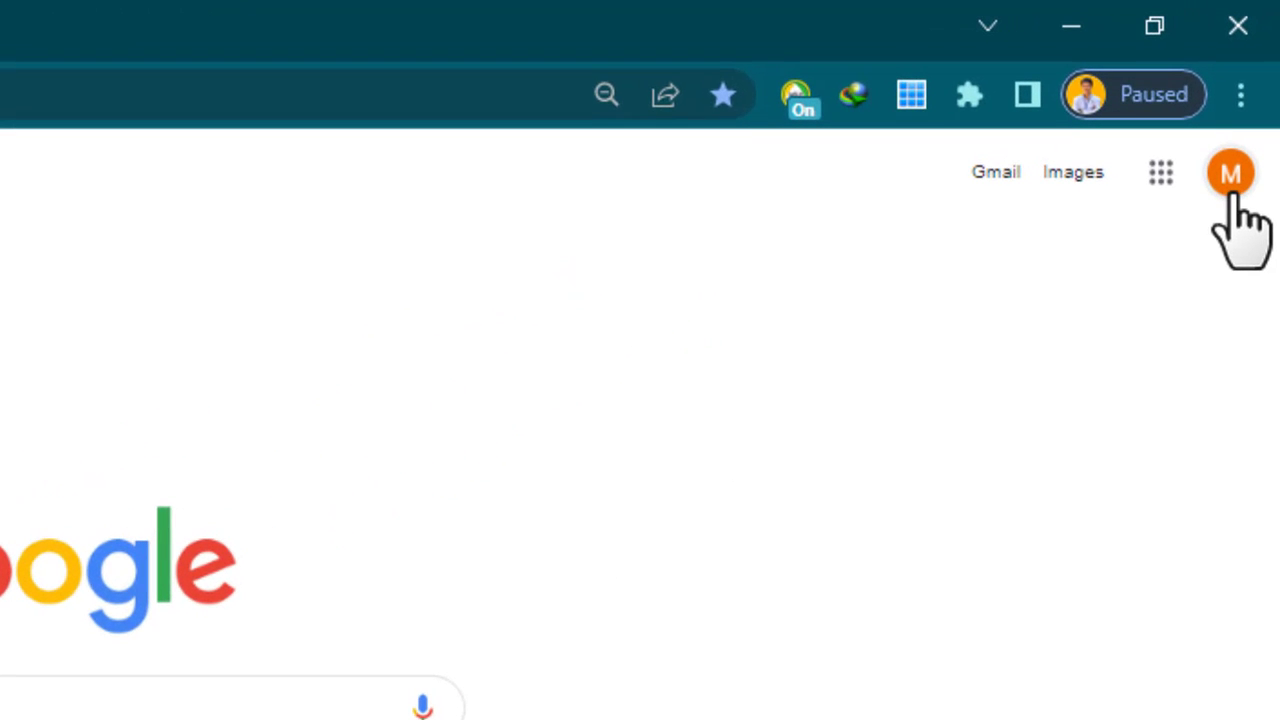
pyautogui.click(1230, 172)
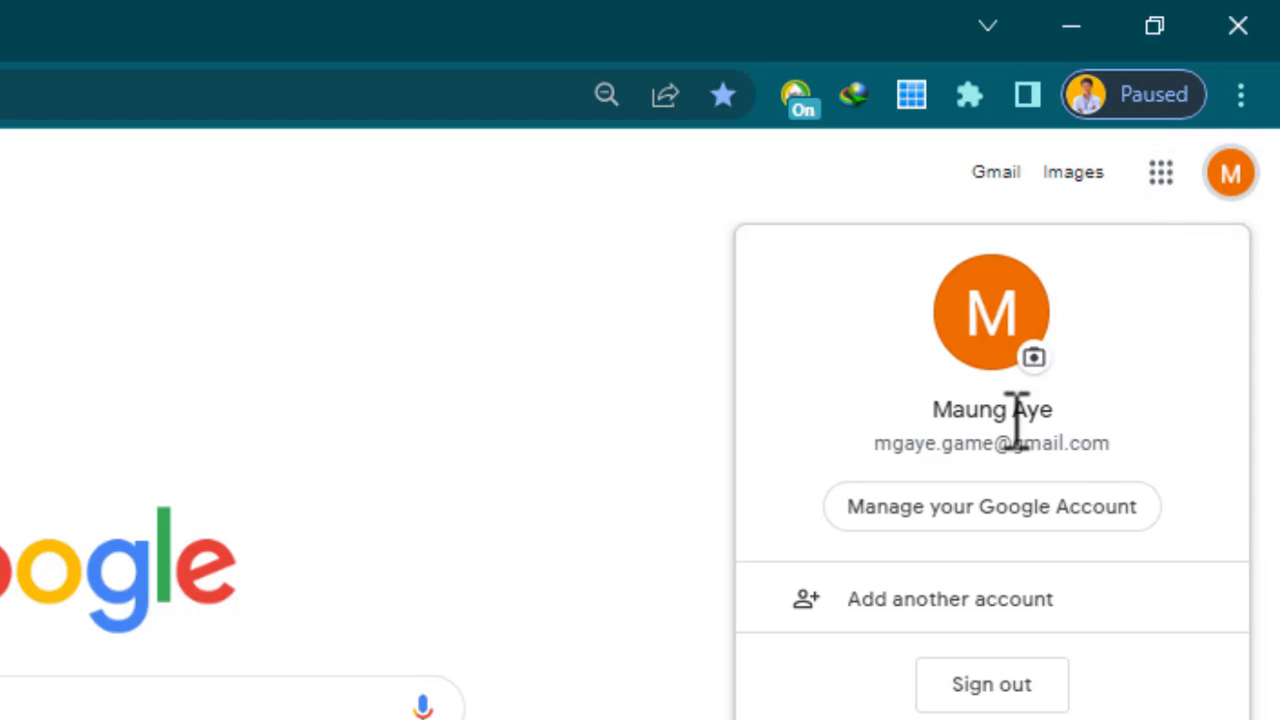
pyautogui.moveTo(1044, 456)
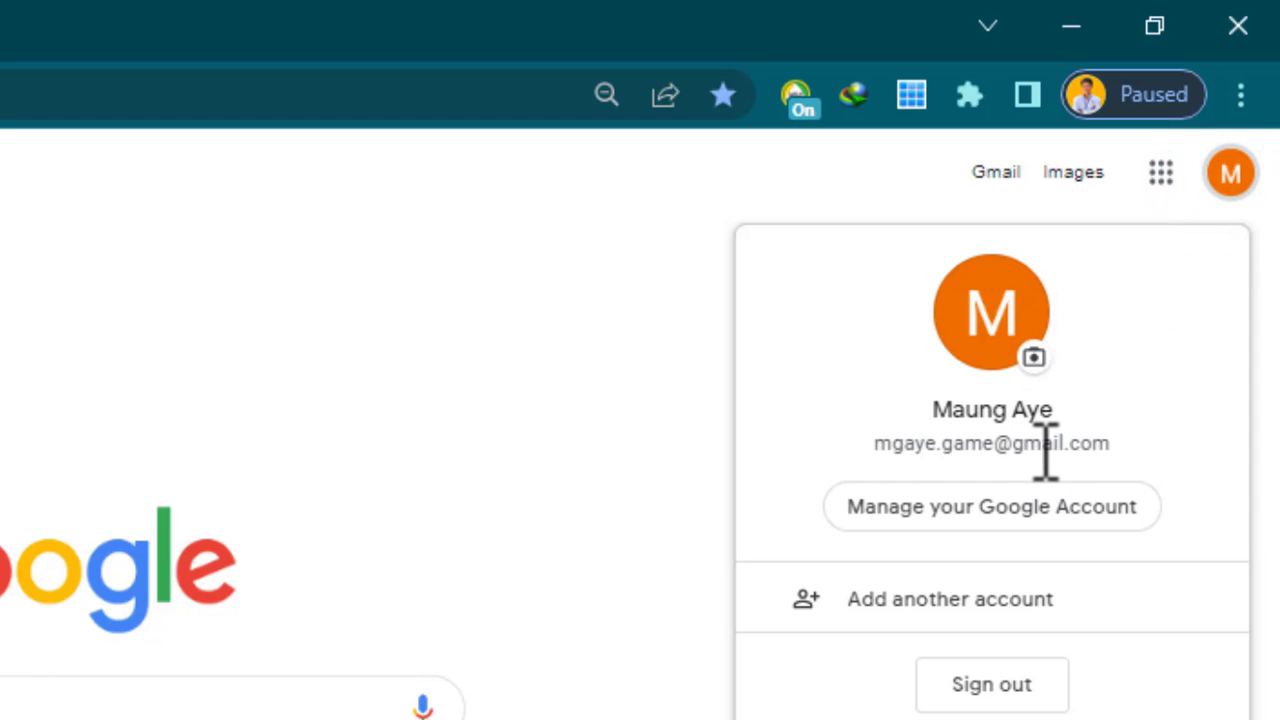
pyautogui.moveTo(1150, 470)
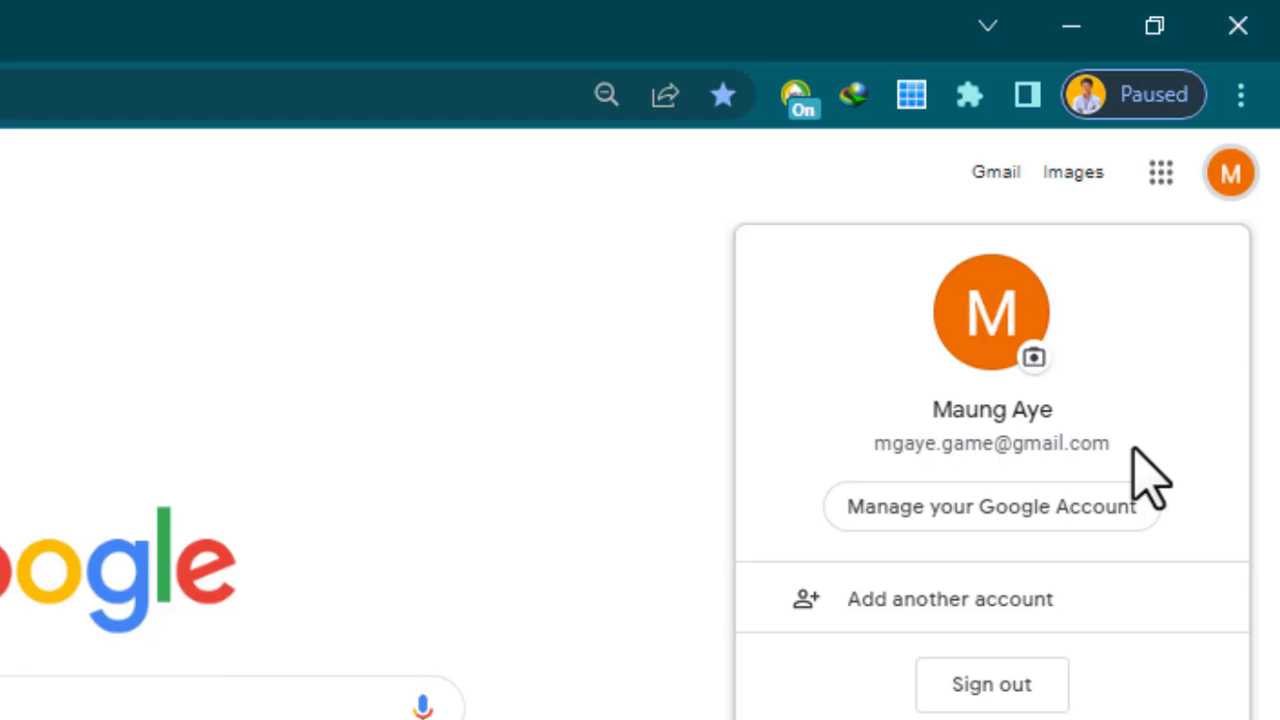
pyautogui.moveTo(716, 360)
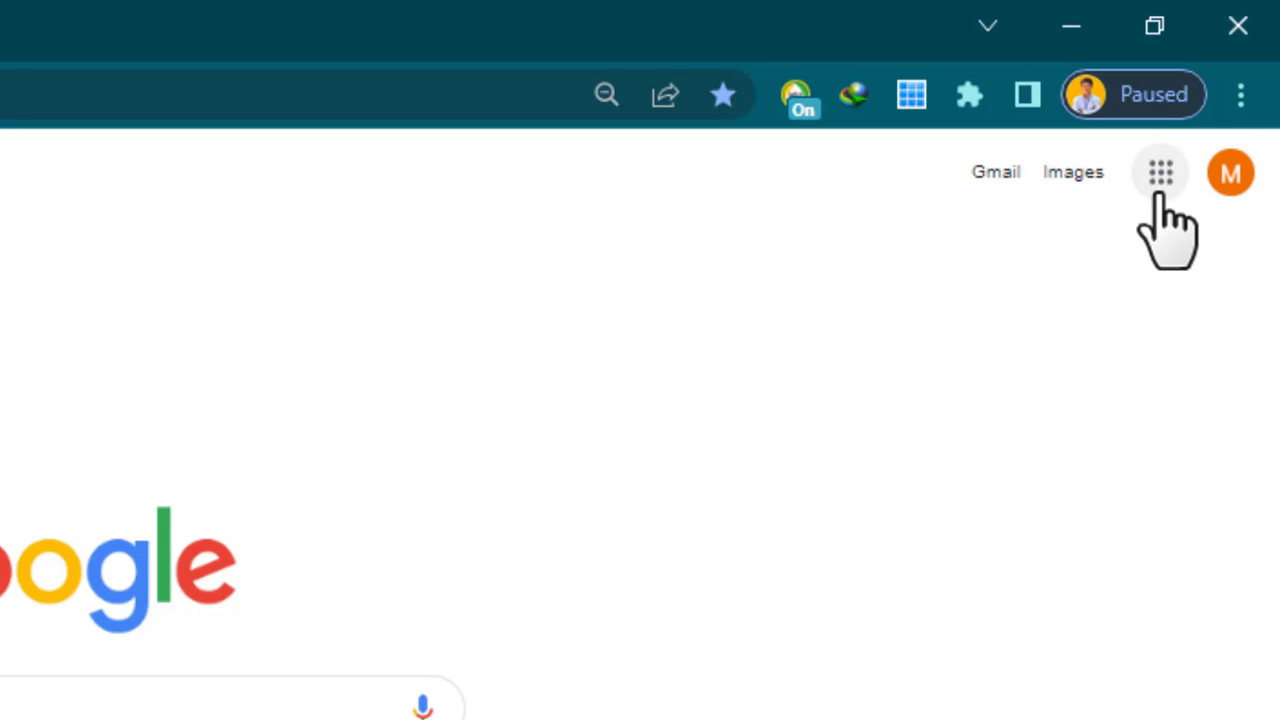
# Step: Launch Gmail from the Google apps grid to reach the new account's inbox
pyautogui.click(1160, 172)
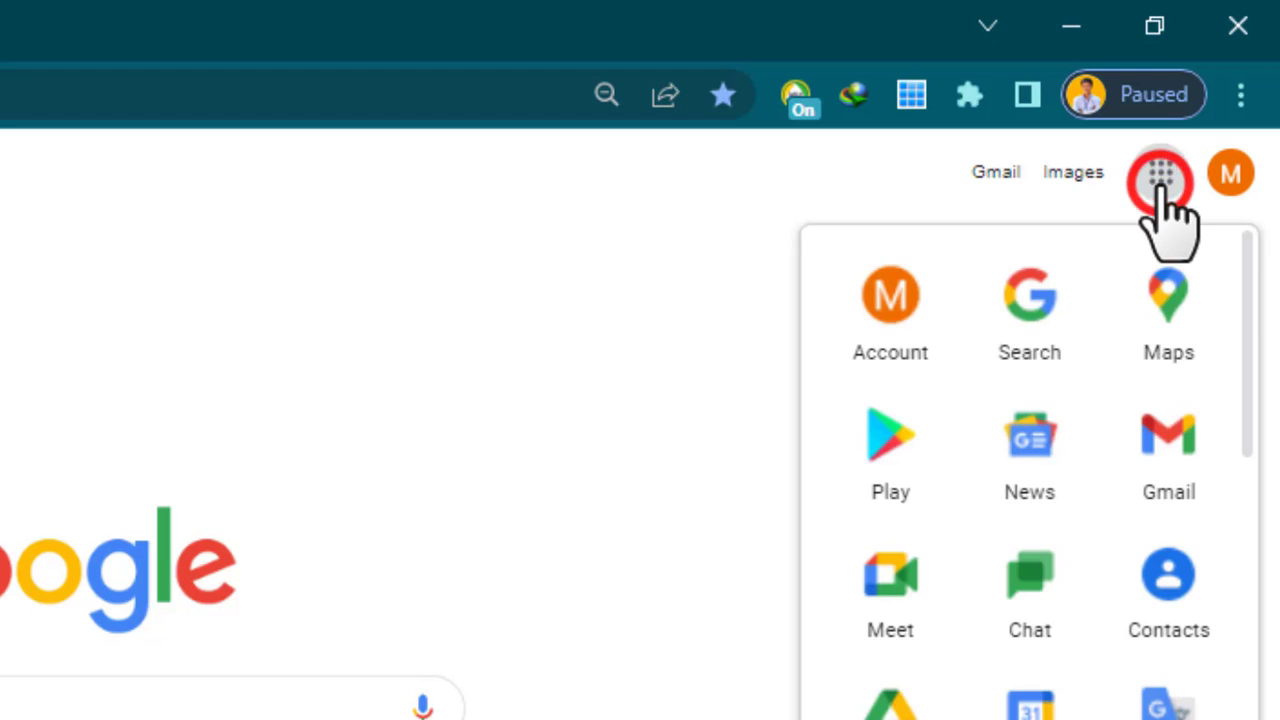
pyautogui.moveTo(1168, 450)
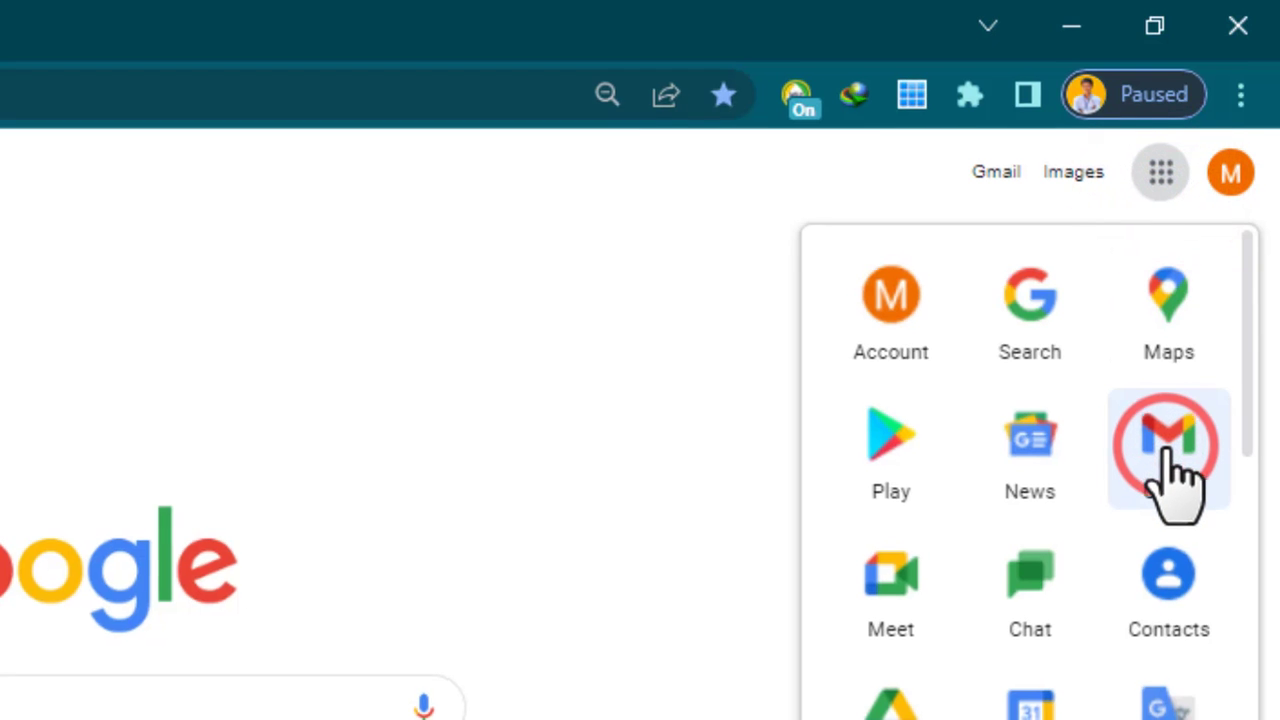
pyautogui.click(1168, 444)
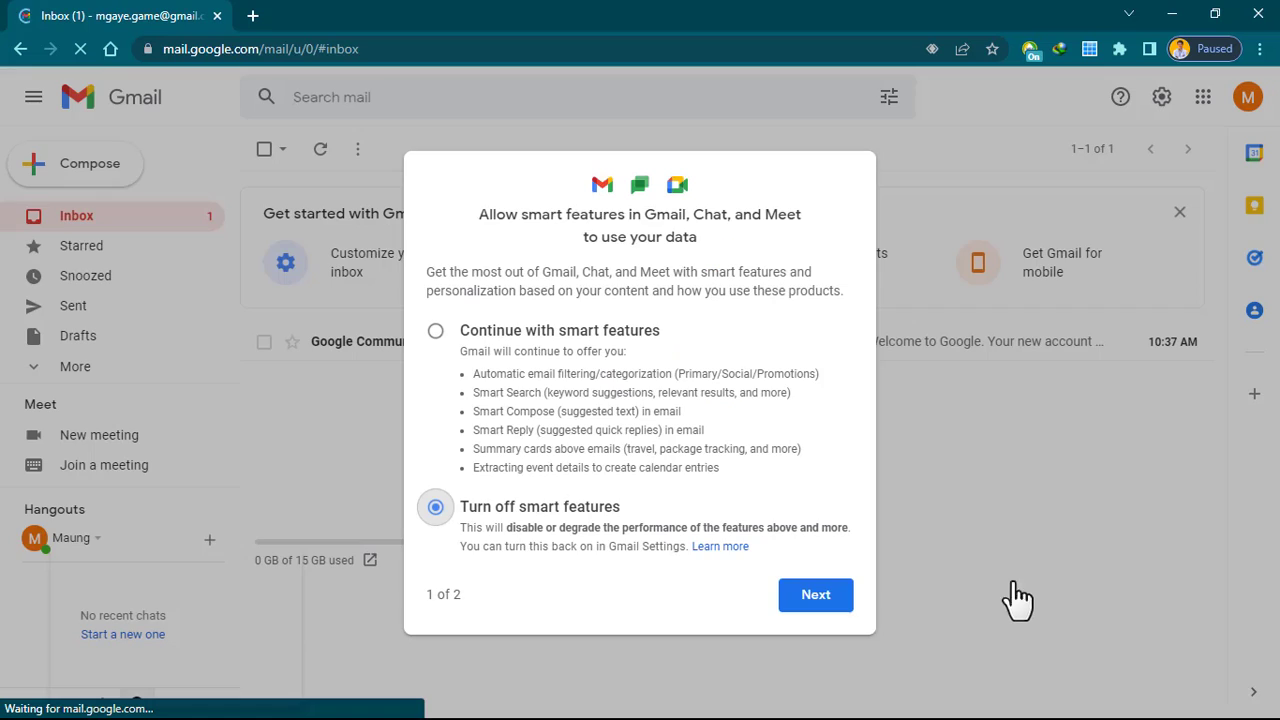
pyautogui.moveTo(1024, 600)
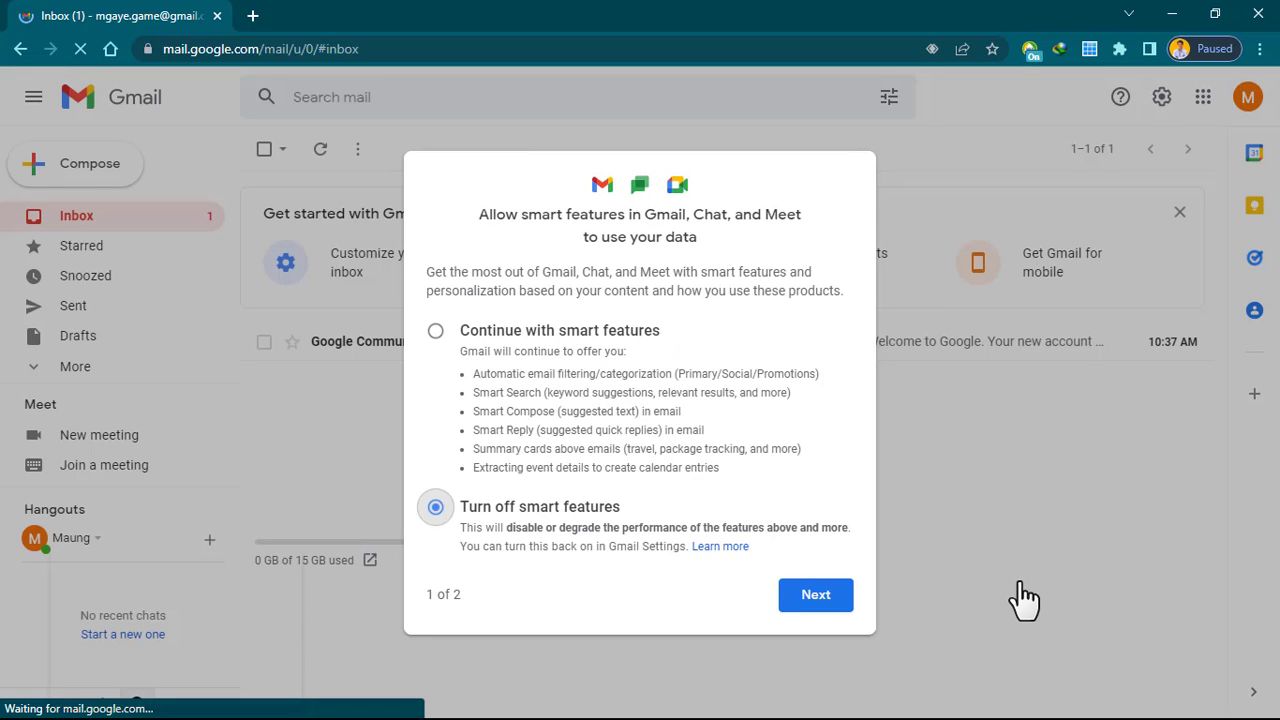